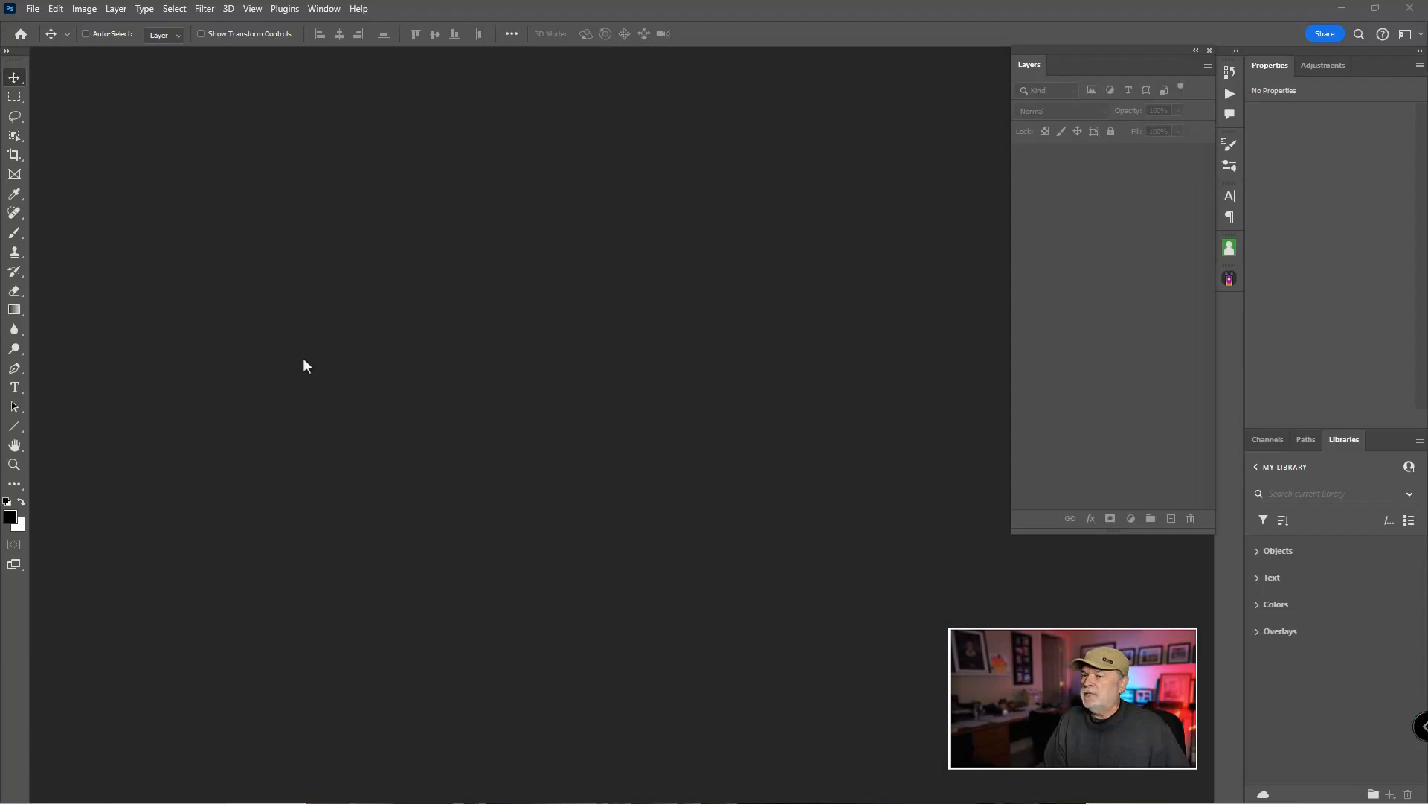
{"action": "mouse_move", "coordinate": [464, 265]}
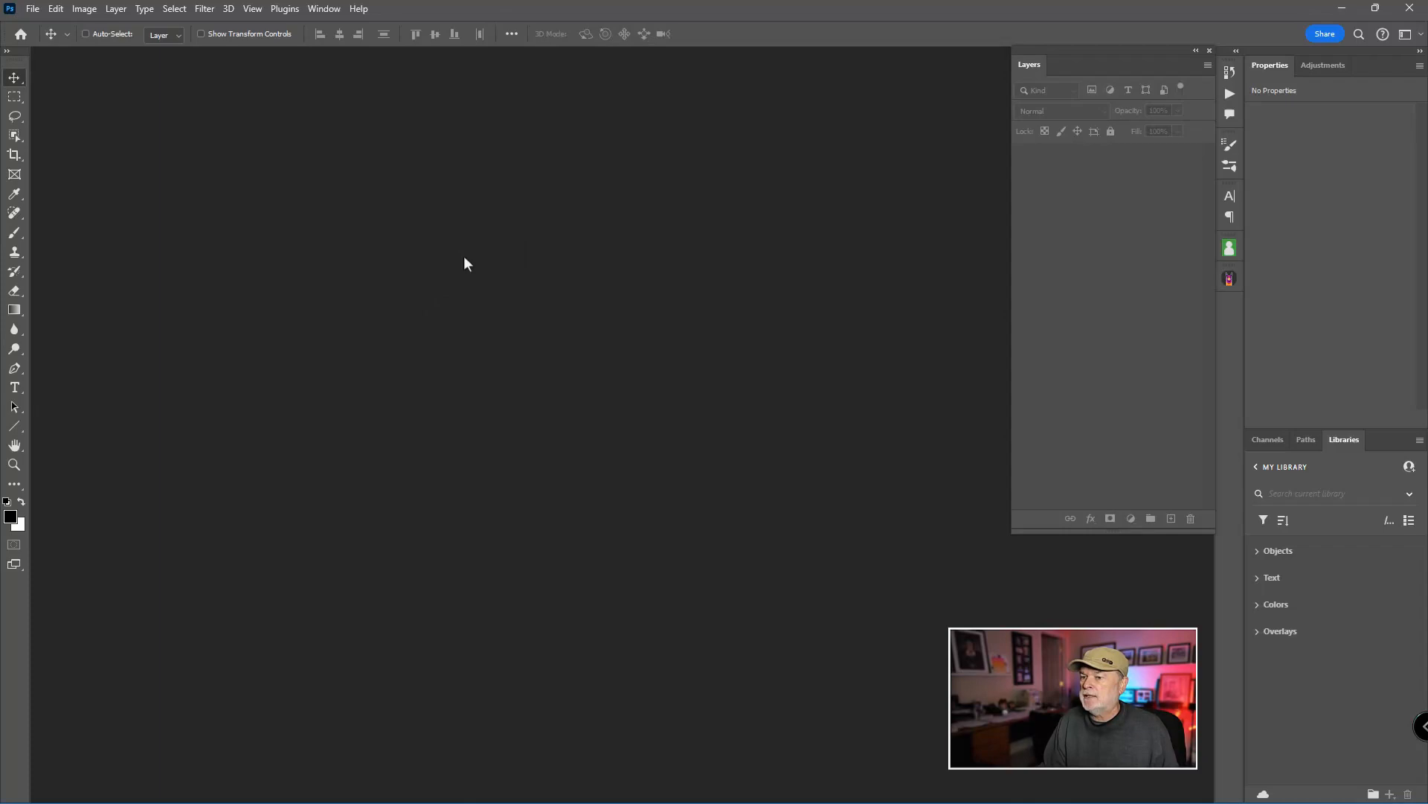
- Open yellow-tulip-flowers.jpg from the Sample Image folder
{"action": "left_click", "coordinate": [31, 9]}
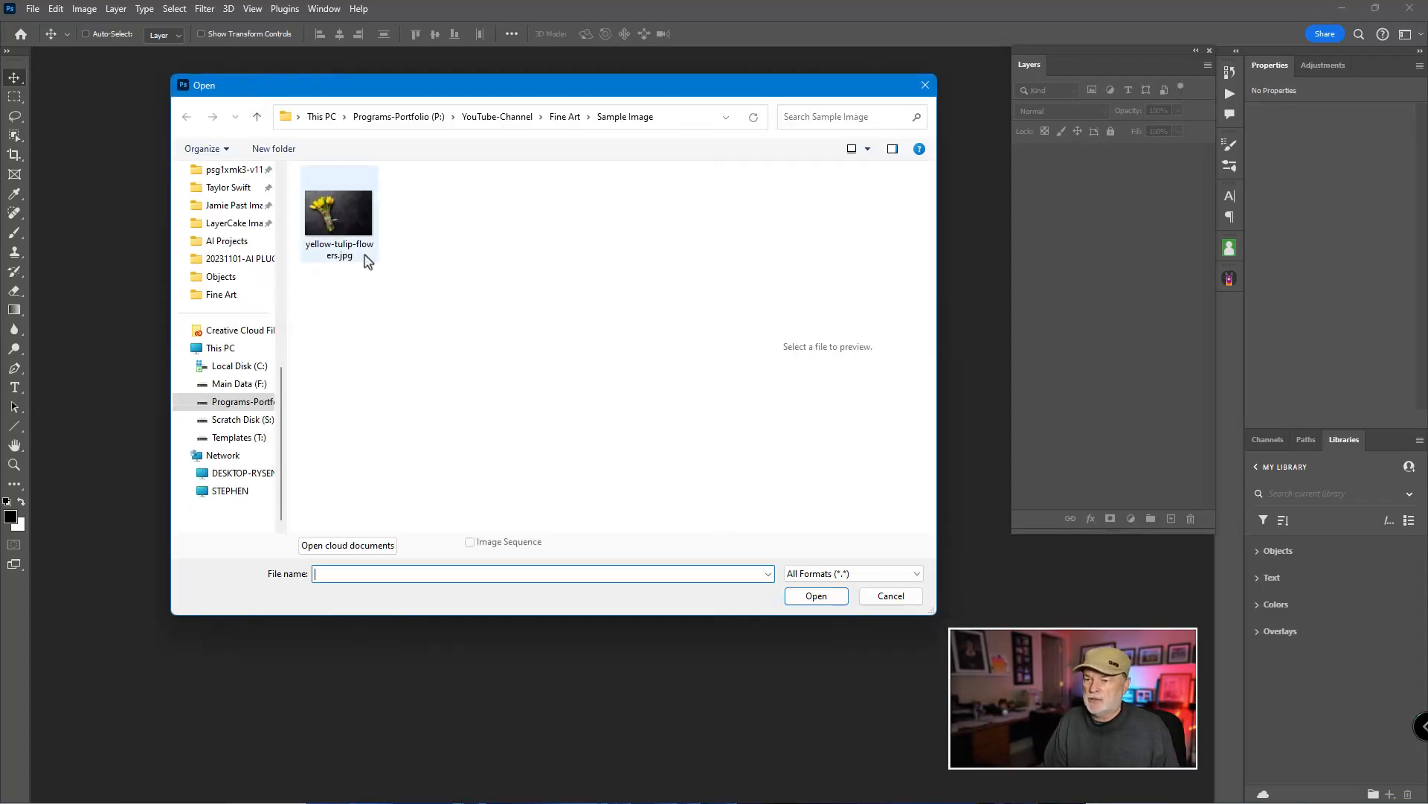
{"action": "left_click", "coordinate": [339, 216]}
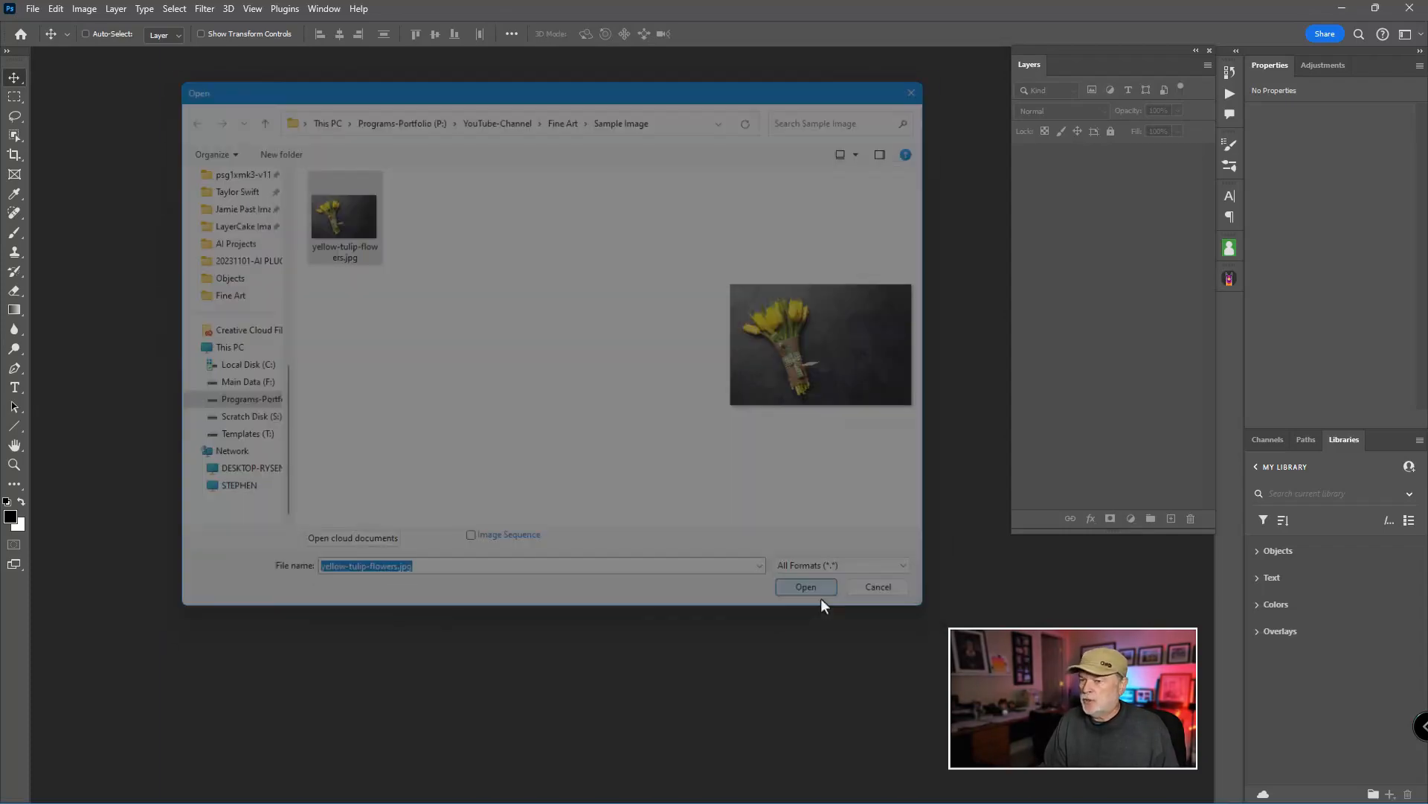
{"action": "left_click", "coordinate": [805, 586]}
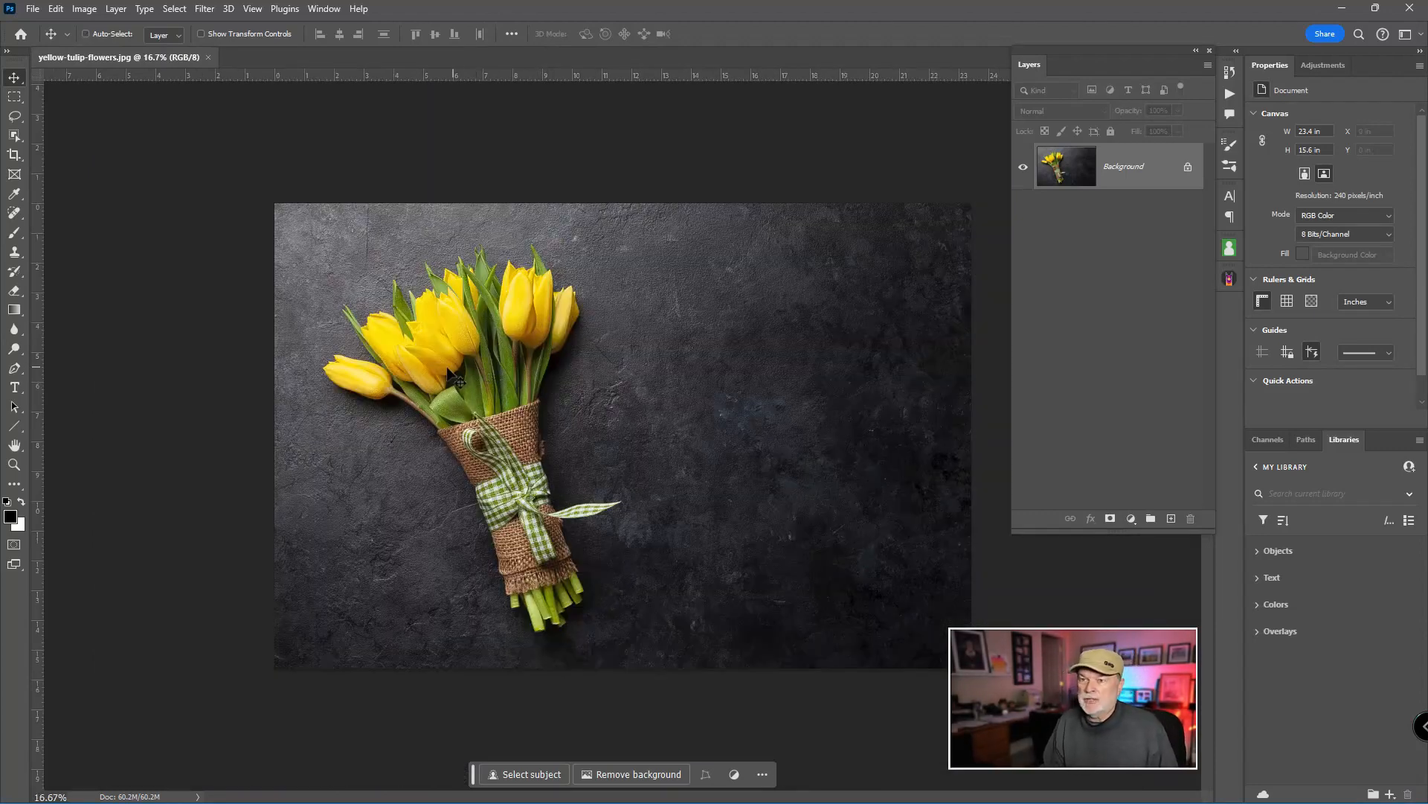
{"action": "mouse_move", "coordinate": [565, 404]}
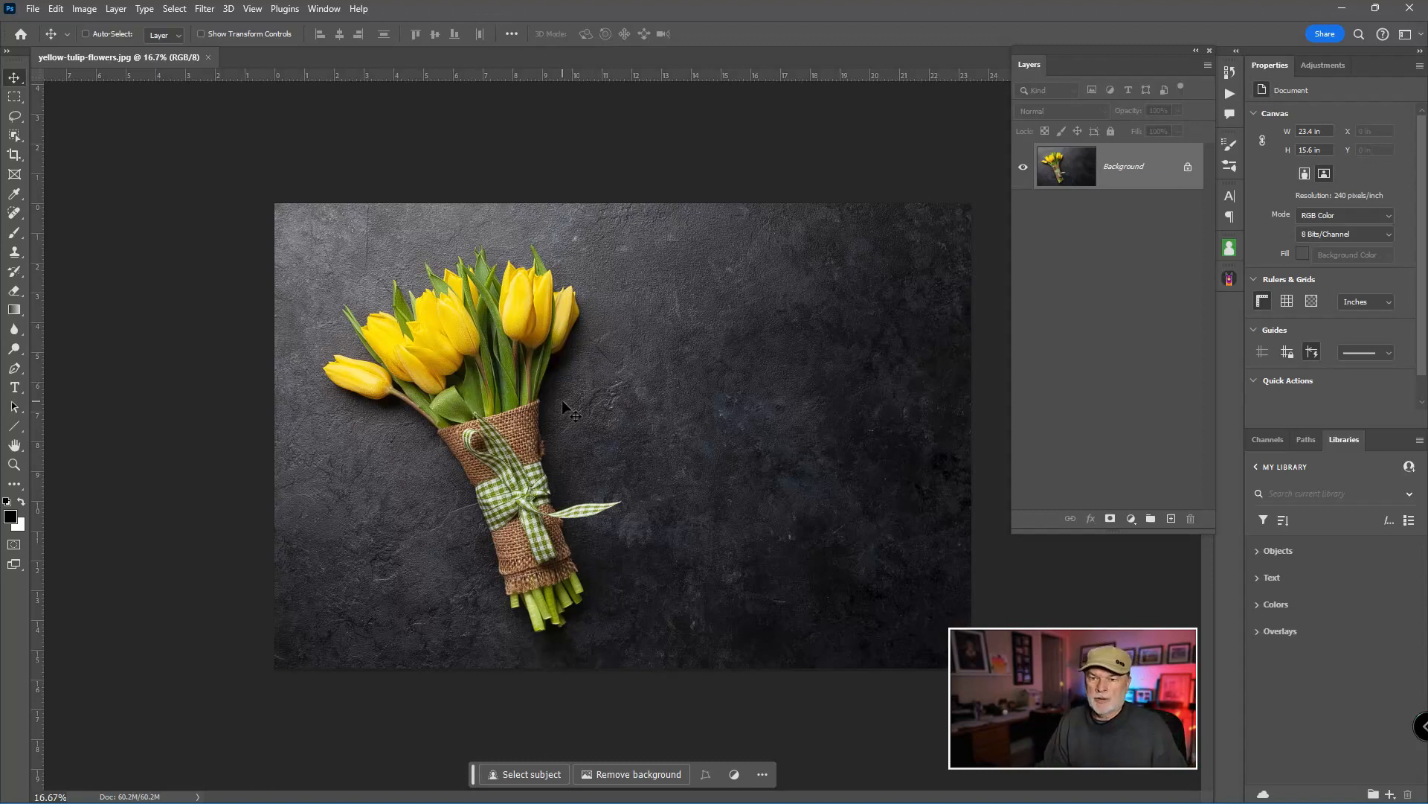
{"action": "mouse_move", "coordinate": [48, 162]}
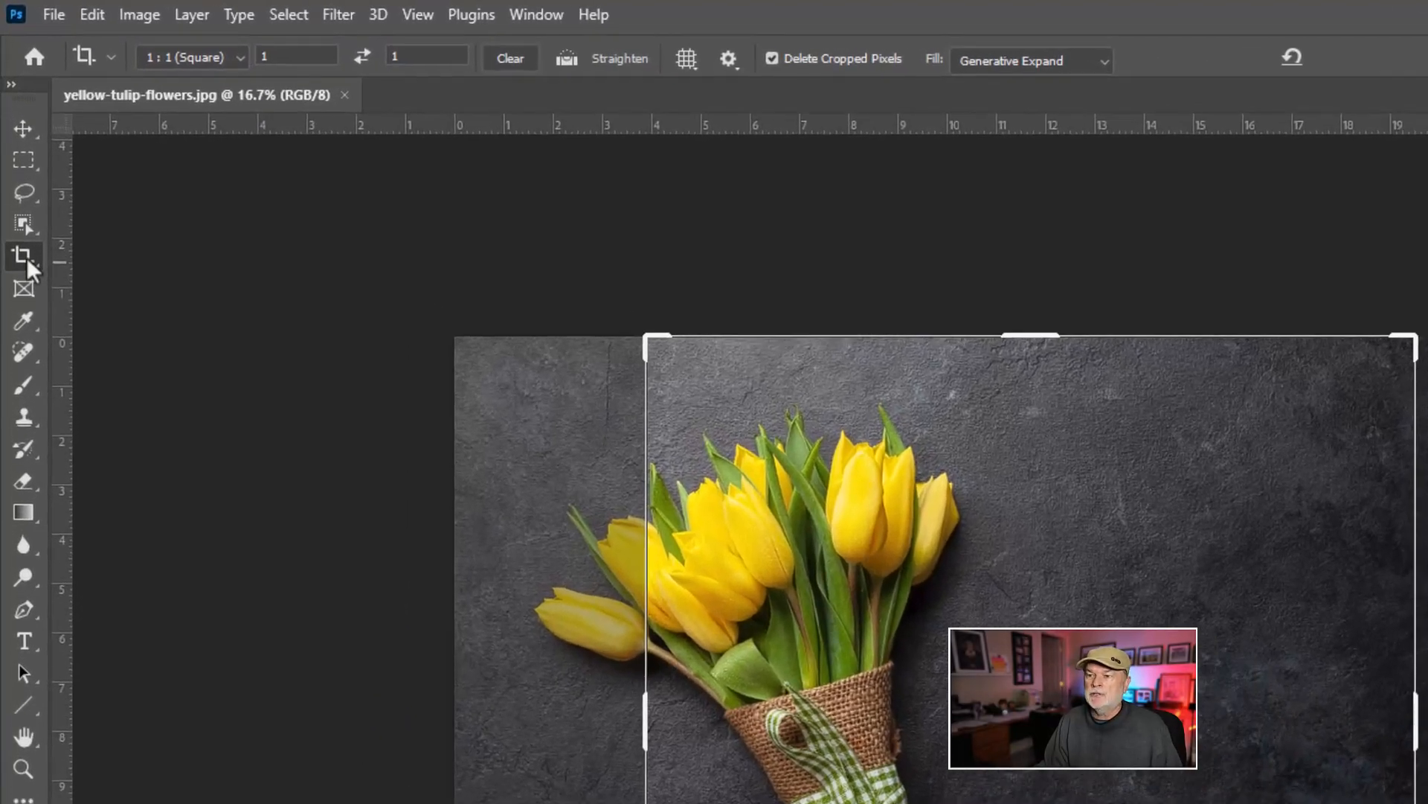
{"action": "mouse_move", "coordinate": [26, 257]}
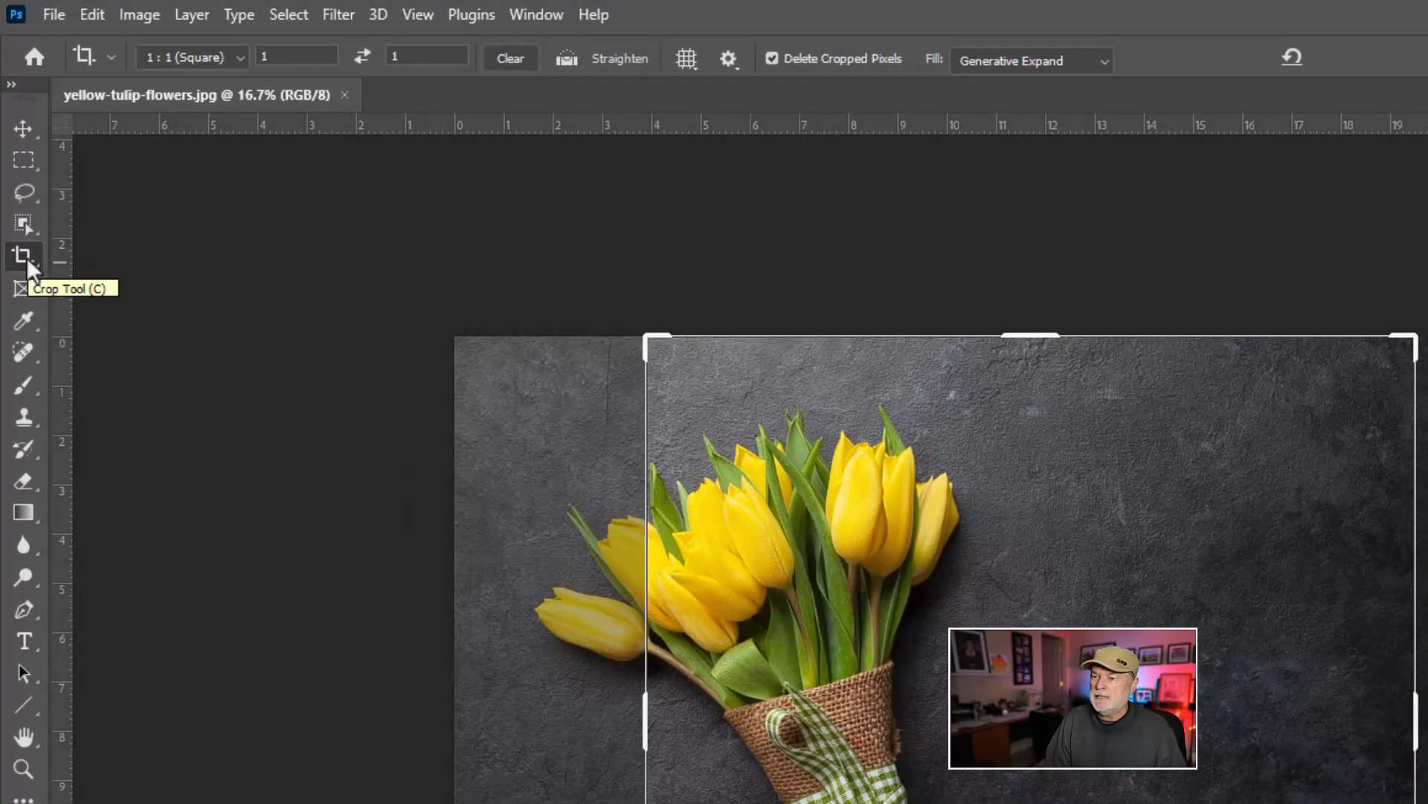
{"action": "mouse_move", "coordinate": [586, 315]}
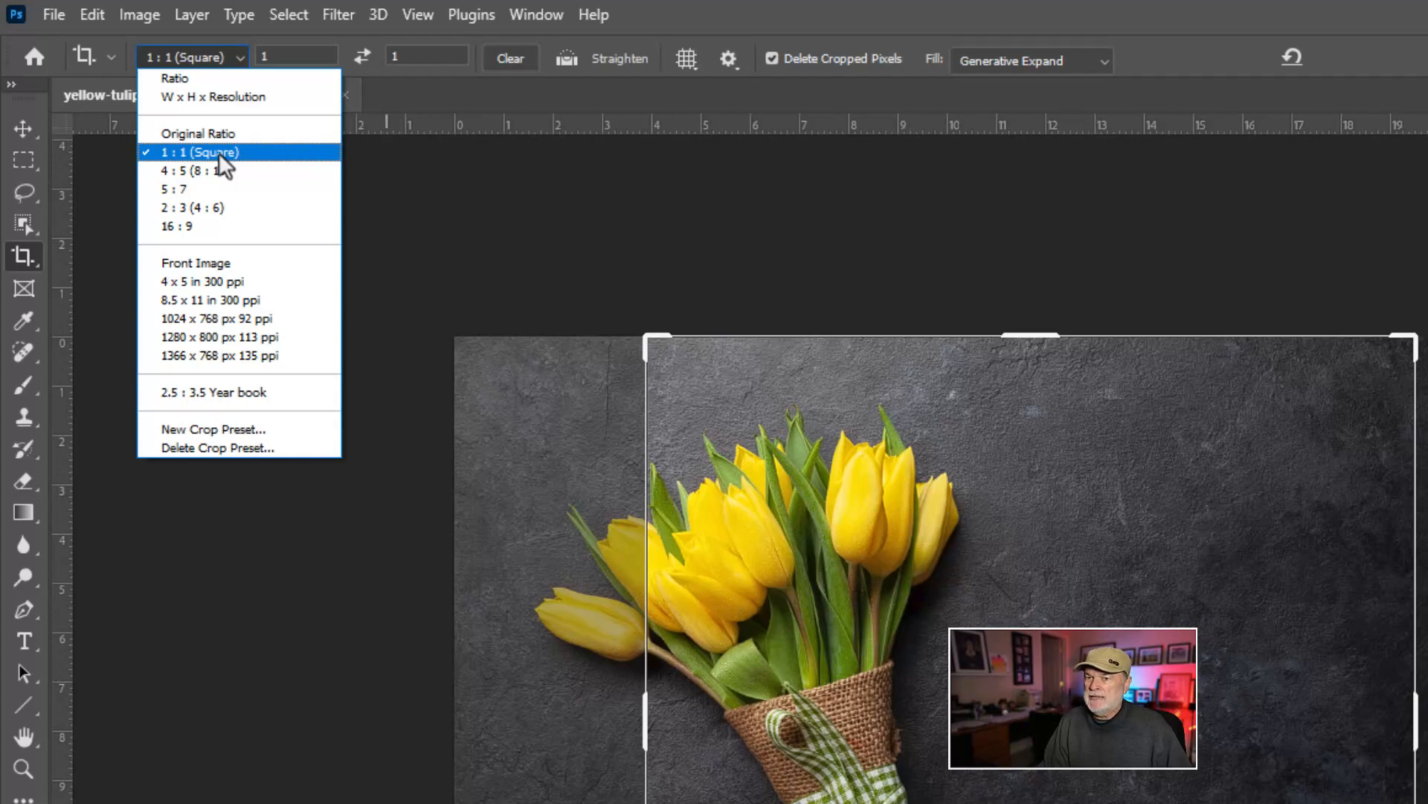
- Constrain the crop to a 1:1 square around the tulip bouquet
{"action": "left_click", "coordinate": [199, 152]}
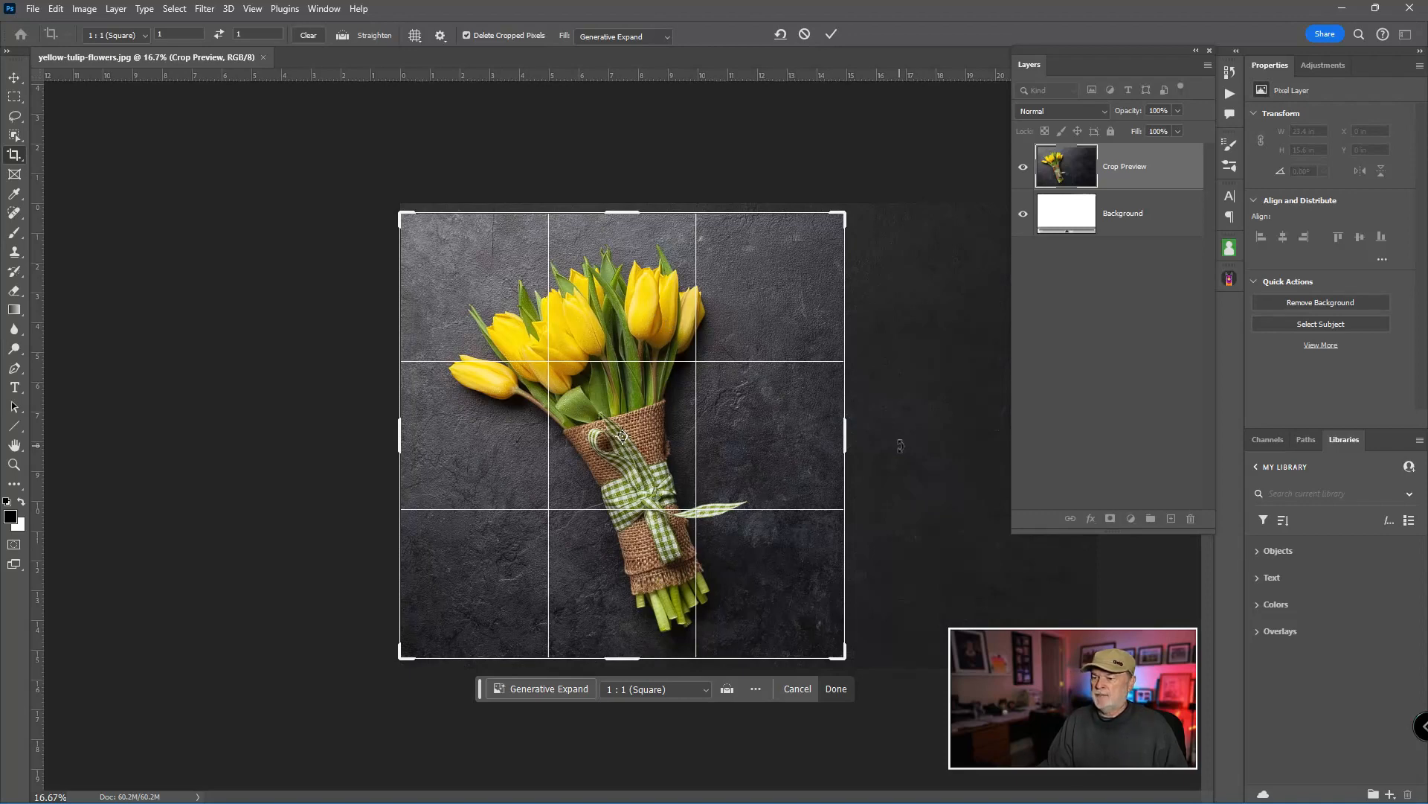
{"action": "mouse_move", "coordinate": [779, 439]}
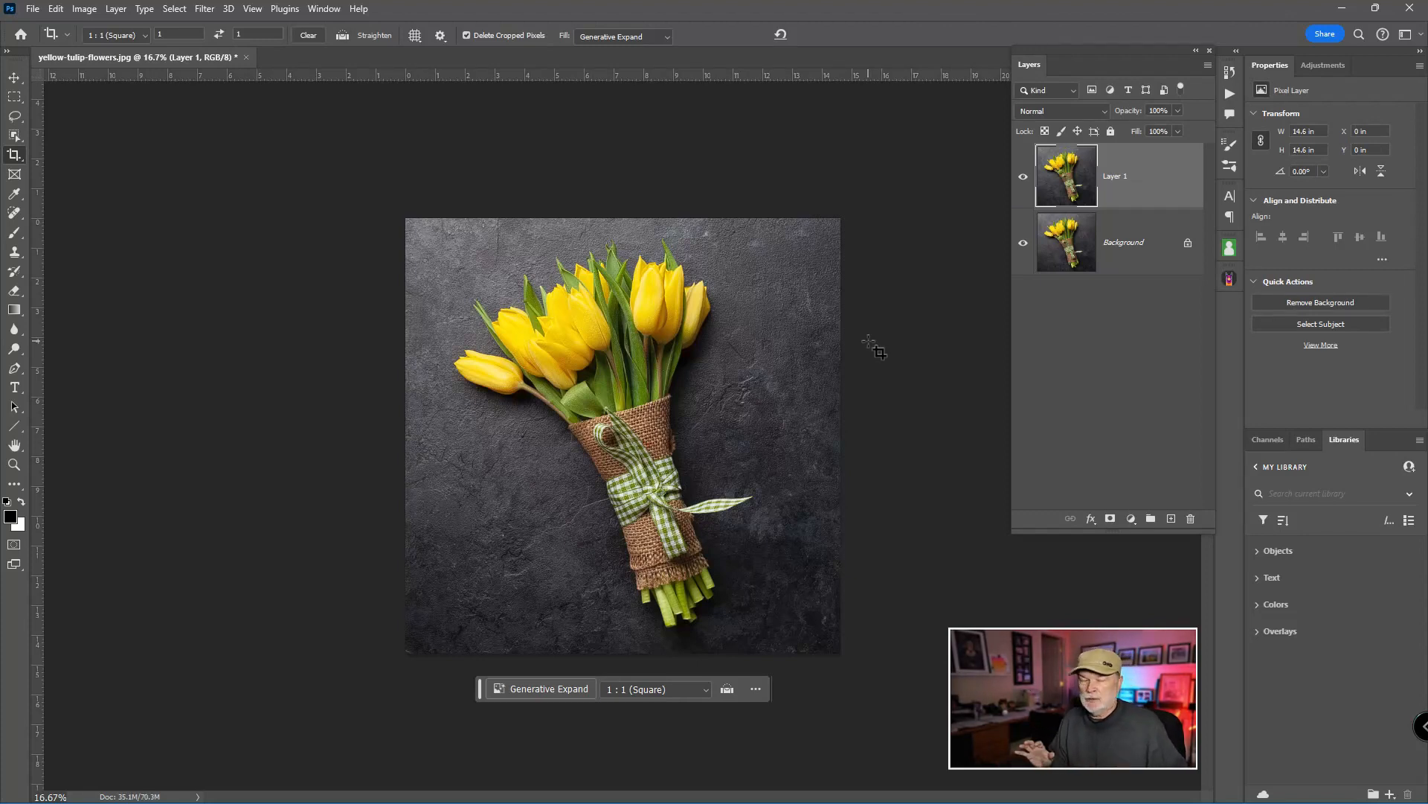
{"action": "mouse_move", "coordinate": [894, 358]}
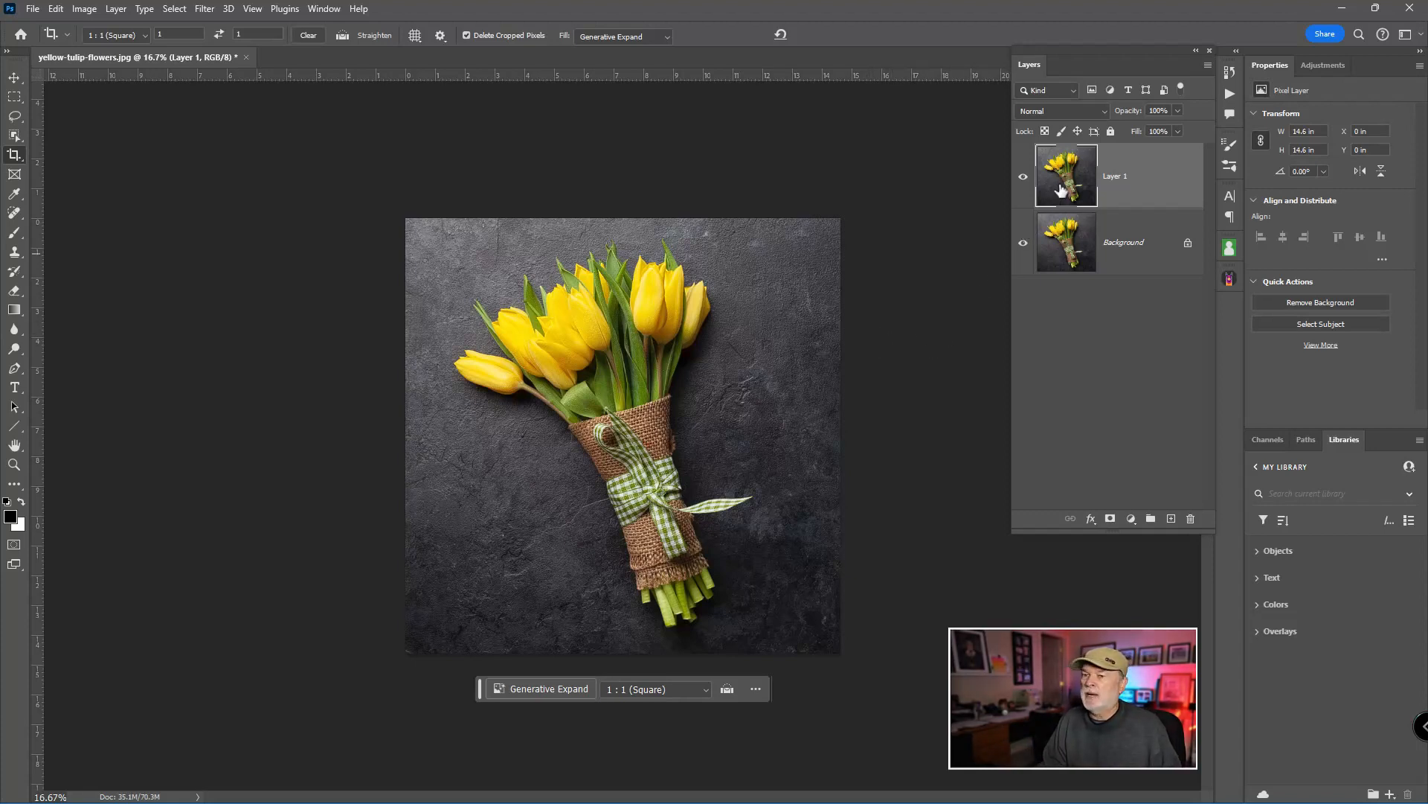
{"action": "mouse_move", "coordinate": [574, 355]}
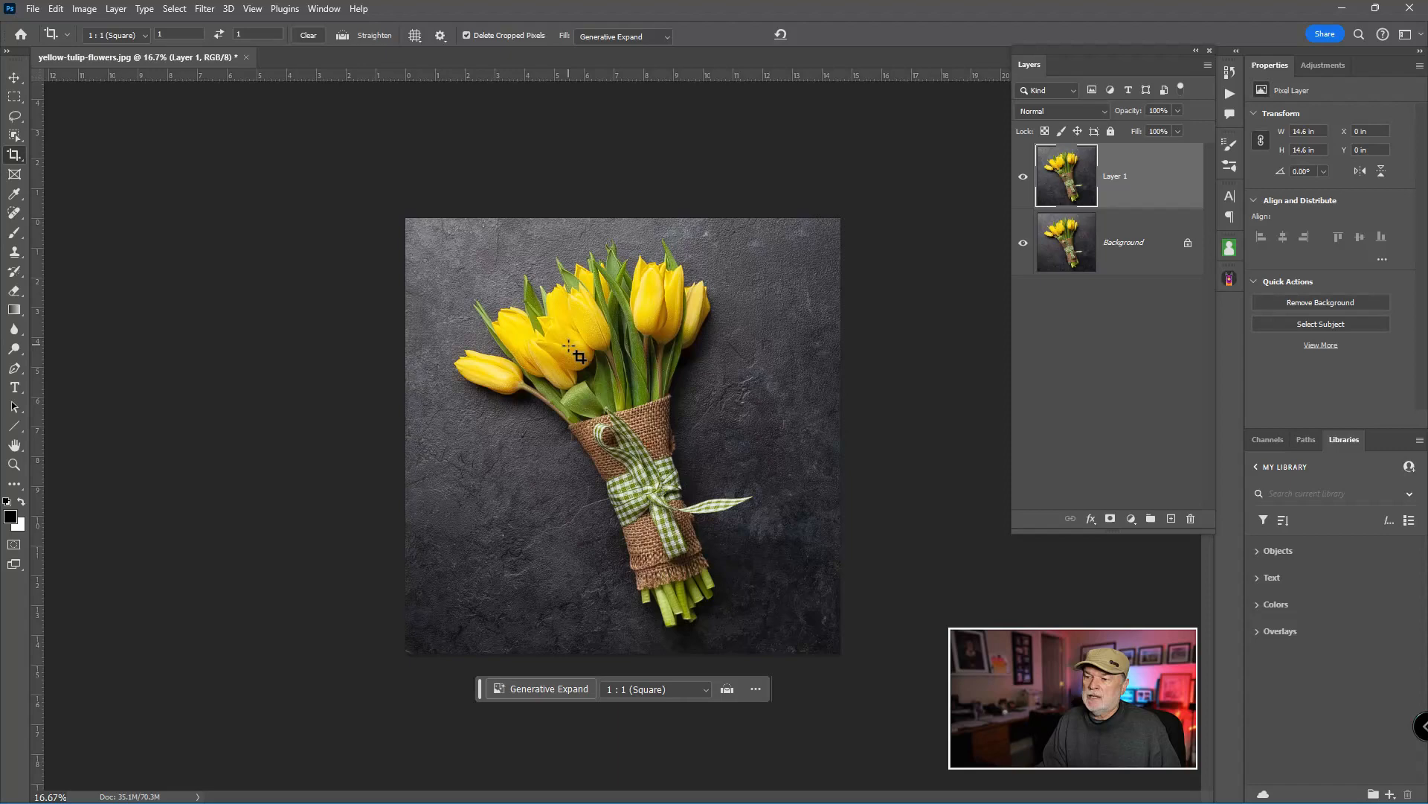
{"action": "mouse_move", "coordinate": [59, 201]}
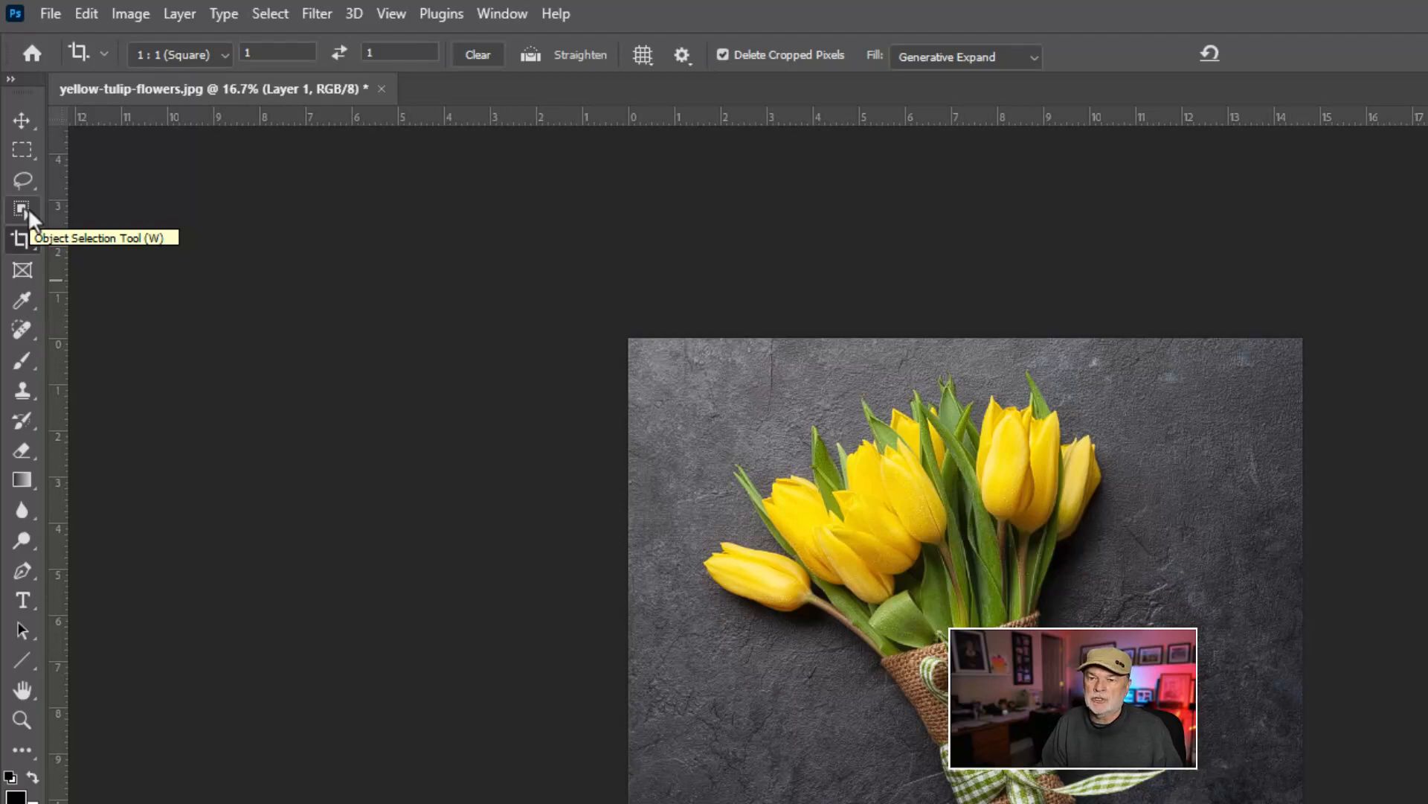
- Select the bouquet with Object Selection, mask it on the duplicate layer and keep the background visible
{"action": "left_click", "coordinate": [23, 208]}
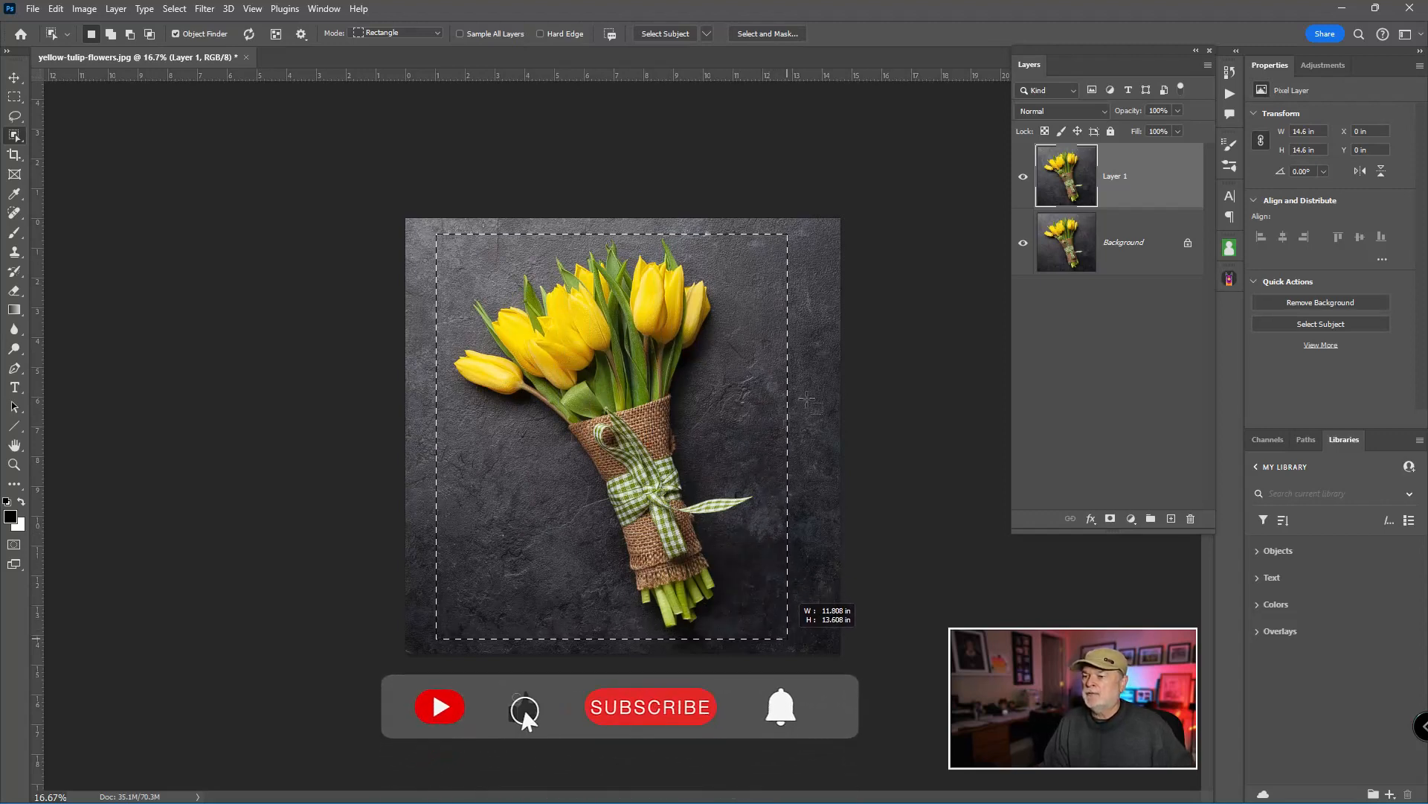
{"action": "left_click", "coordinate": [651, 707]}
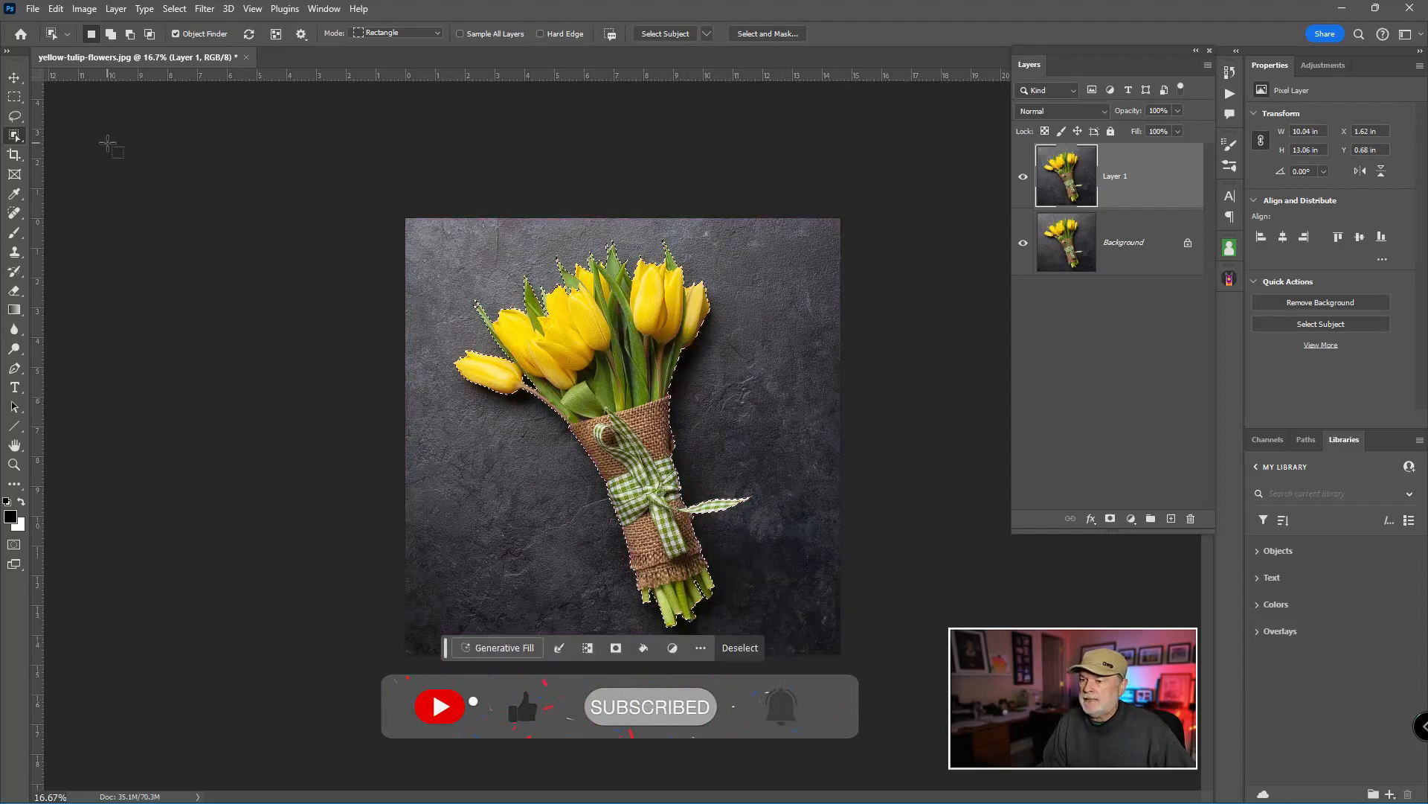
{"action": "left_click", "coordinate": [13, 76]}
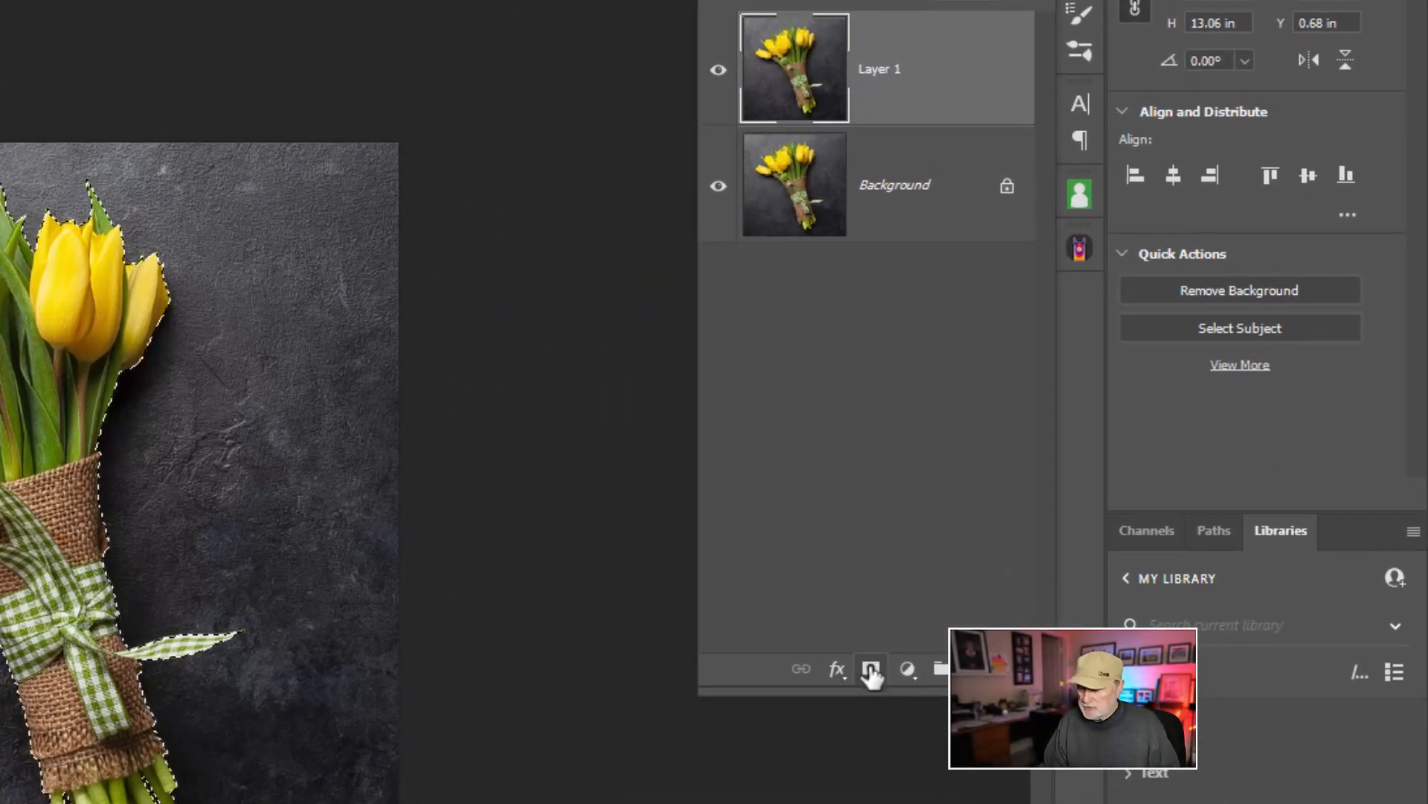
{"action": "left_click", "coordinate": [869, 668]}
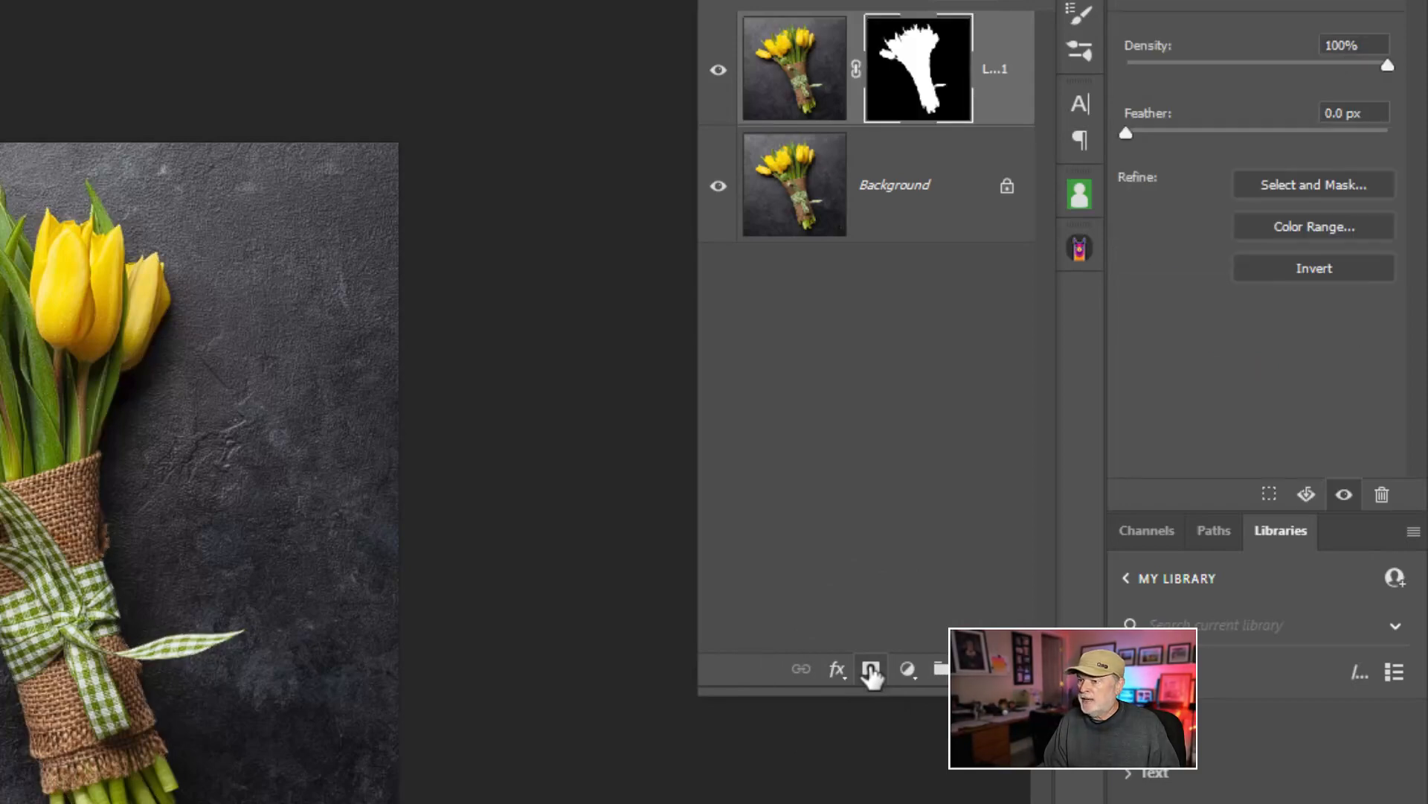
{"action": "mouse_move", "coordinate": [869, 668]}
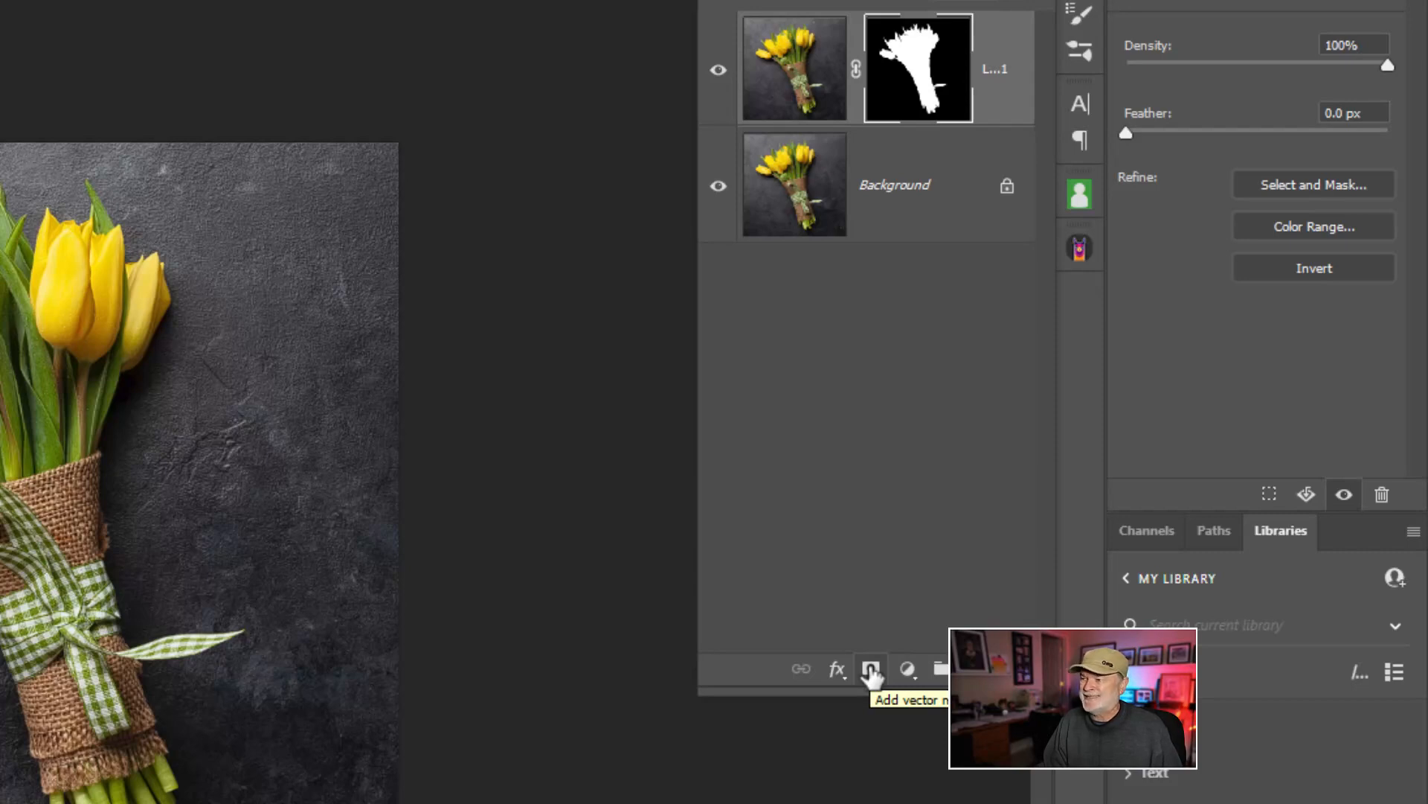
{"action": "mouse_move", "coordinate": [719, 196]}
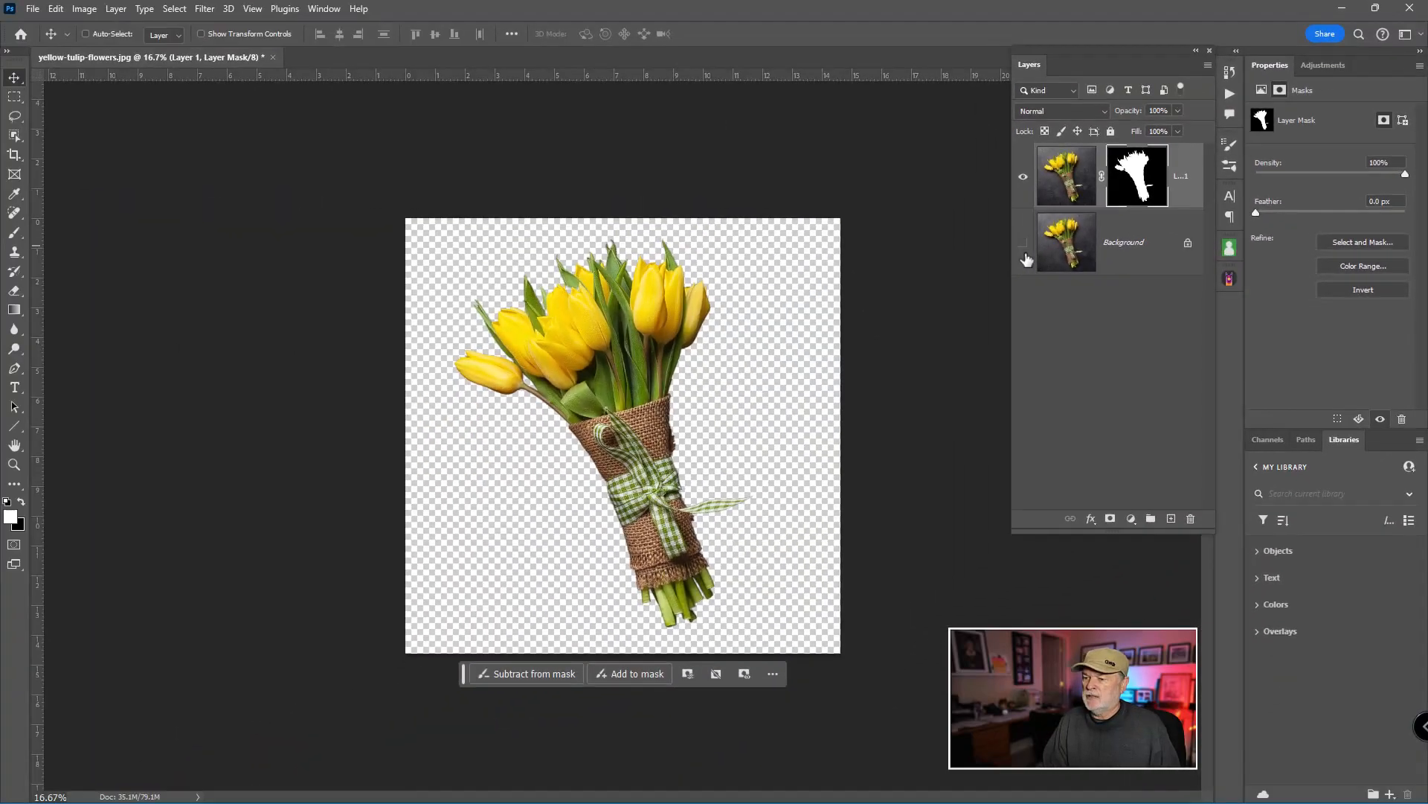
{"action": "mouse_move", "coordinate": [1025, 257]}
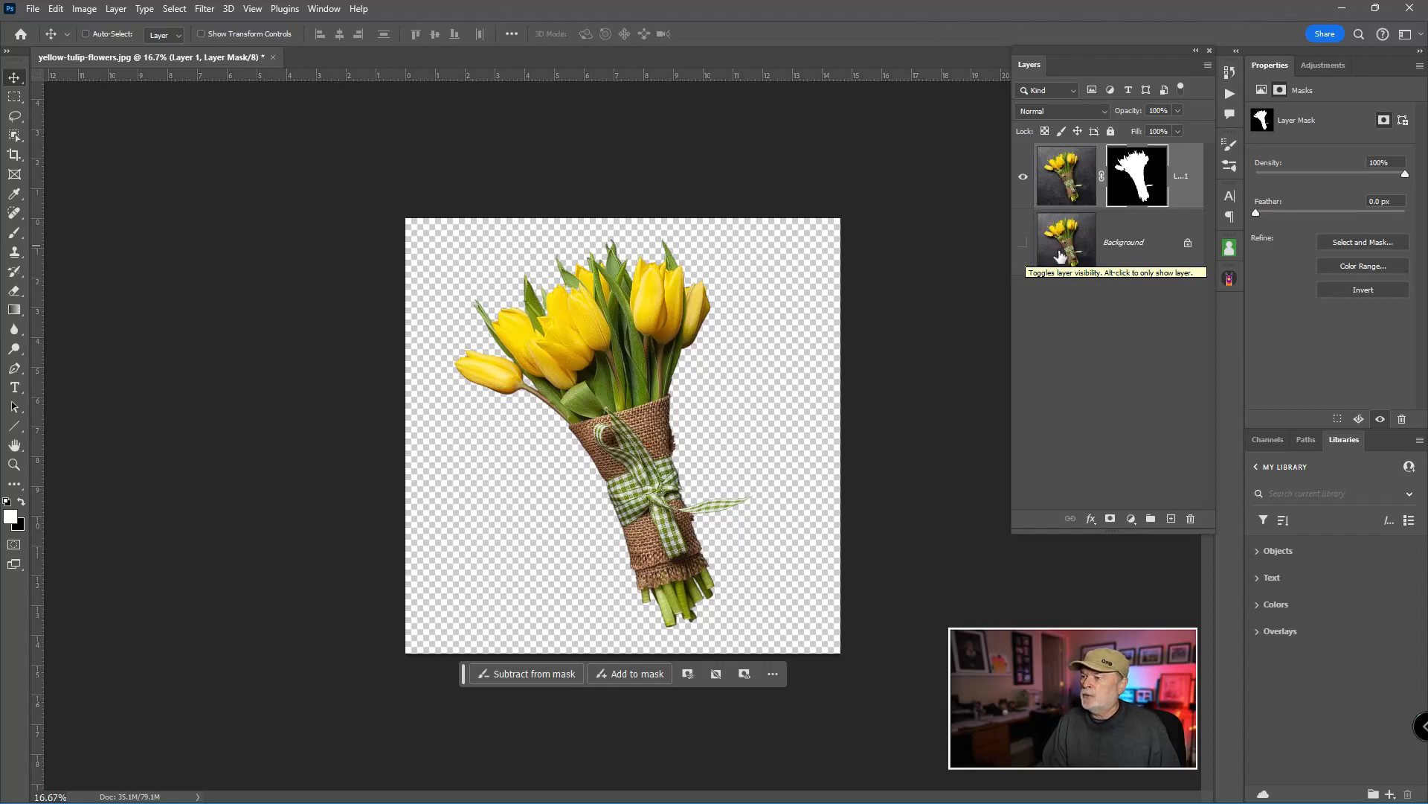
{"action": "left_click", "coordinate": [1023, 242]}
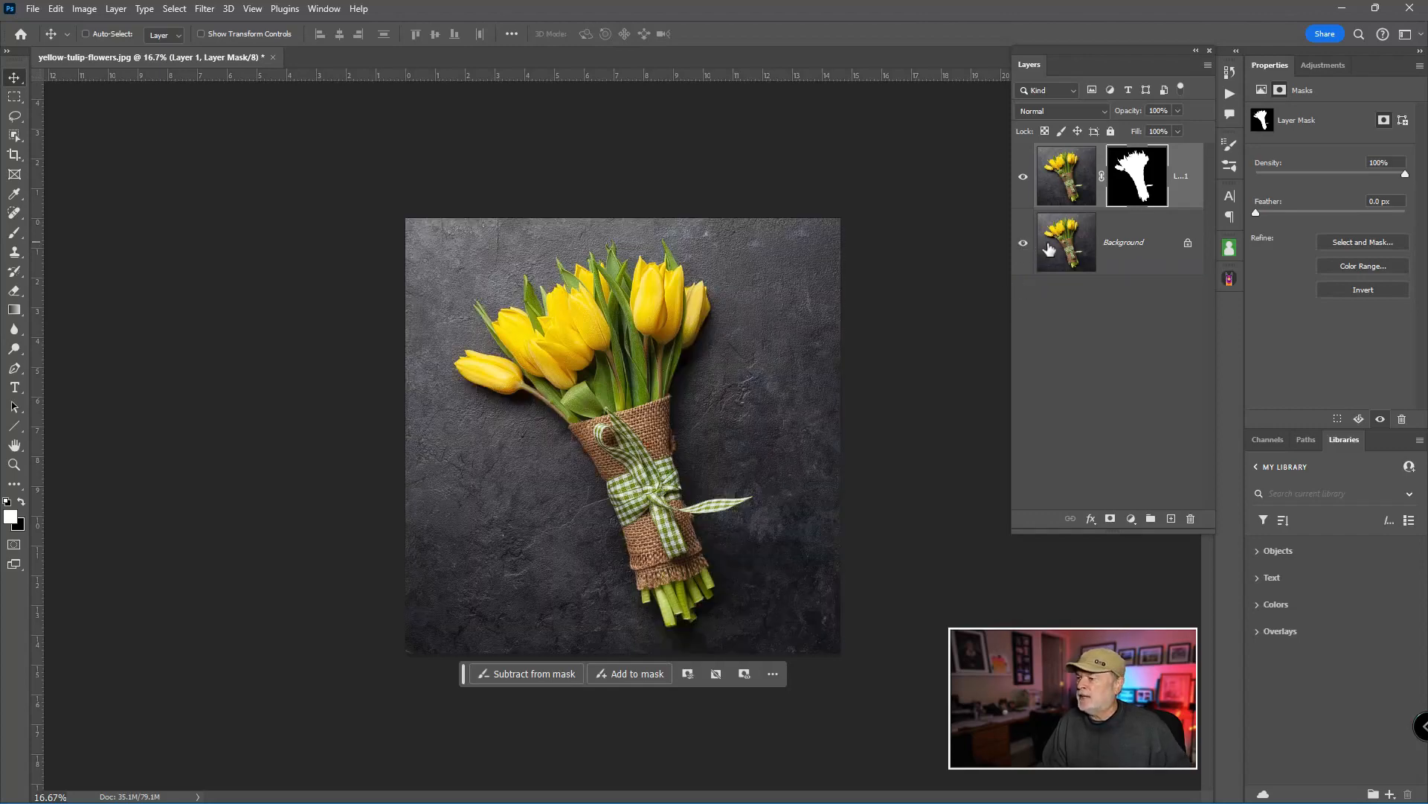
- Place the Paper Texture Pro Rococo overlay from Libraries above Background and commit it
{"action": "left_click", "coordinate": [1066, 241]}
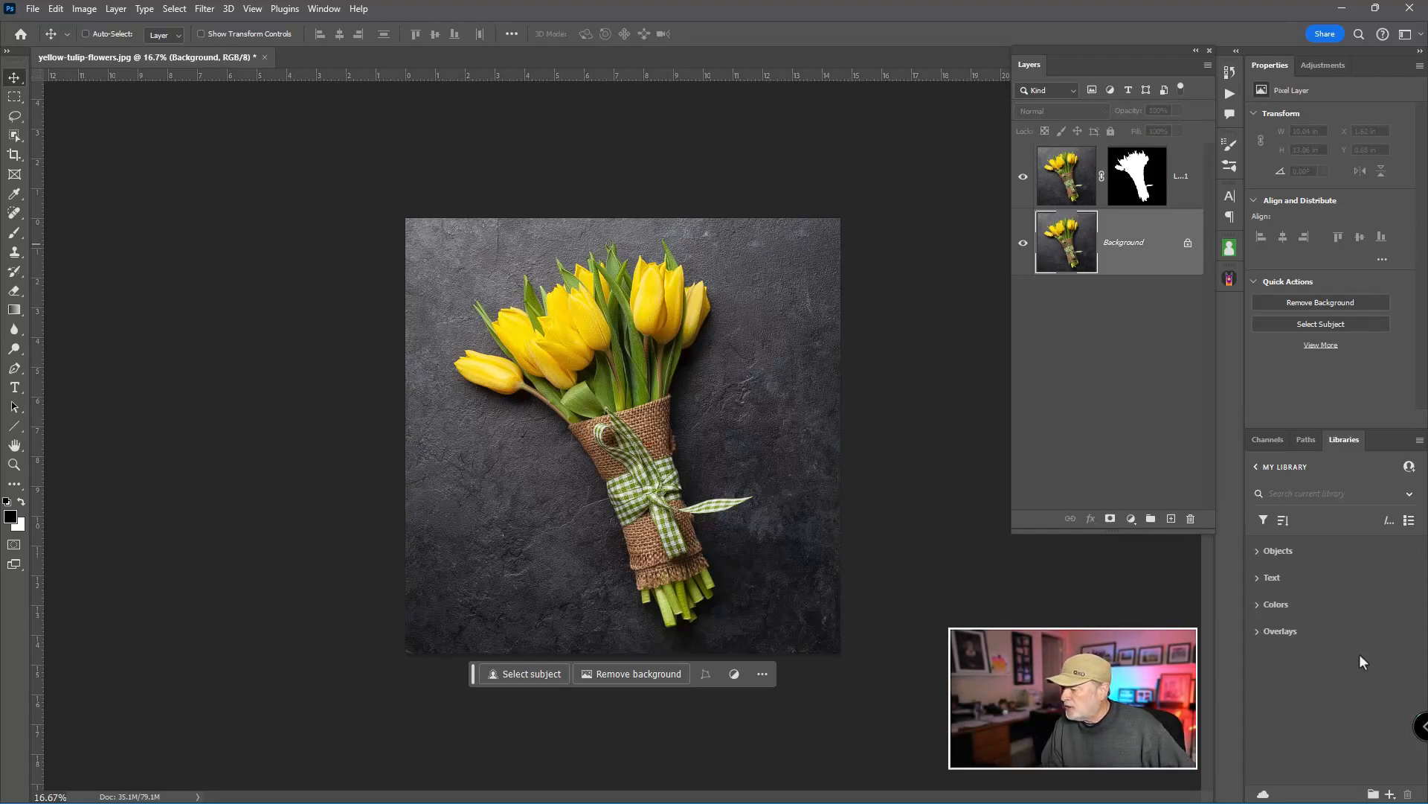
{"action": "mouse_move", "coordinate": [1305, 678]}
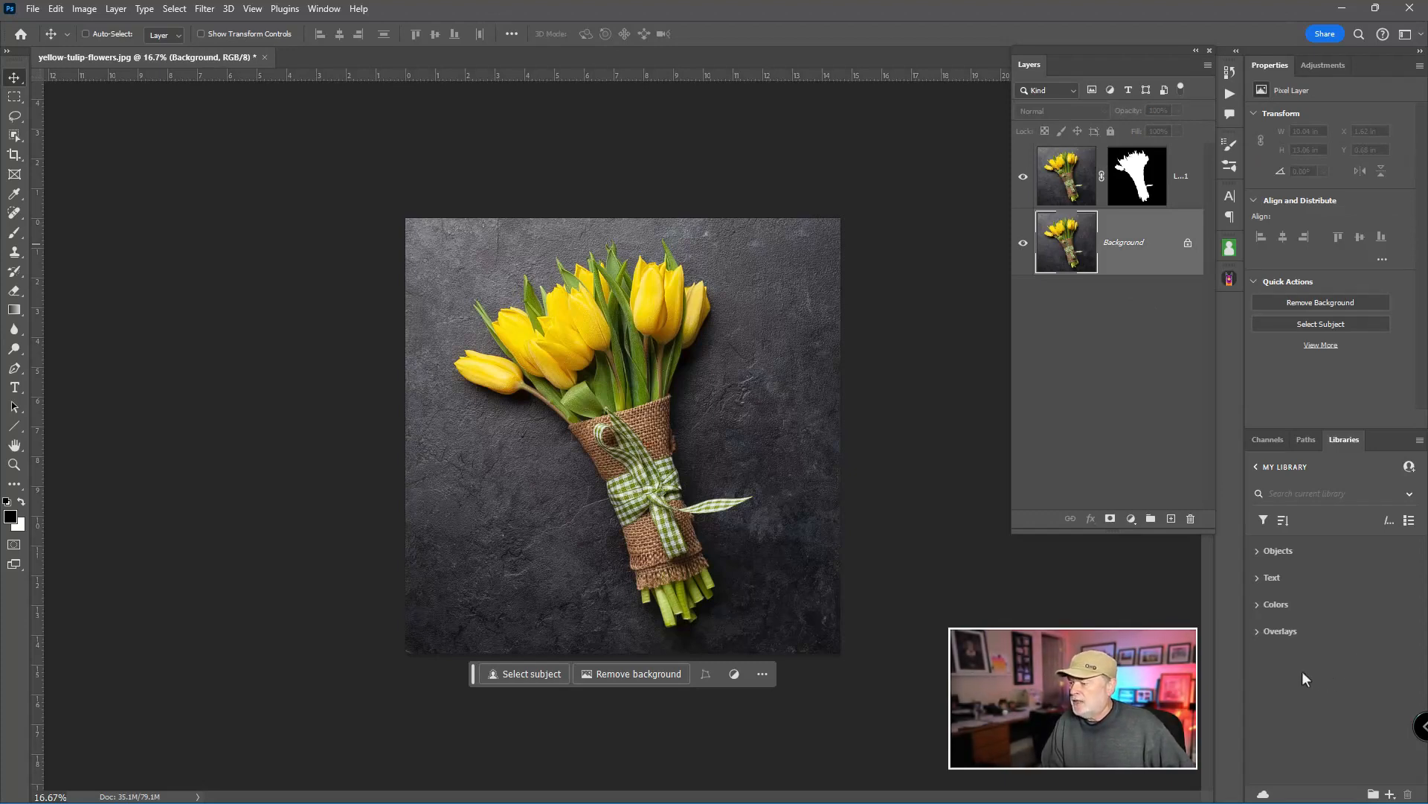
{"action": "mouse_move", "coordinate": [1288, 685]}
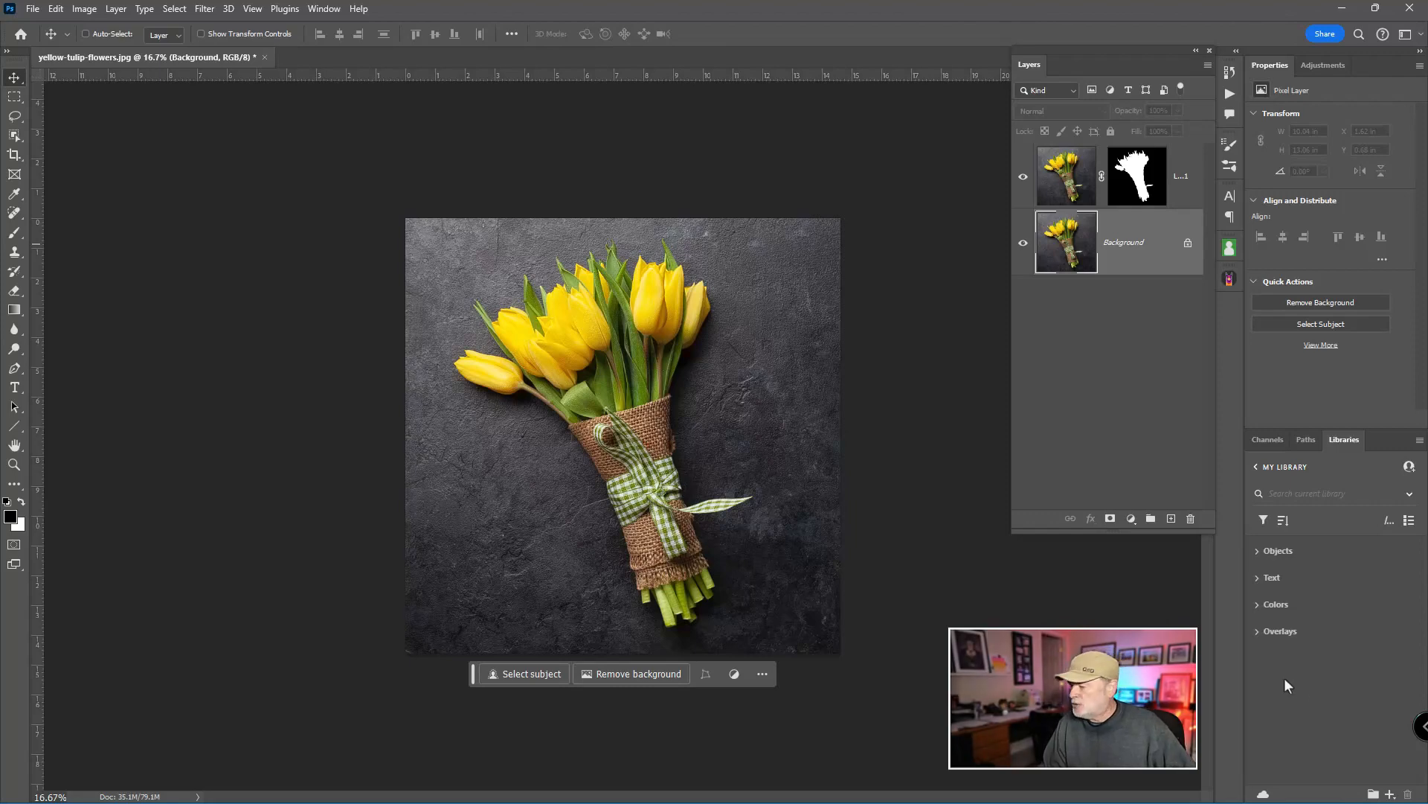
{"action": "mouse_move", "coordinate": [1276, 673]}
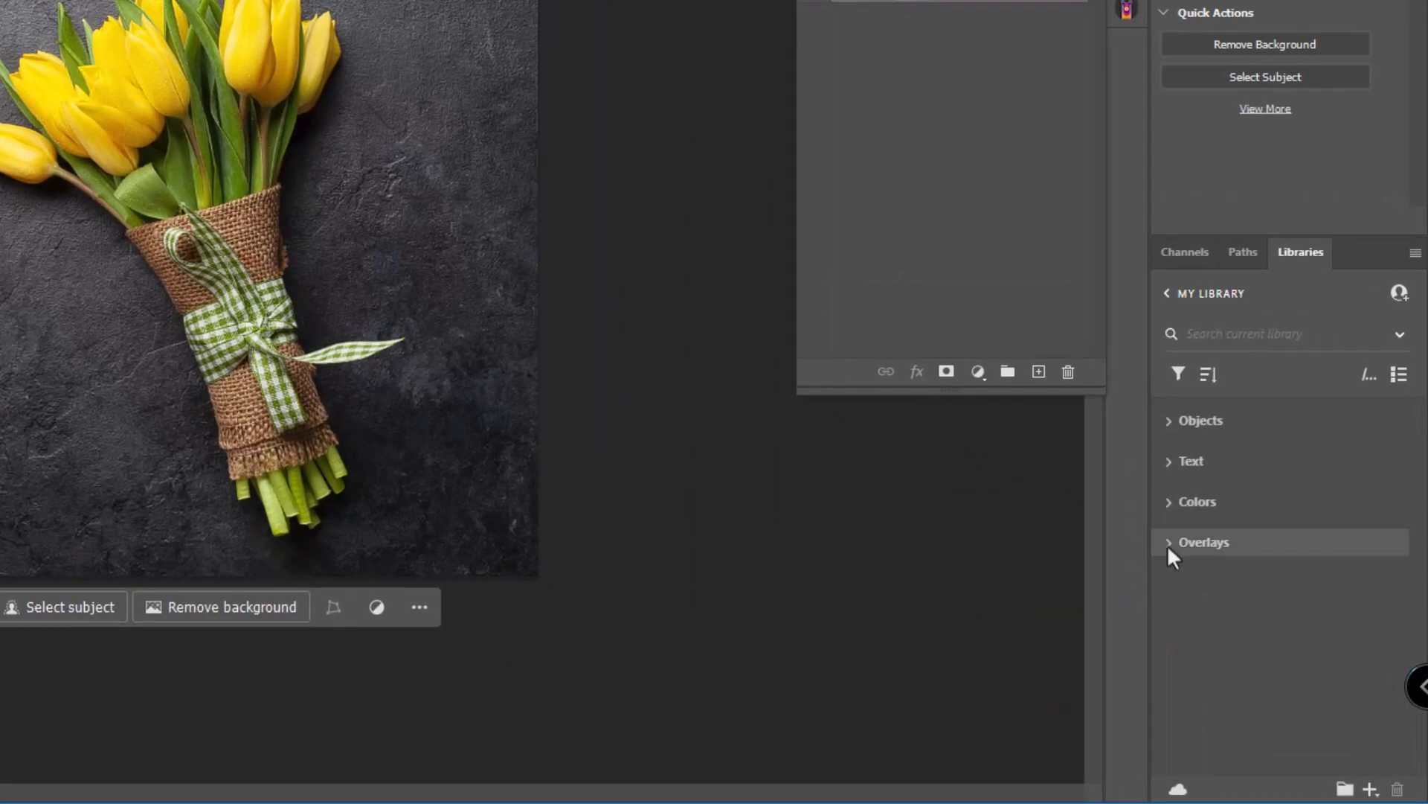
{"action": "left_click", "coordinate": [1203, 541]}
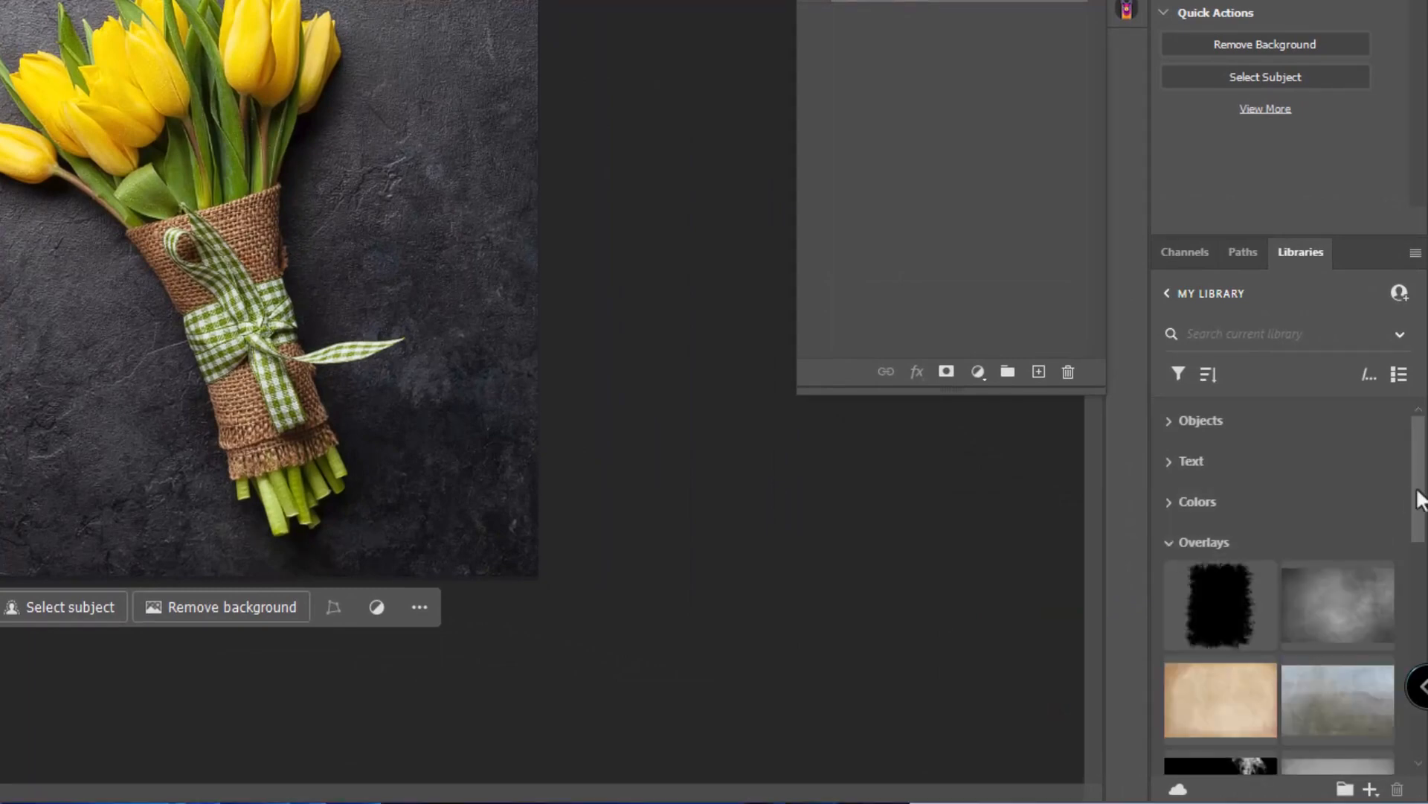
{"action": "scroll", "scroll_direction": "down", "scroll_amount": 3}
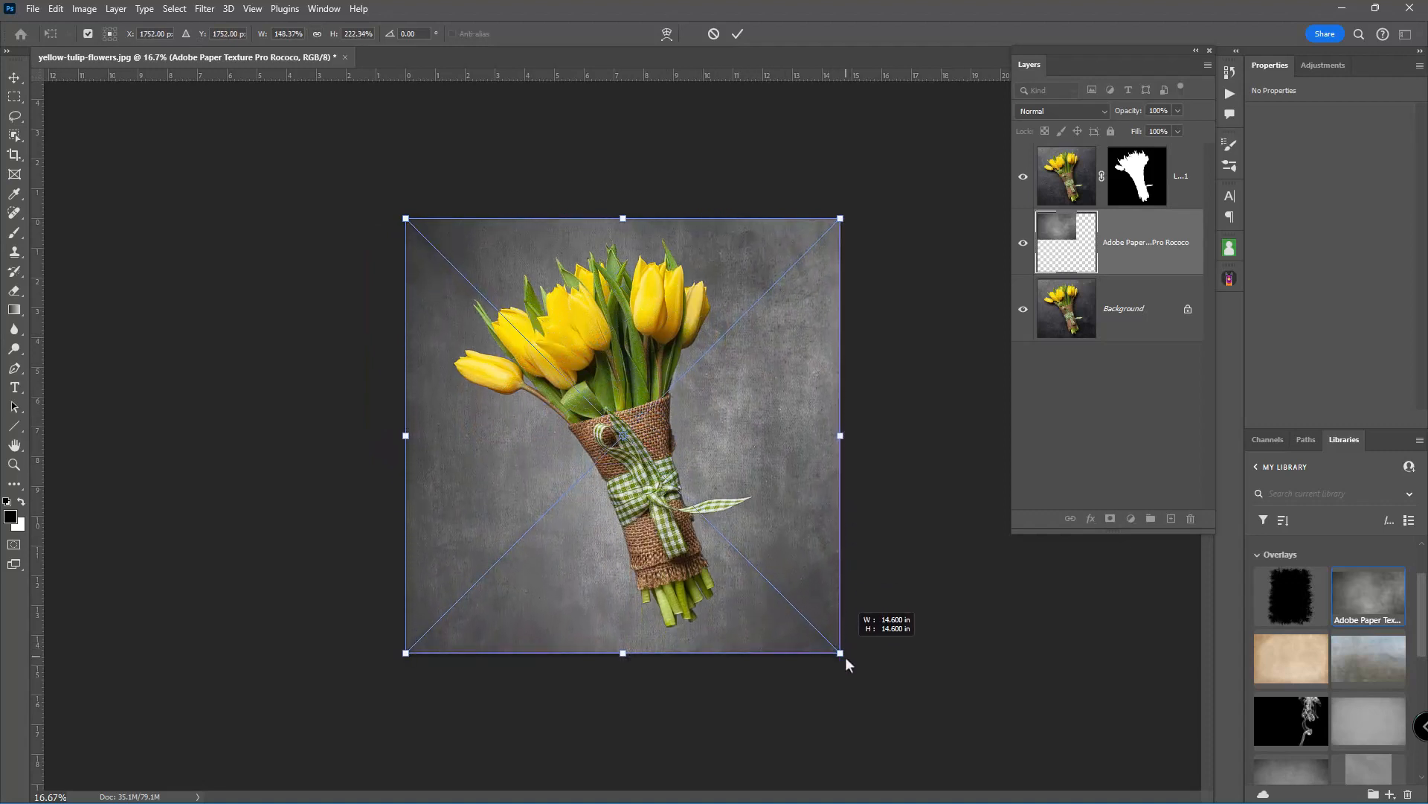
{"action": "left_click", "coordinate": [738, 34]}
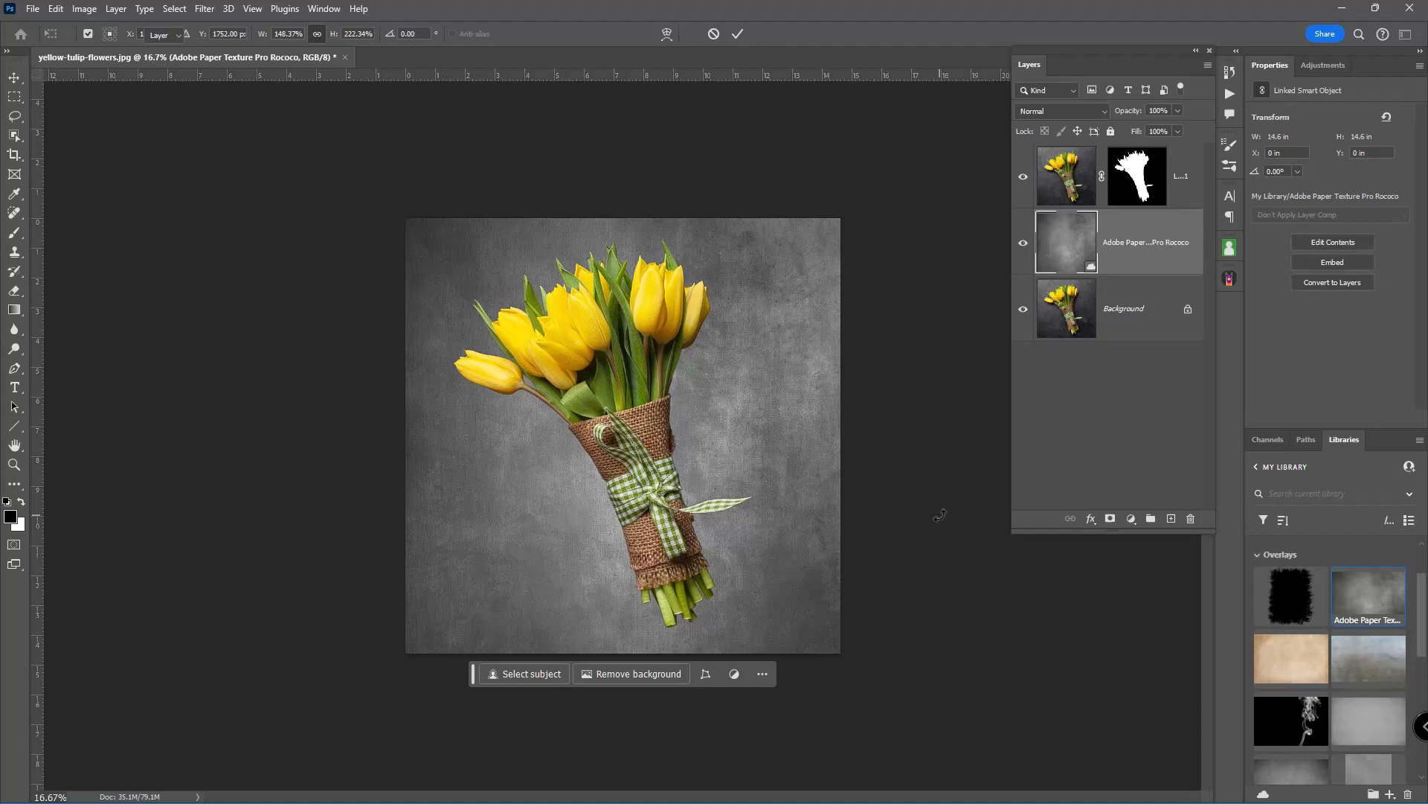
{"action": "left_click", "coordinate": [13, 52]}
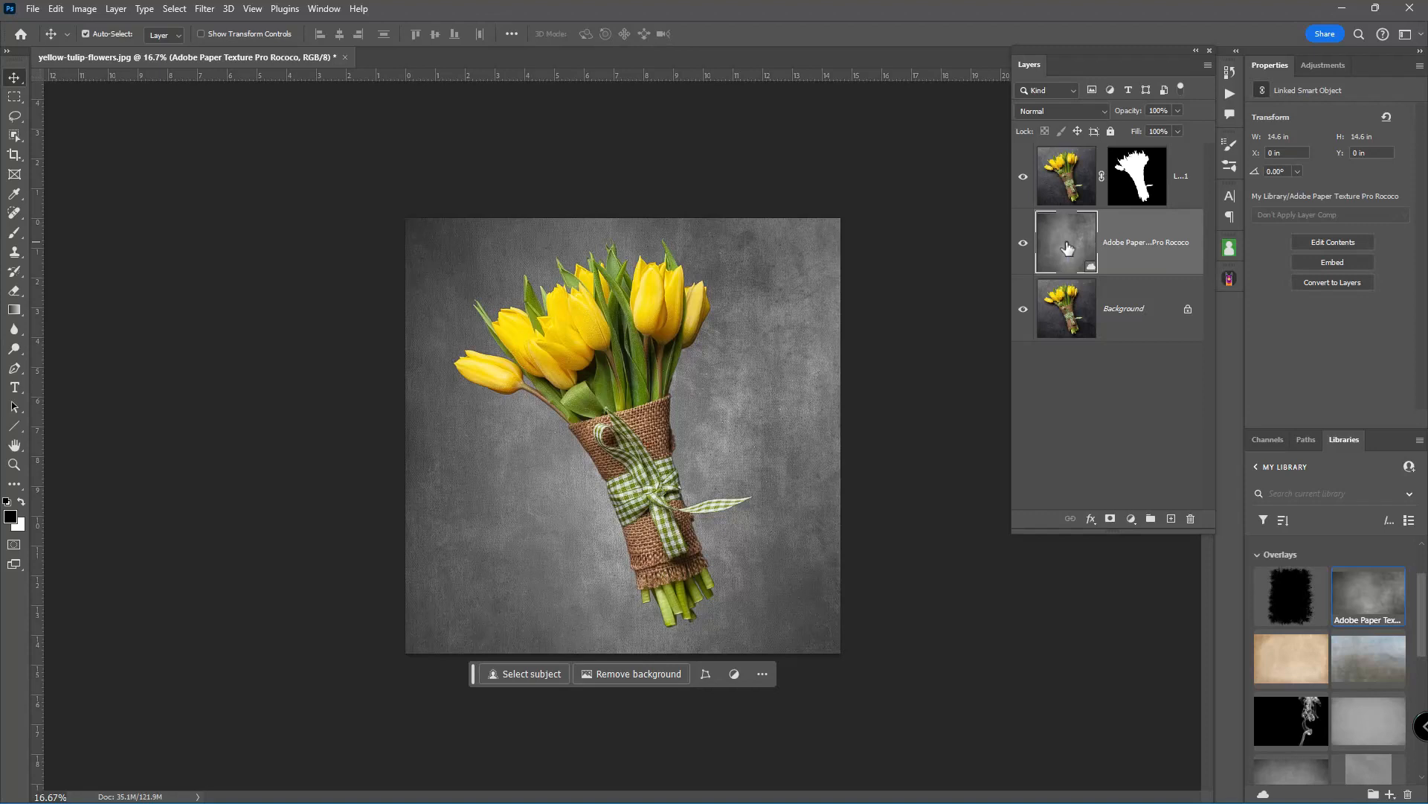
- Duplicate the paper texture layer and blend the copy as Overlay
{"action": "key", "text": "ctrl+j"}
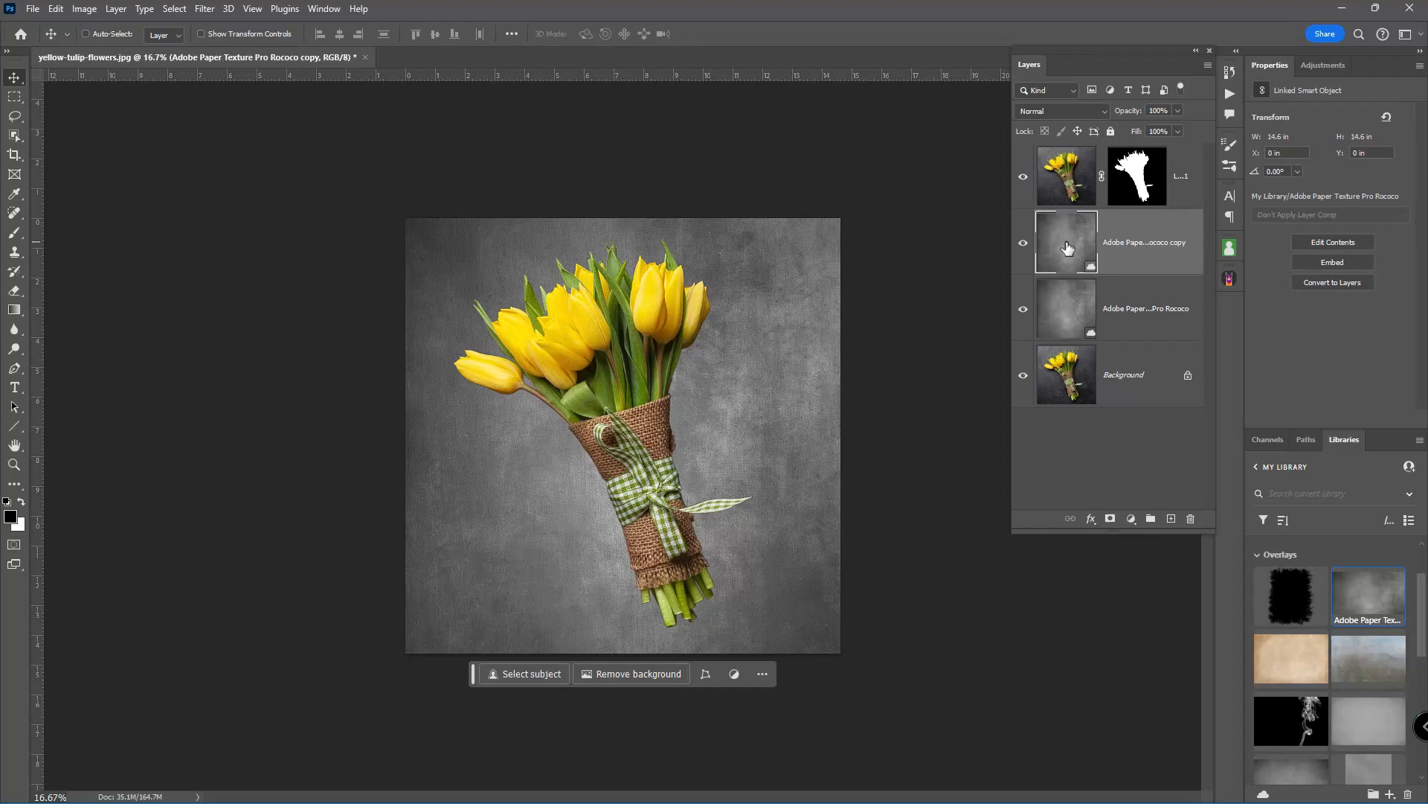
{"action": "left_click", "coordinate": [1059, 111]}
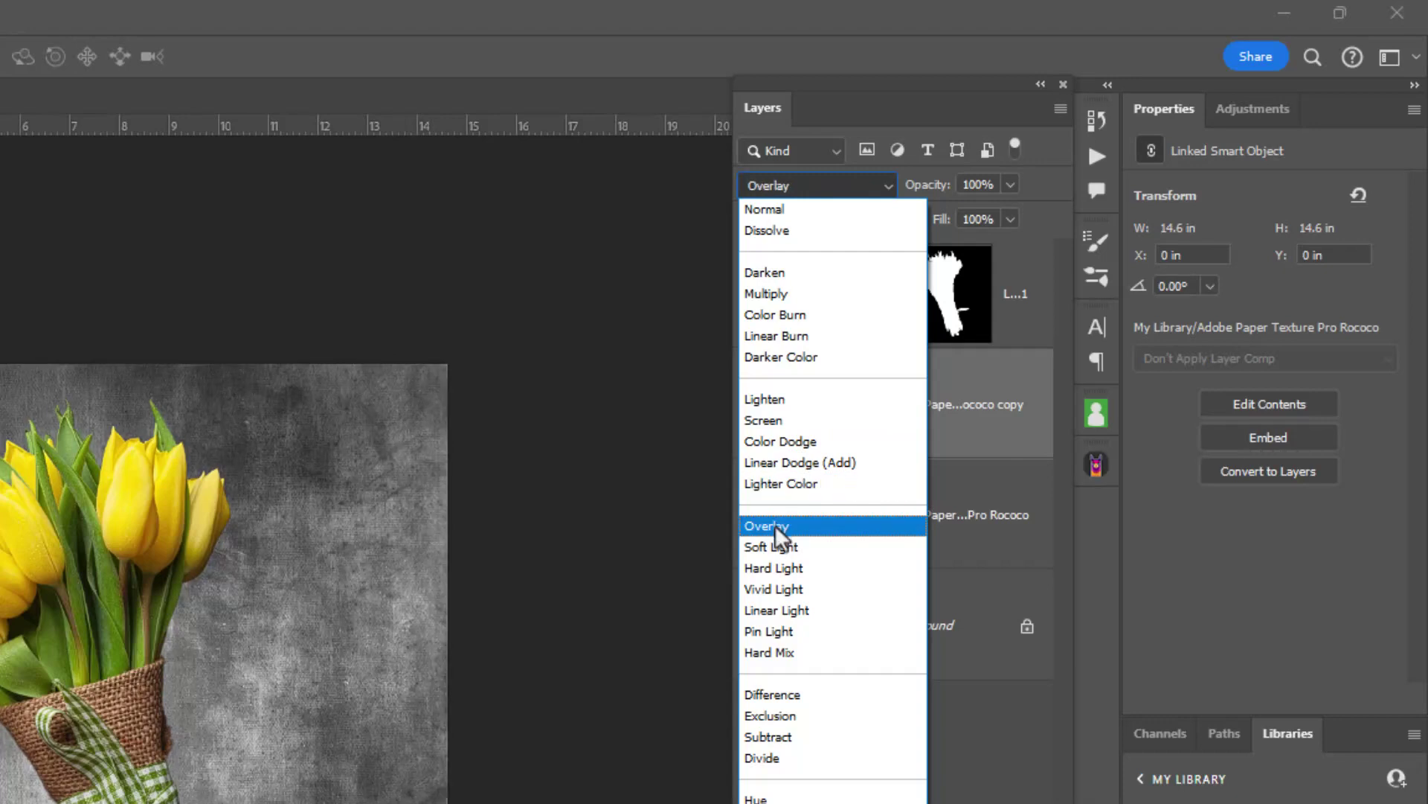
{"action": "mouse_move", "coordinate": [789, 542]}
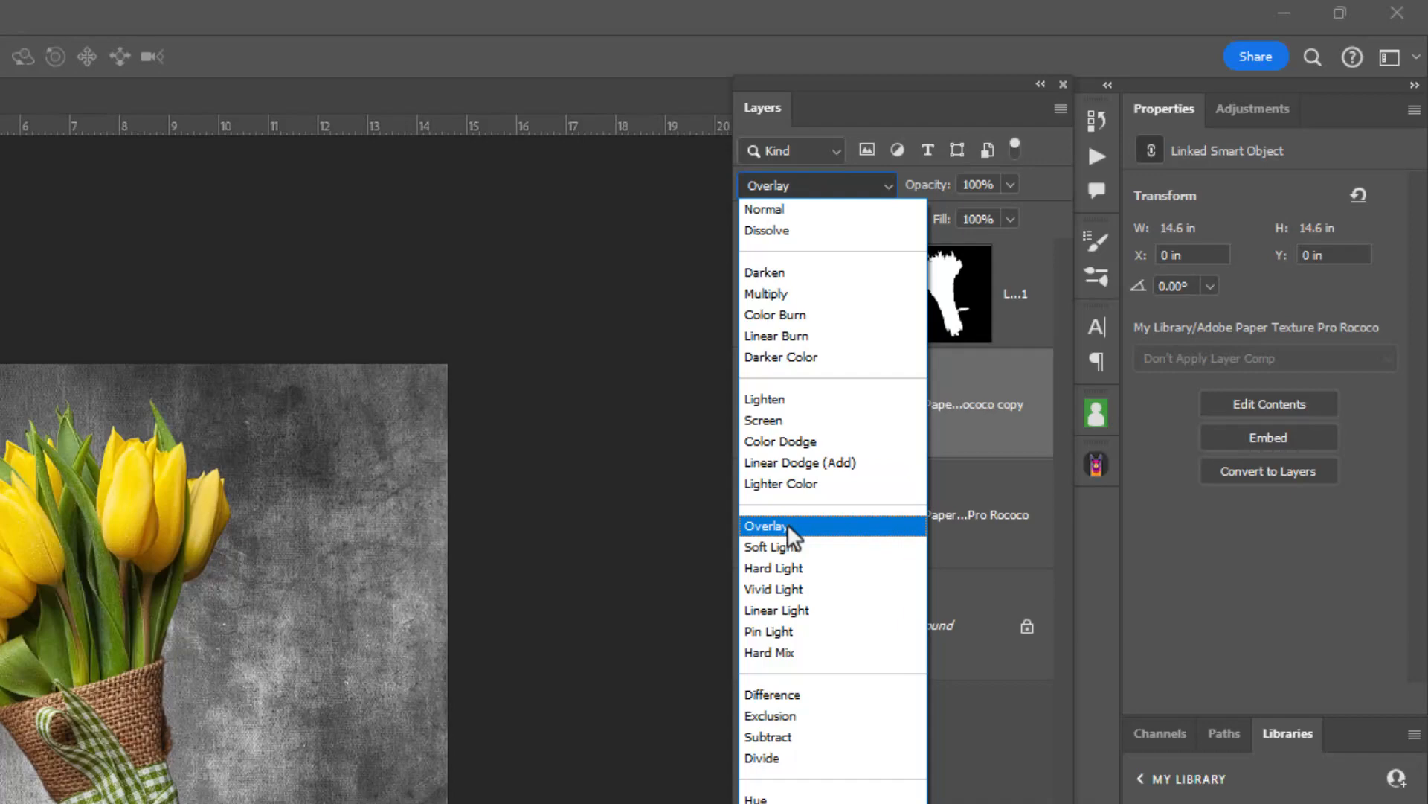
{"action": "left_click", "coordinate": [765, 526]}
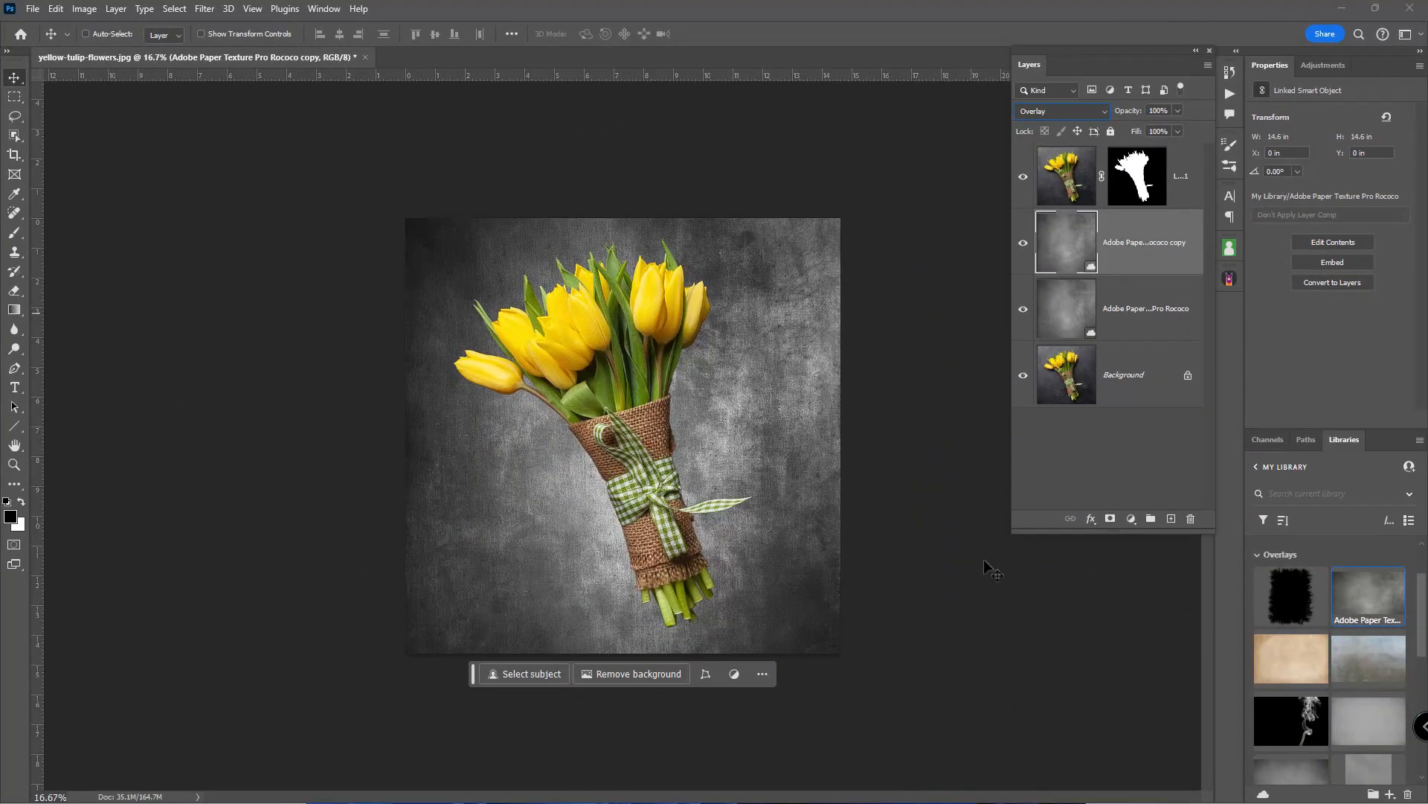
{"action": "mouse_move", "coordinate": [842, 606]}
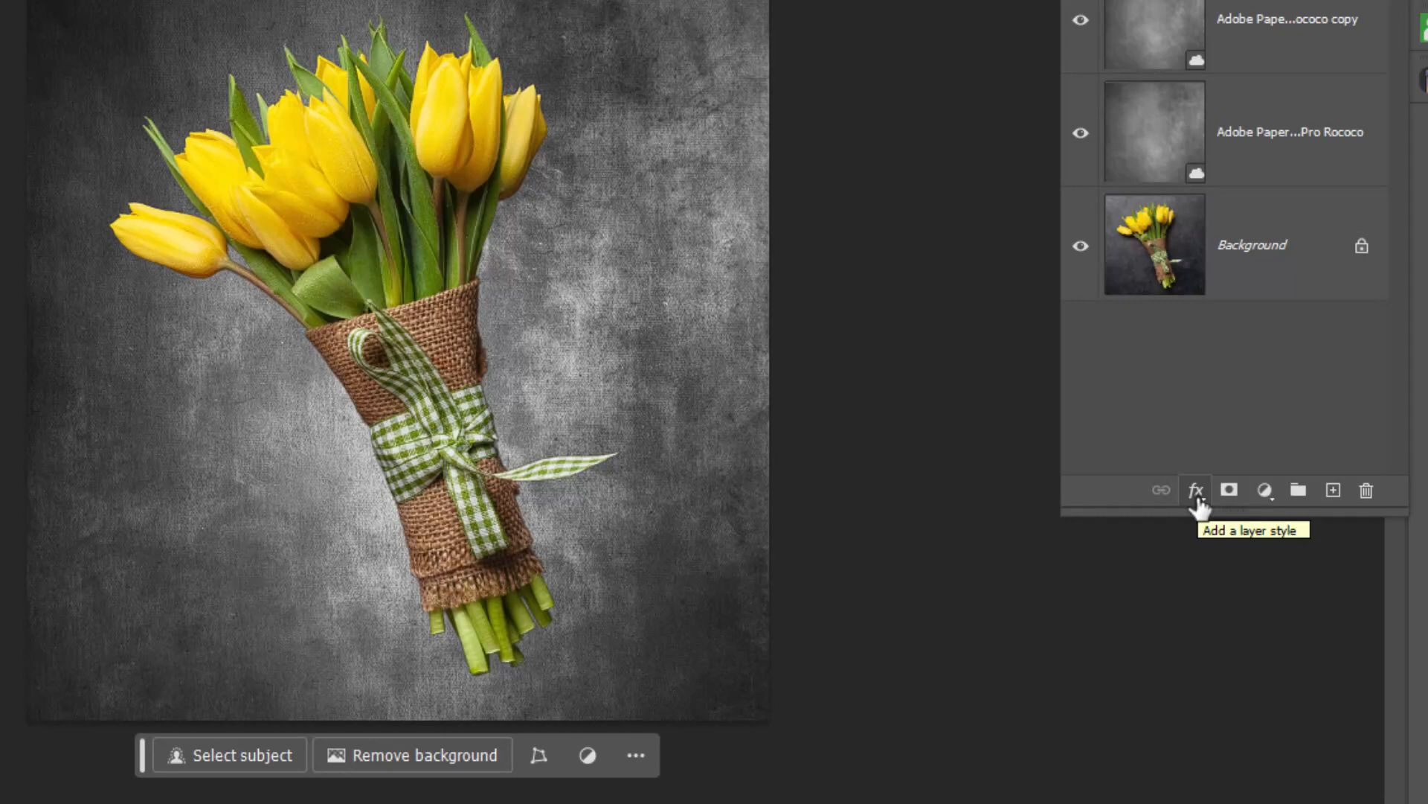
- Add a drop shadow to the bouquet layer: opacity 79%, angle 50°, distance 277 px, size 234 px
{"action": "left_click", "coordinate": [1195, 489]}
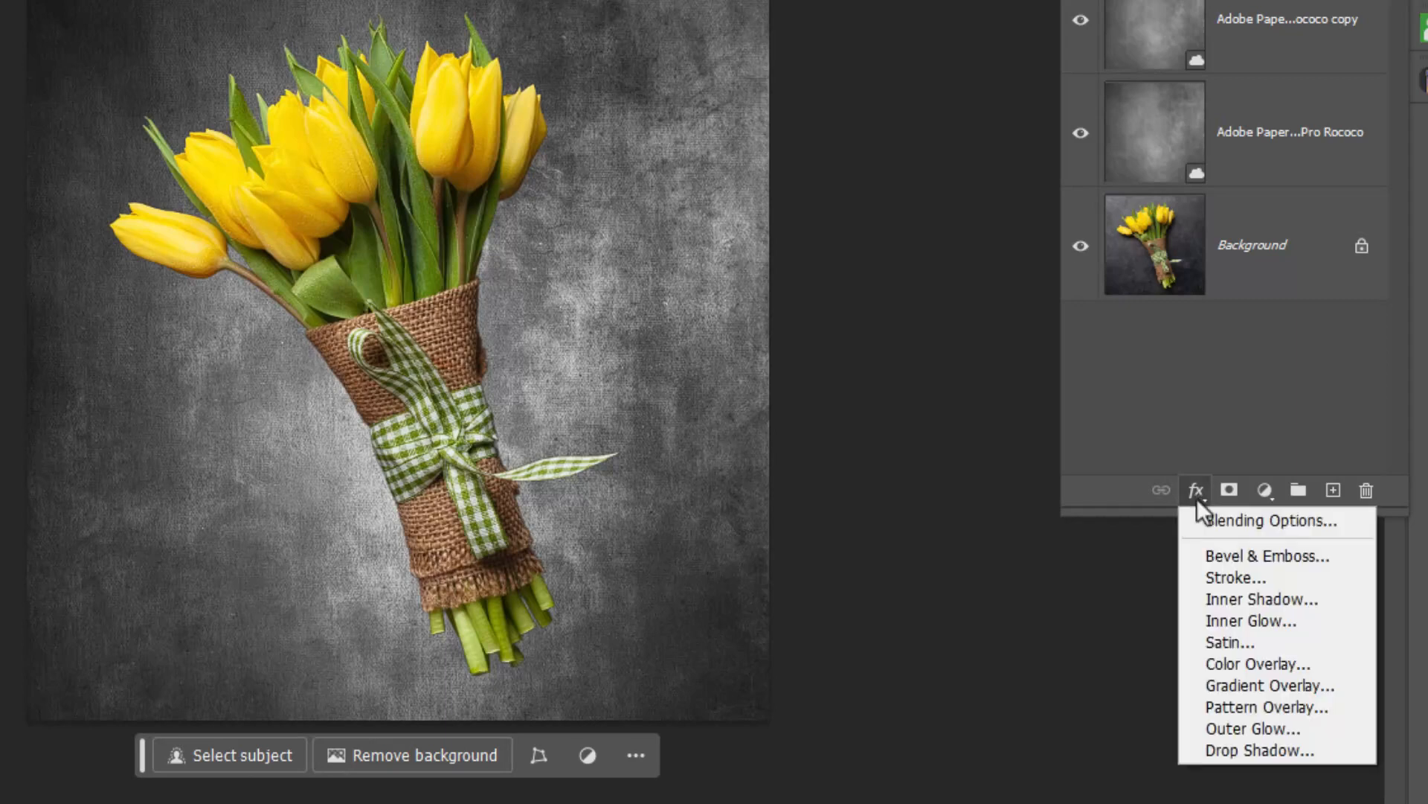
{"action": "mouse_move", "coordinate": [1259, 750]}
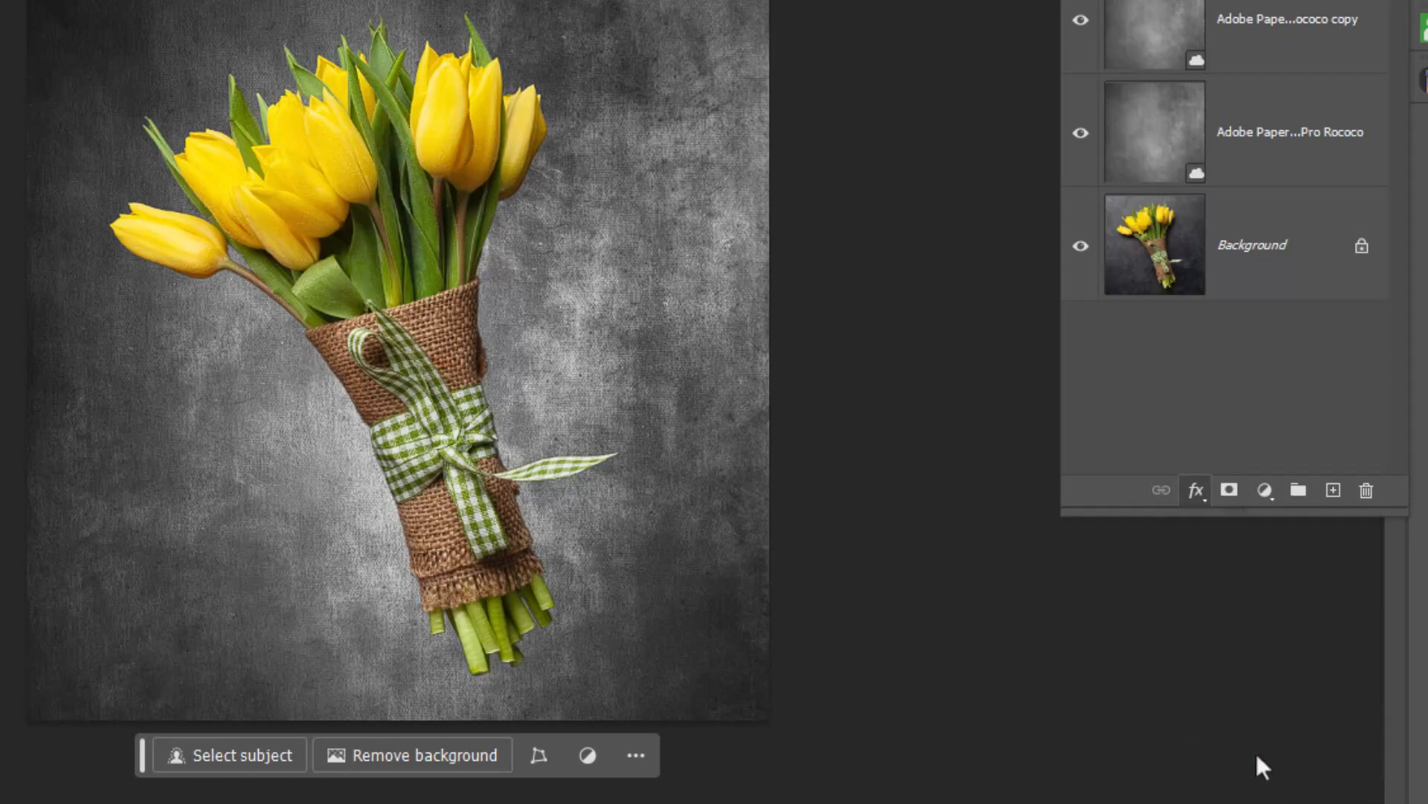
{"action": "left_click", "coordinate": [1195, 490]}
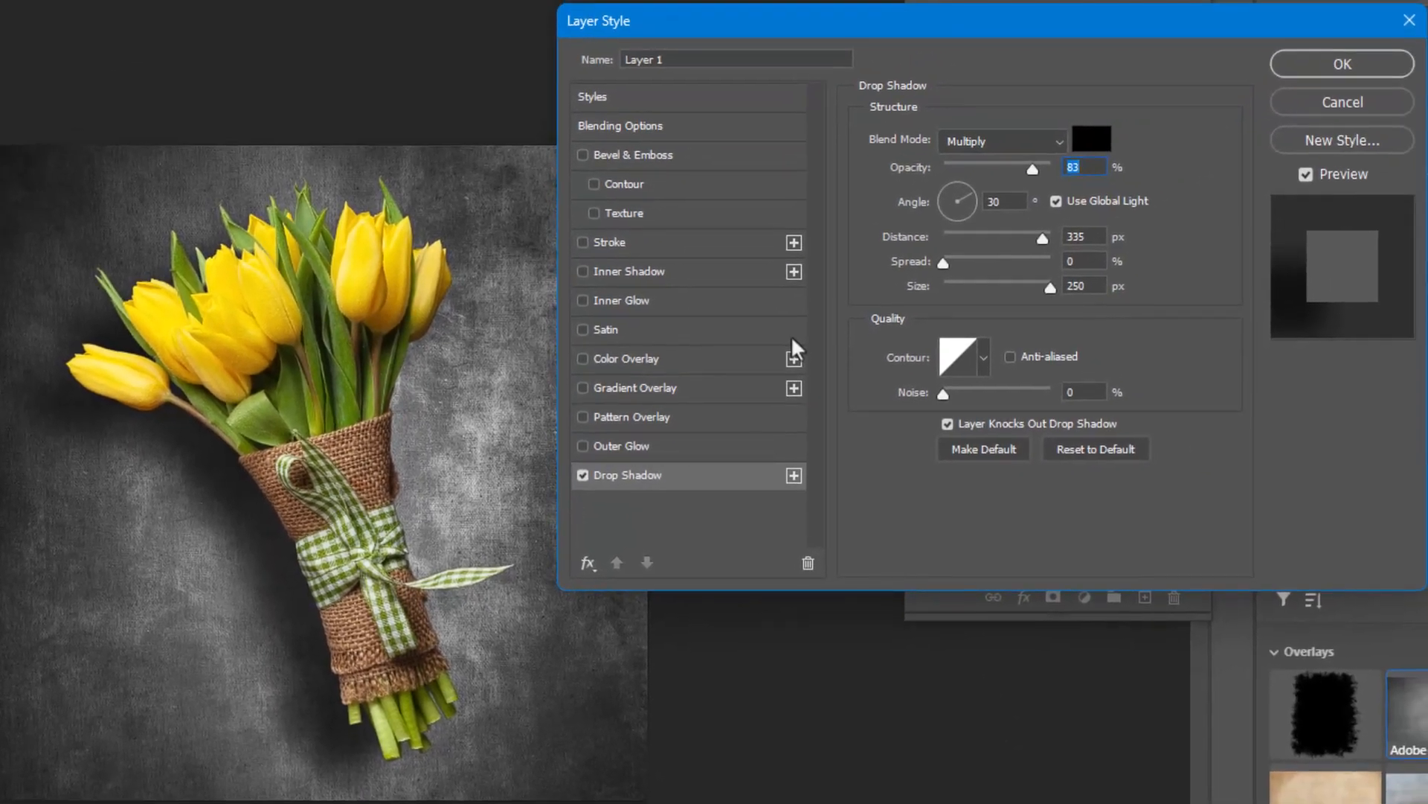
{"action": "mouse_move", "coordinate": [797, 314]}
{"action": "type", "text": "8"}
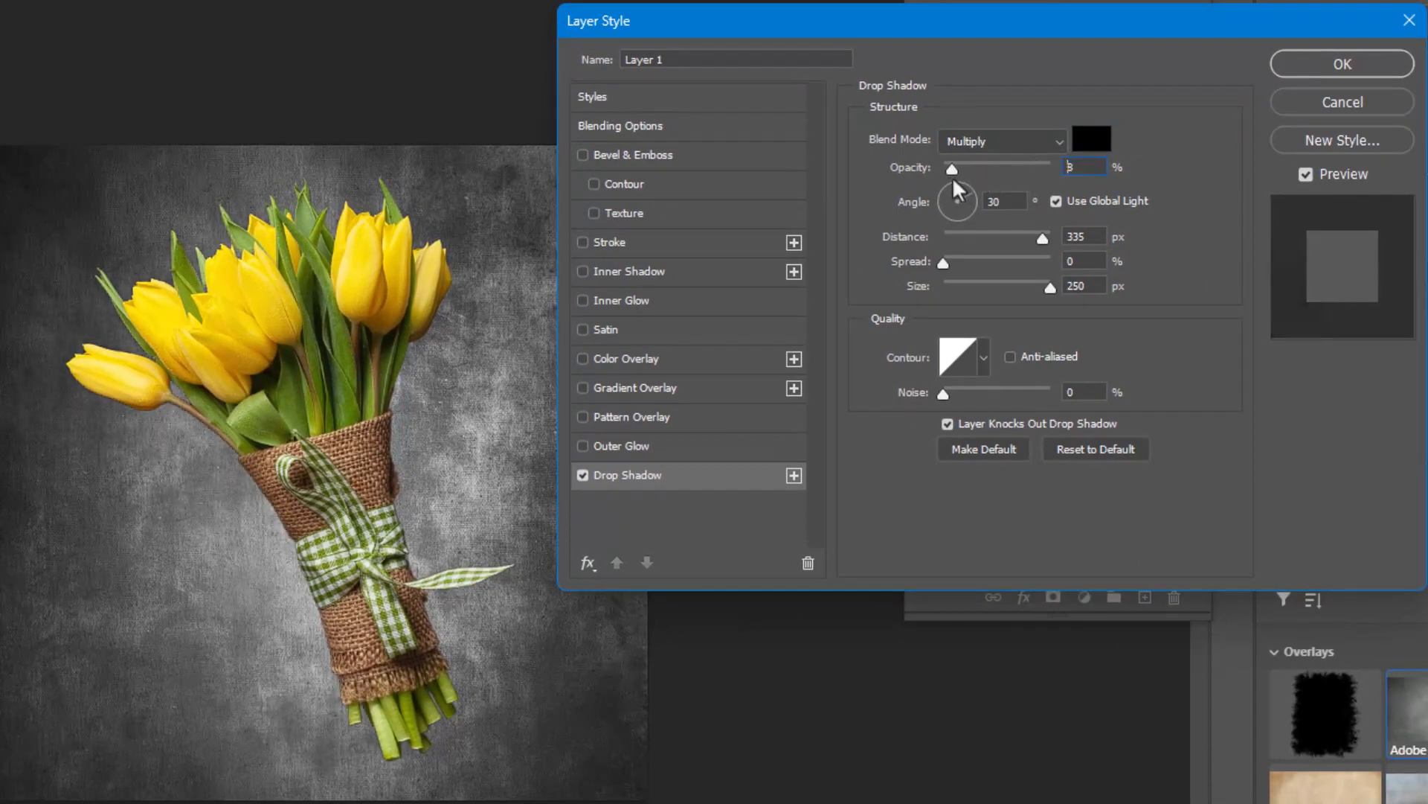
{"action": "type", "text": "100"}
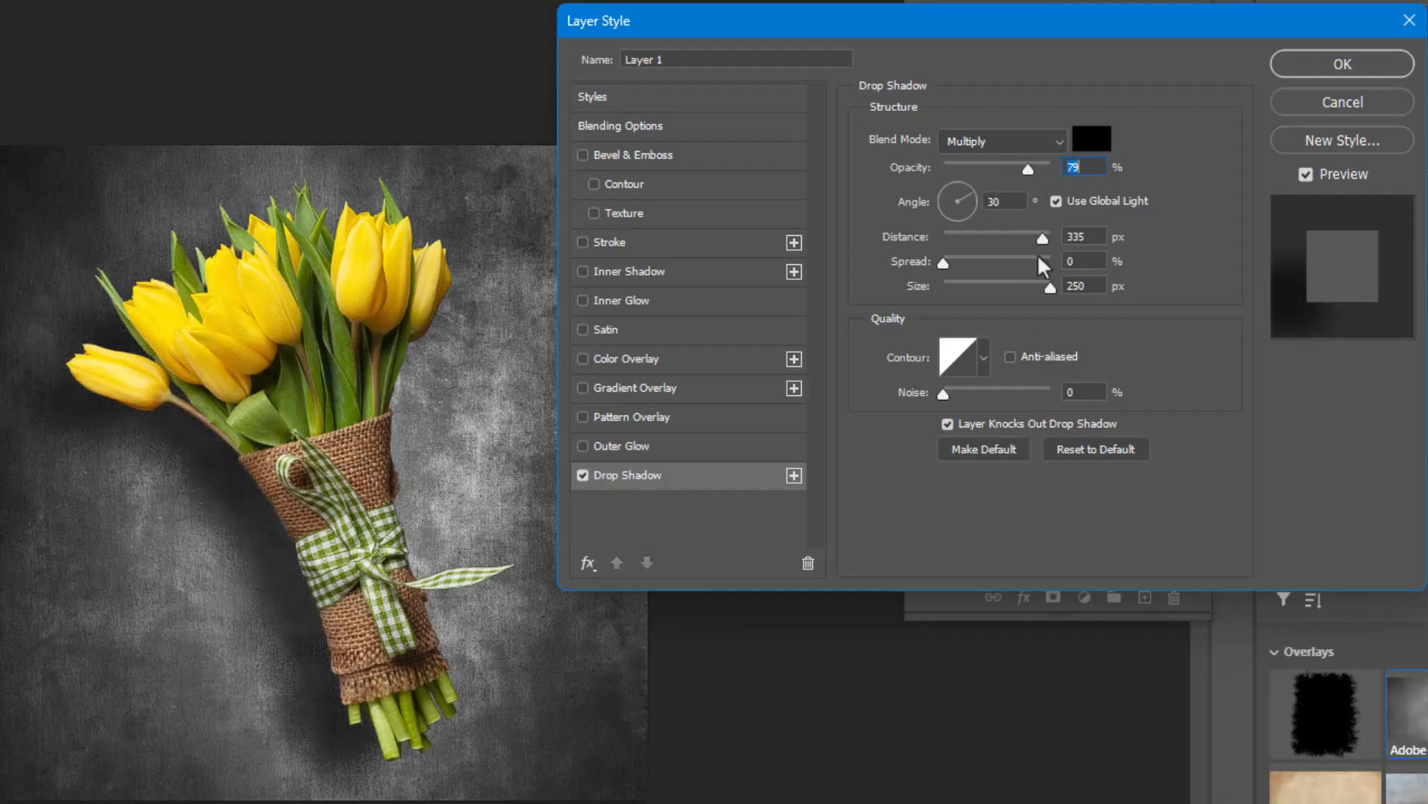
{"action": "mouse_move", "coordinate": [945, 277]}
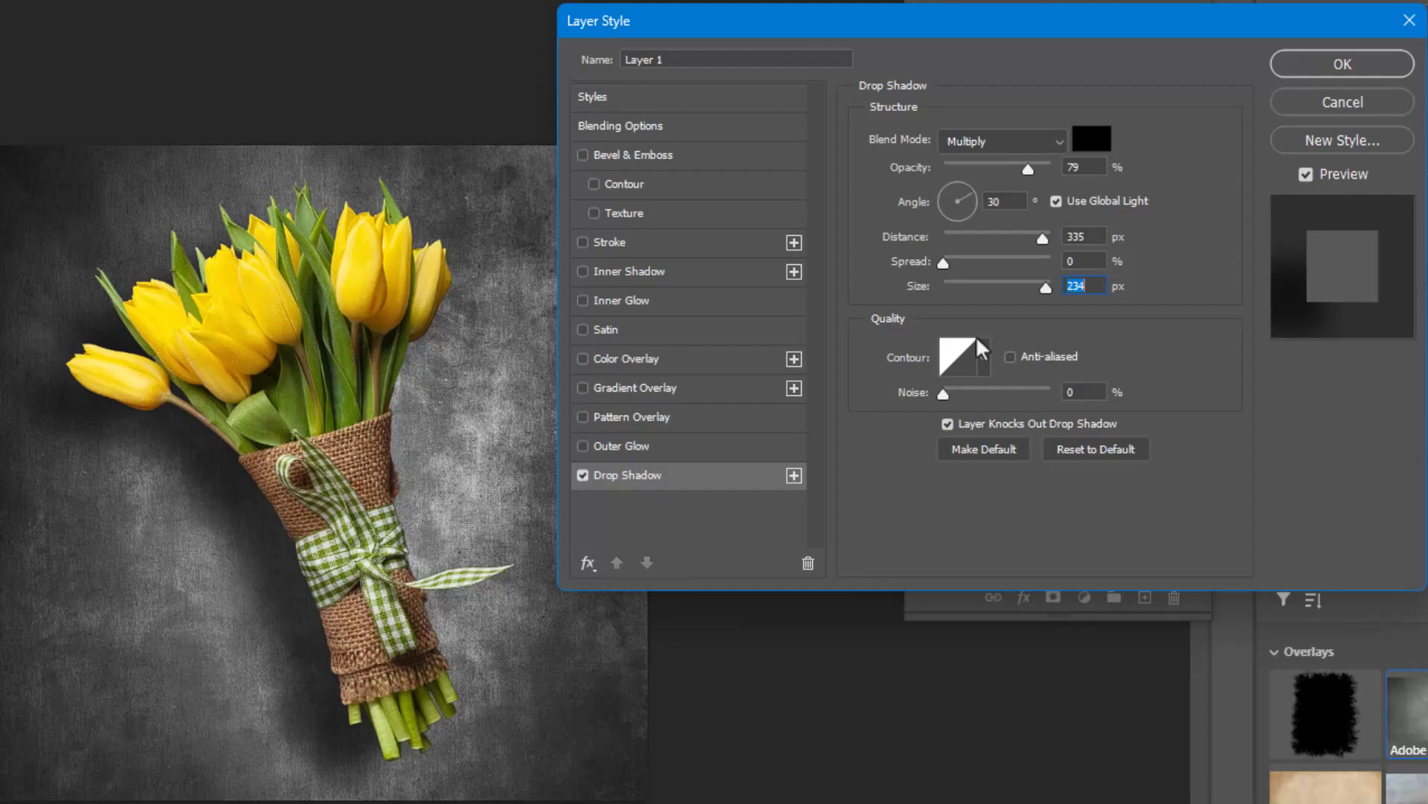
{"action": "mouse_move", "coordinate": [988, 313]}
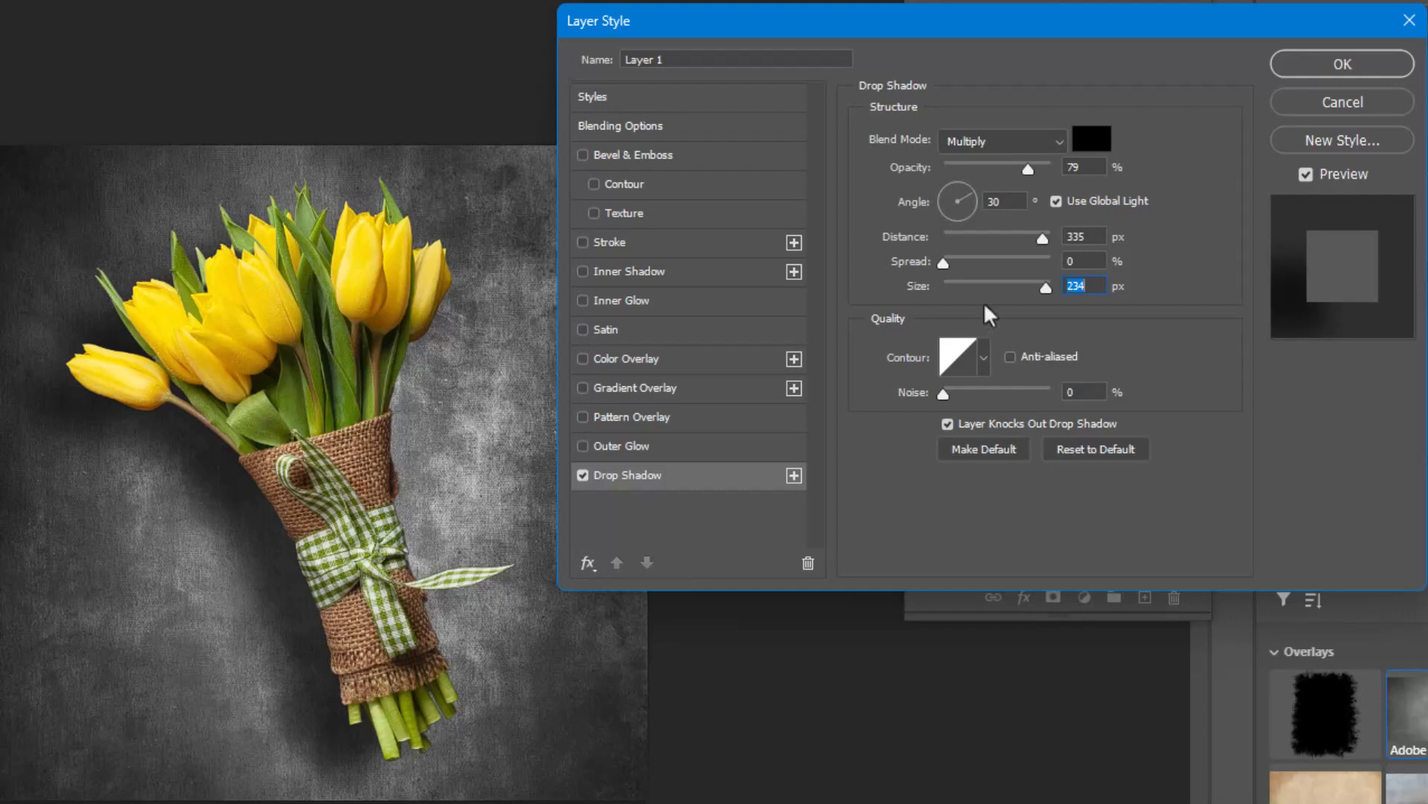
{"action": "mouse_move", "coordinate": [597, 281]}
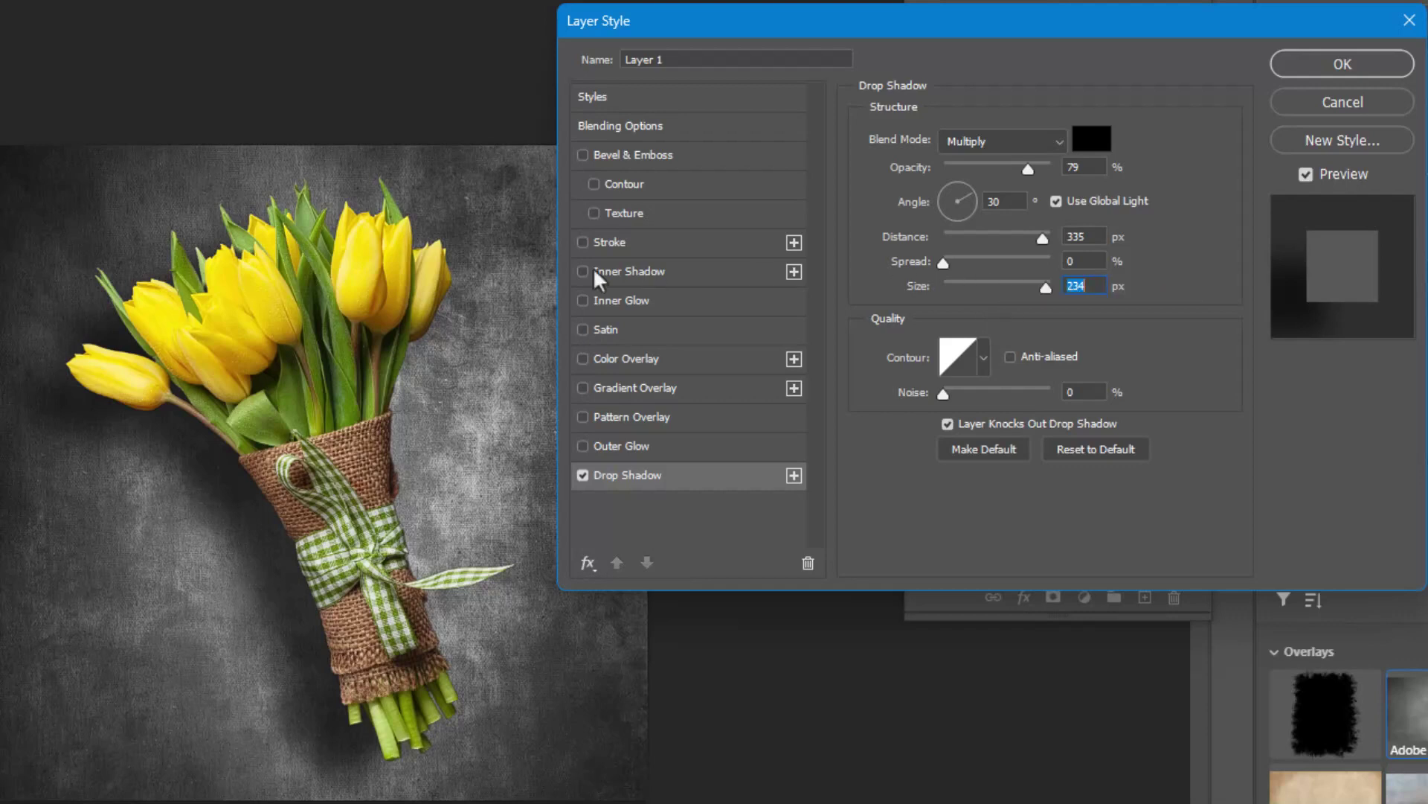
{"action": "mouse_move", "coordinate": [234, 500]}
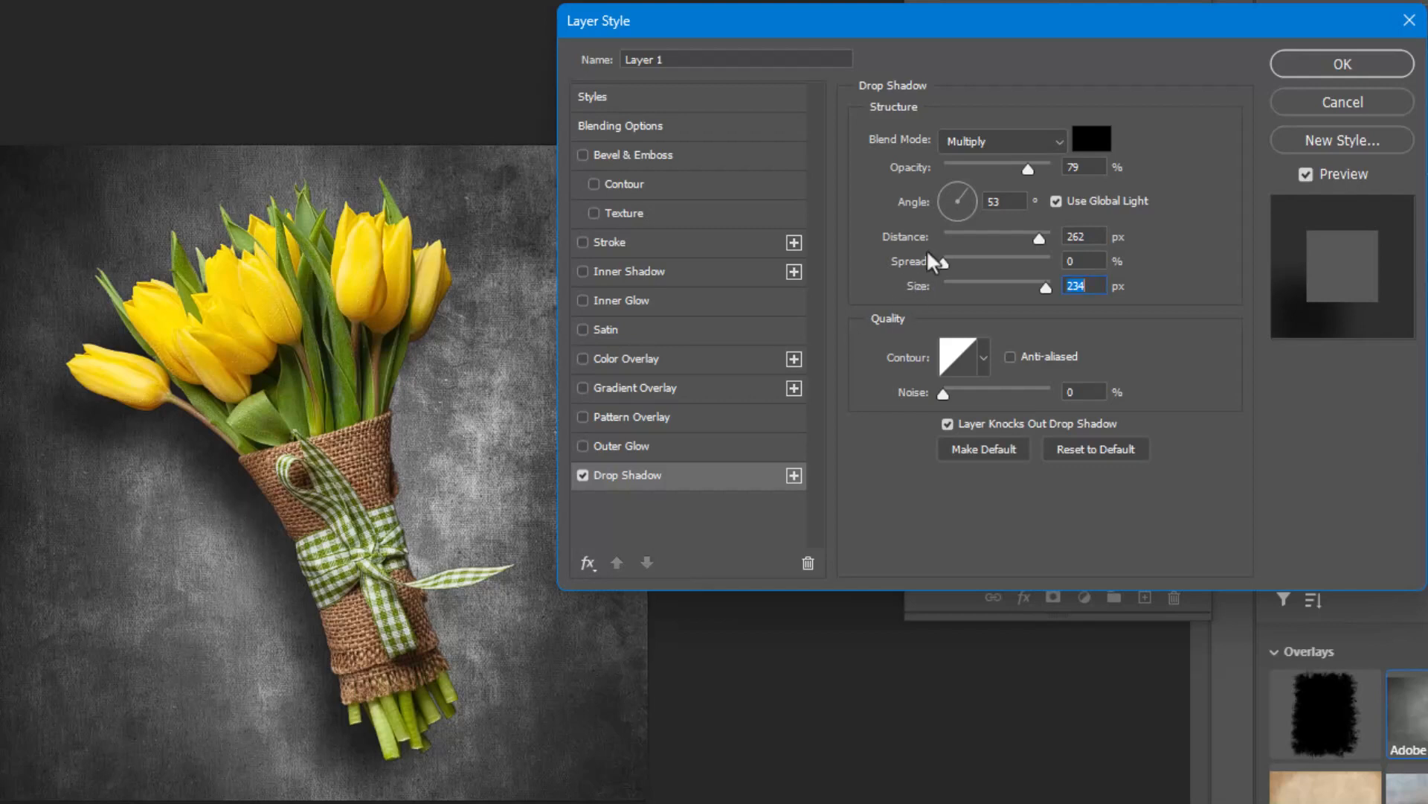
{"action": "mouse_move", "coordinate": [875, 292]}
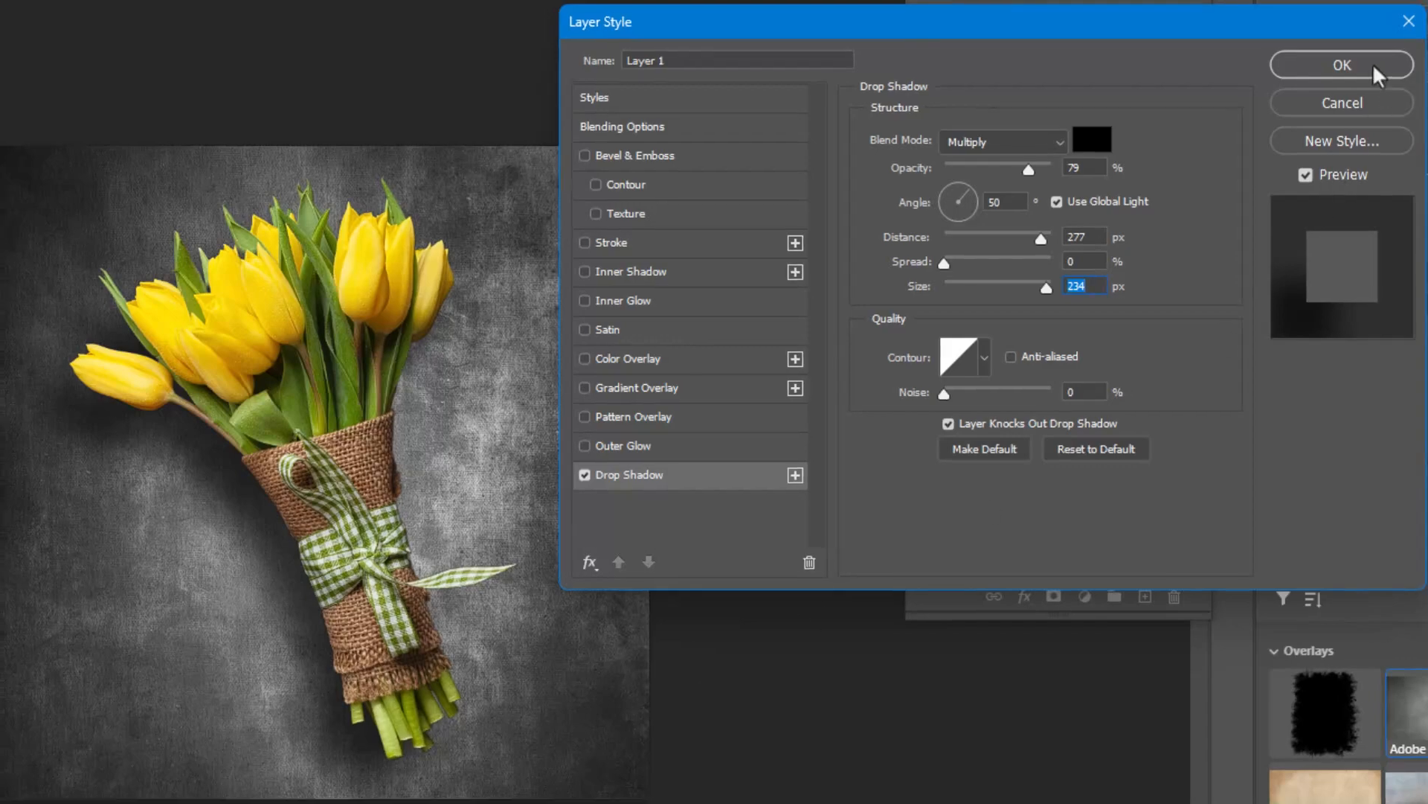
{"action": "left_click", "coordinate": [1341, 64]}
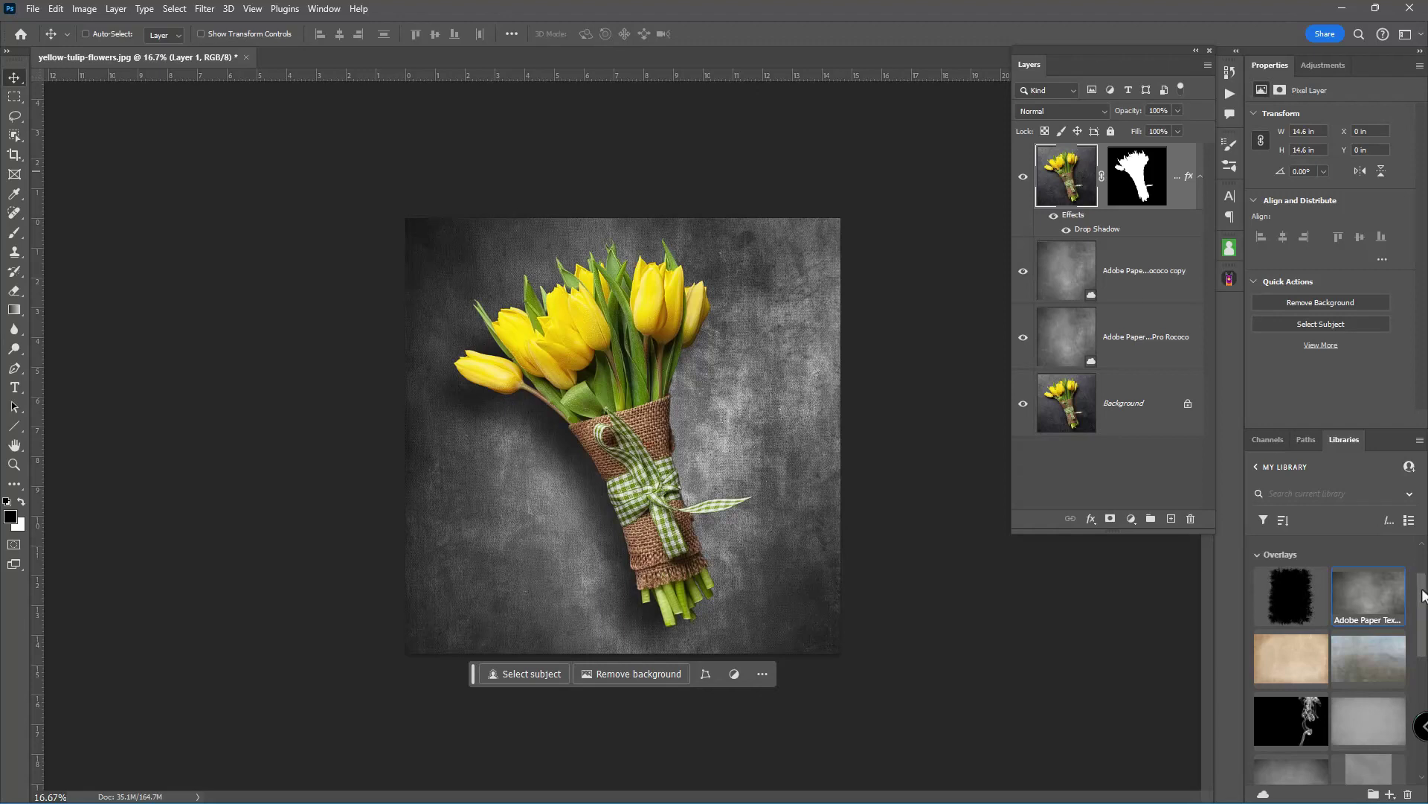
- Blend the top Background texture as Overlay and toggle its visibility to compare
{"action": "scroll", "scroll_direction": "down", "scroll_amount": 3}
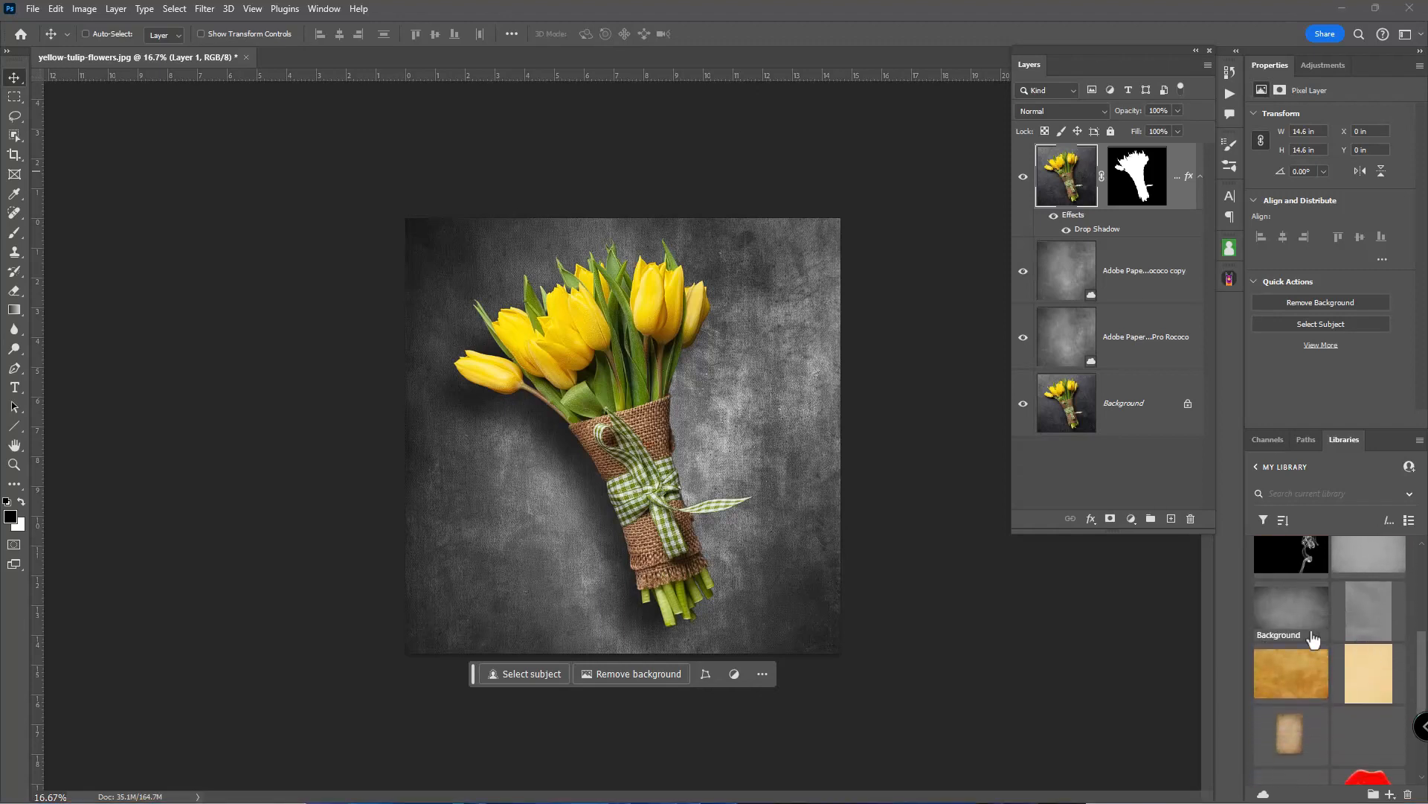
{"action": "mouse_move", "coordinate": [1292, 619]}
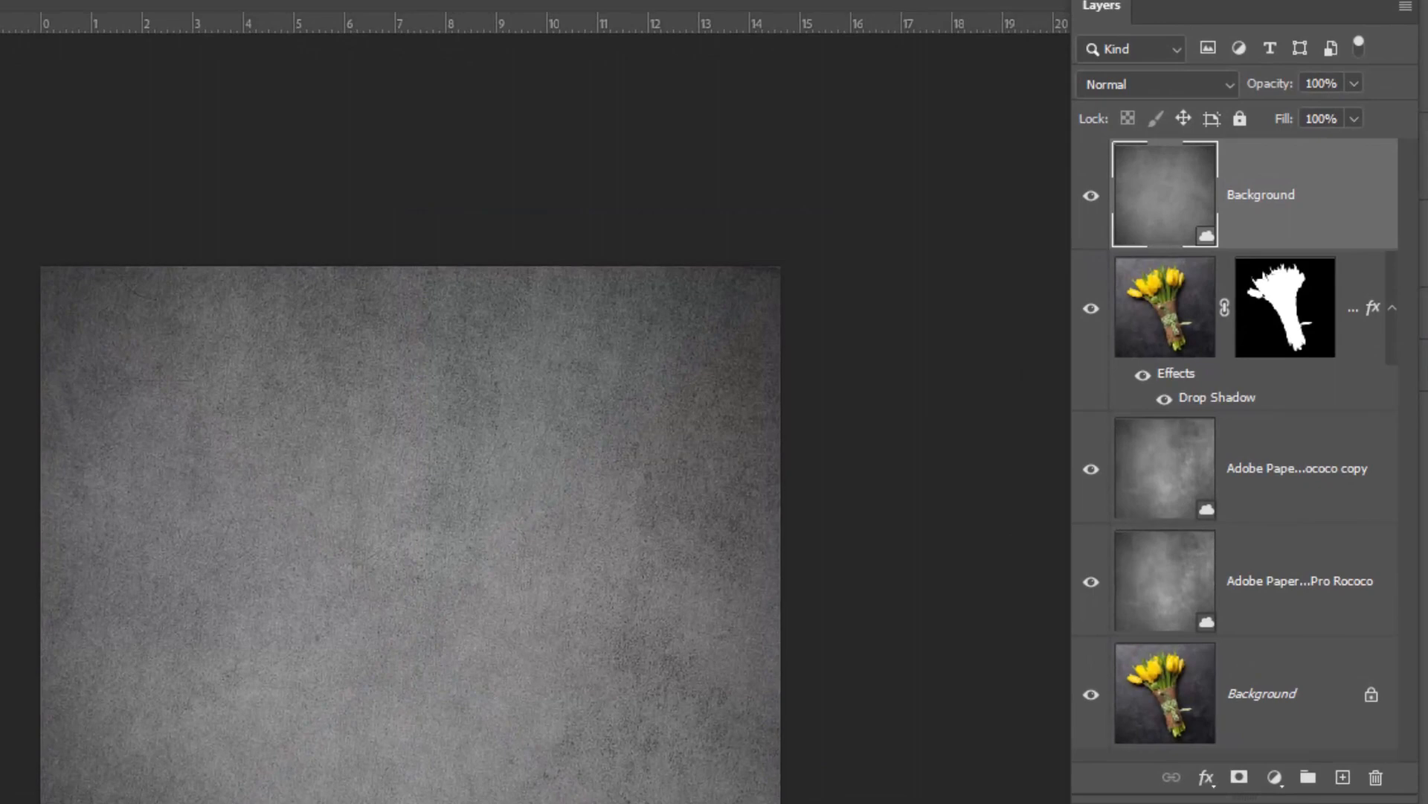
{"action": "left_click", "coordinate": [1152, 83]}
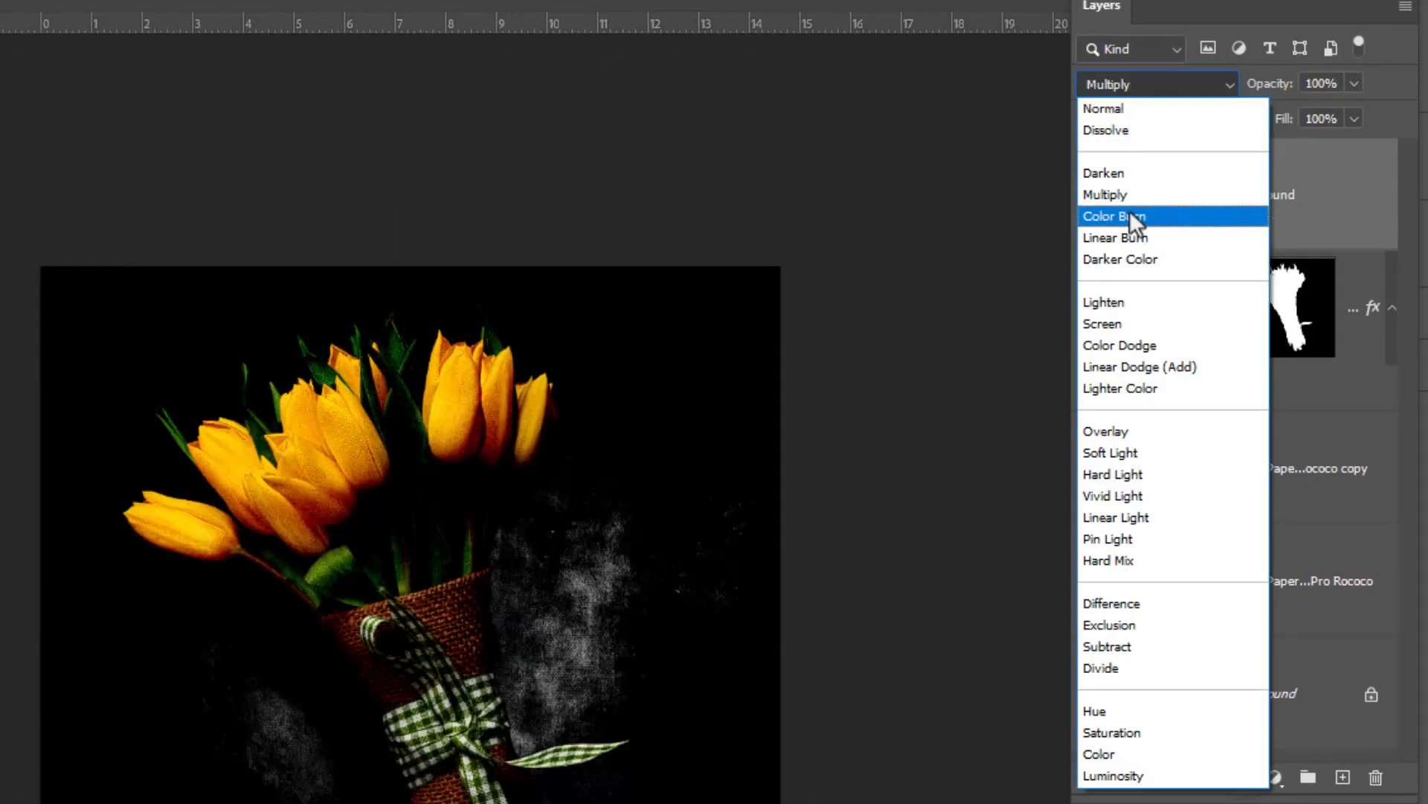
{"action": "left_click", "coordinate": [1106, 431]}
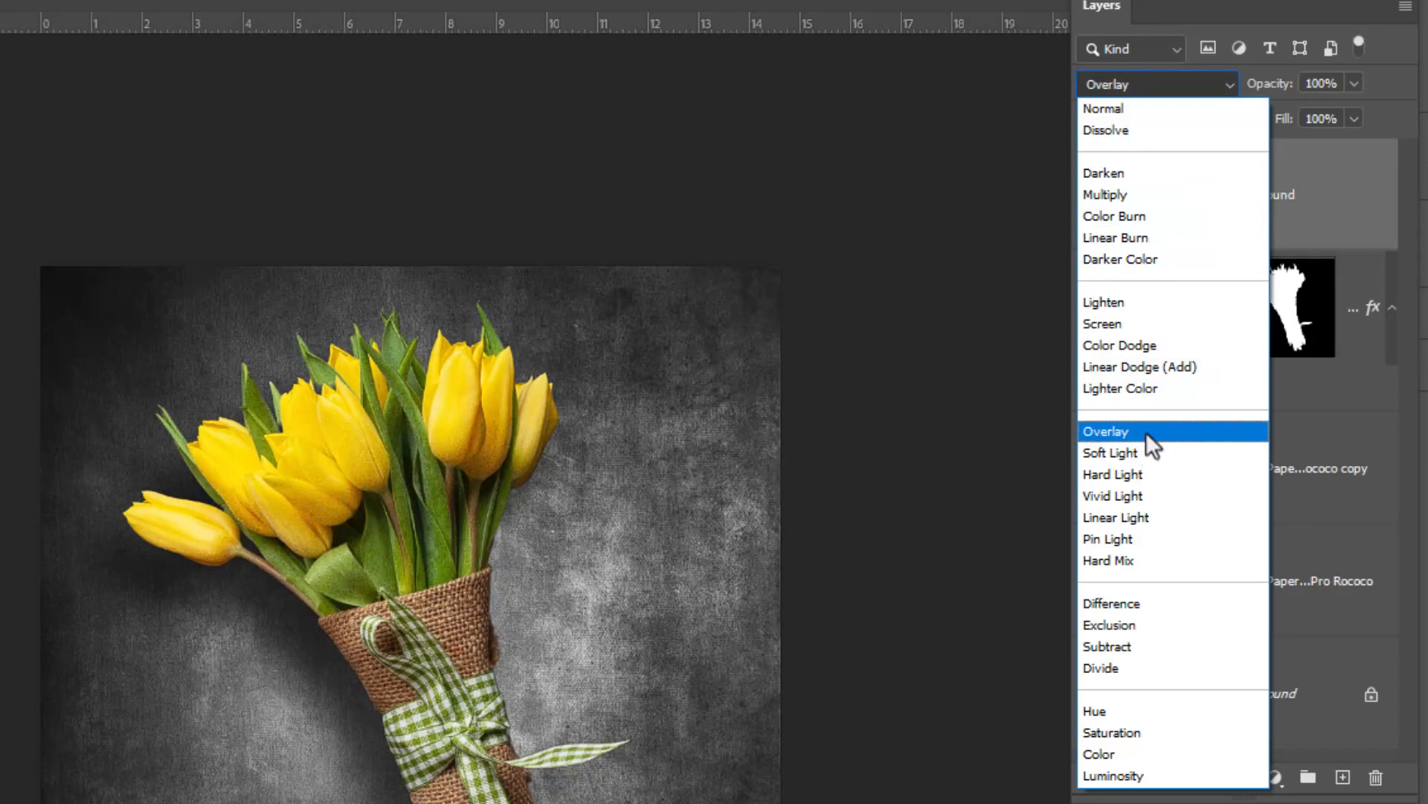
{"action": "left_click", "coordinate": [1105, 432]}
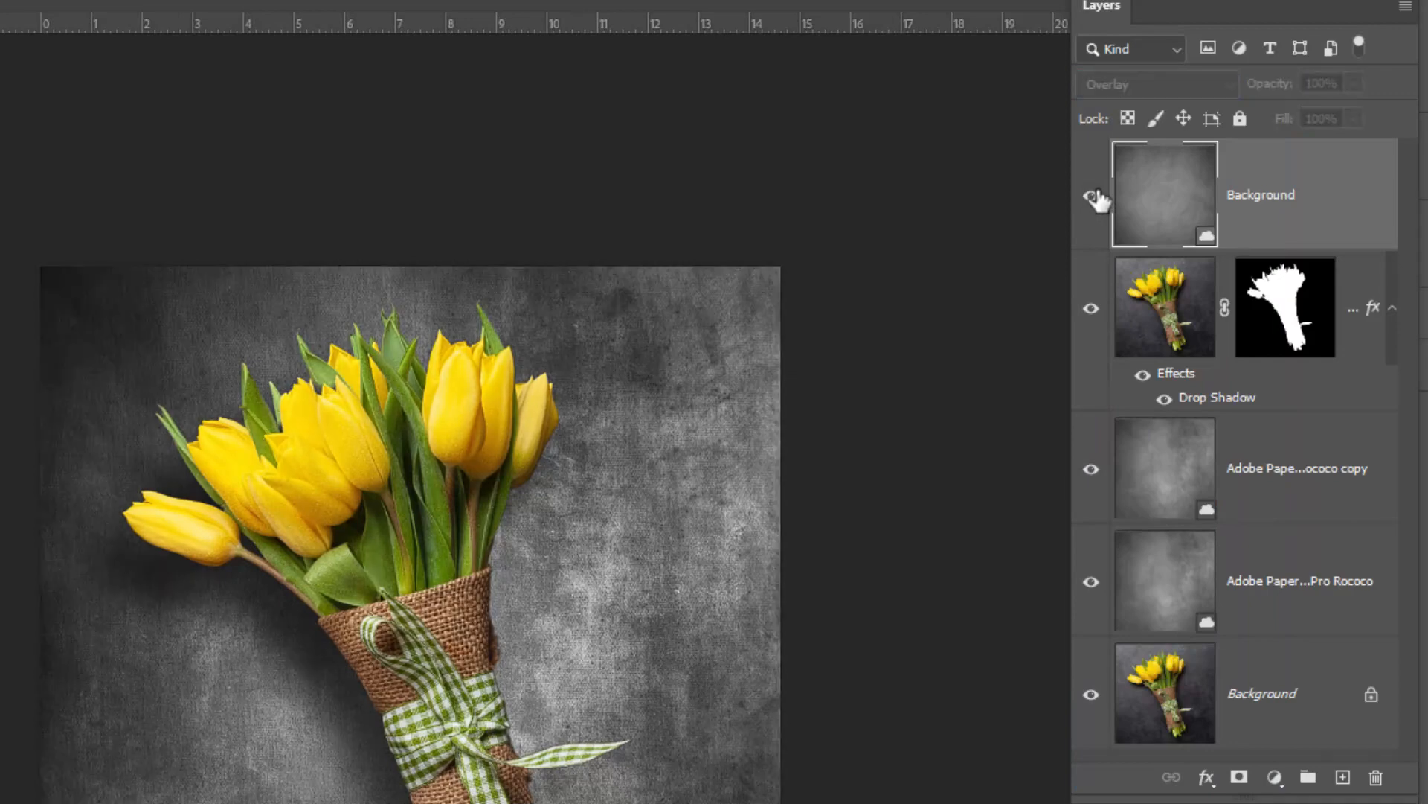
{"action": "left_click", "coordinate": [1090, 198]}
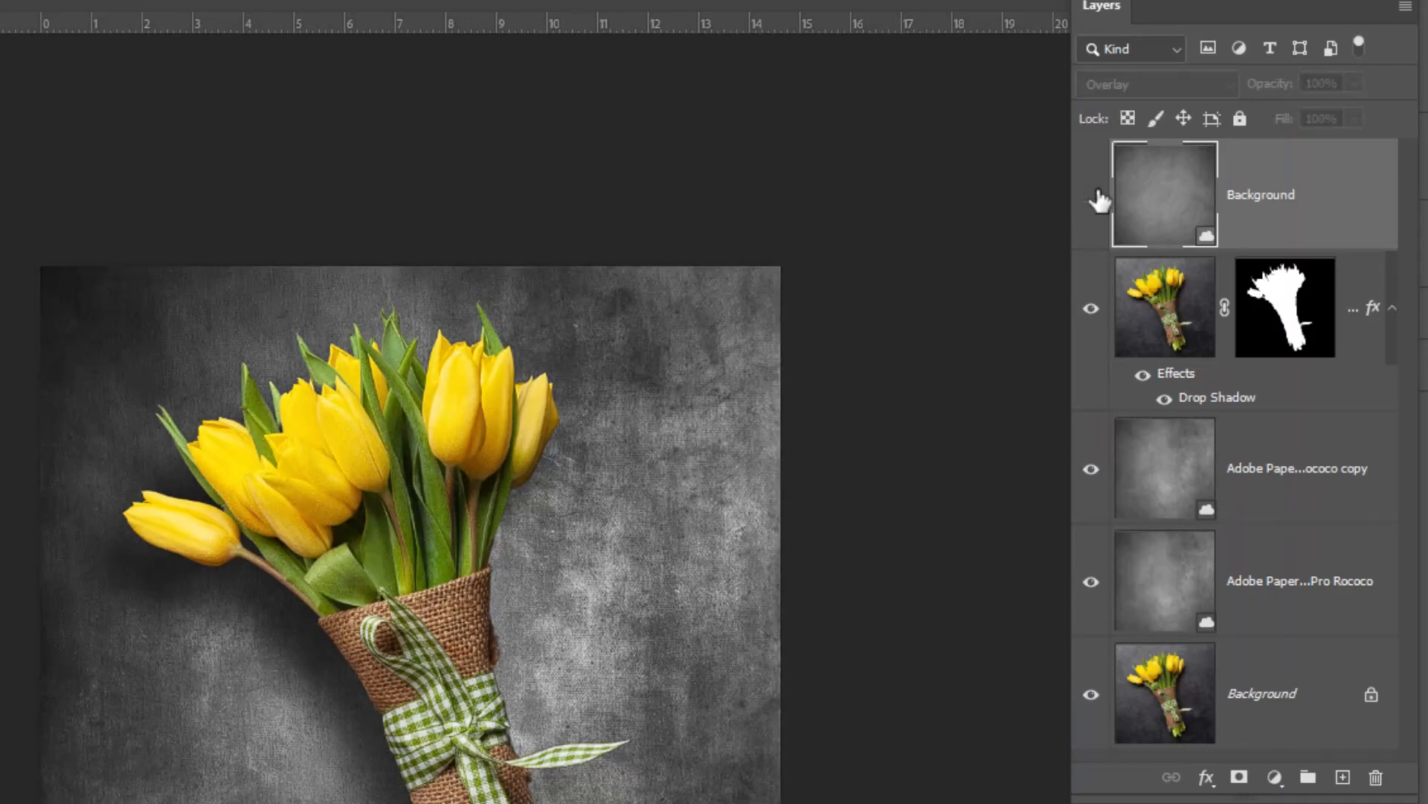
{"action": "left_click", "coordinate": [1090, 195]}
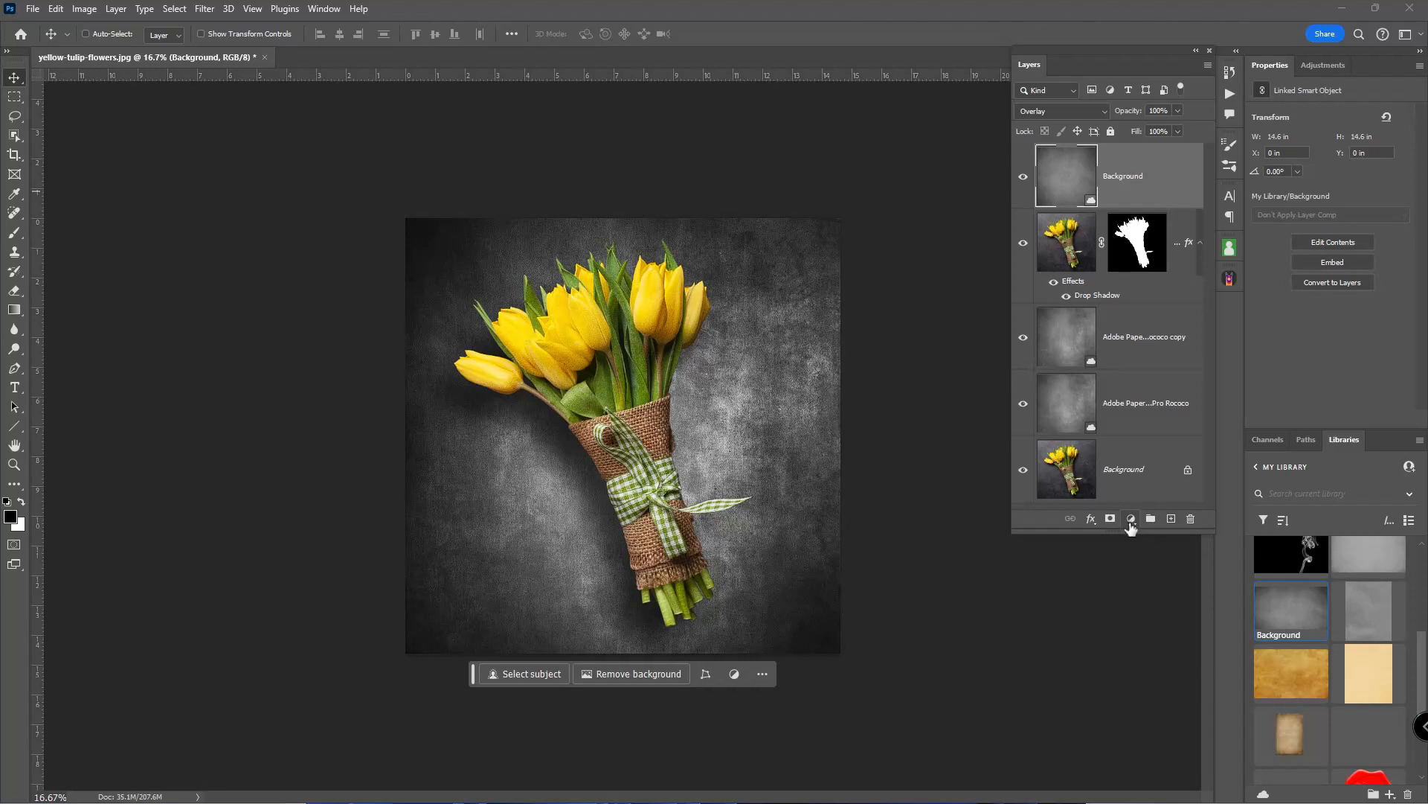
- Add a Black & White adjustment layer on top of the stack
{"action": "left_click", "coordinate": [1130, 518]}
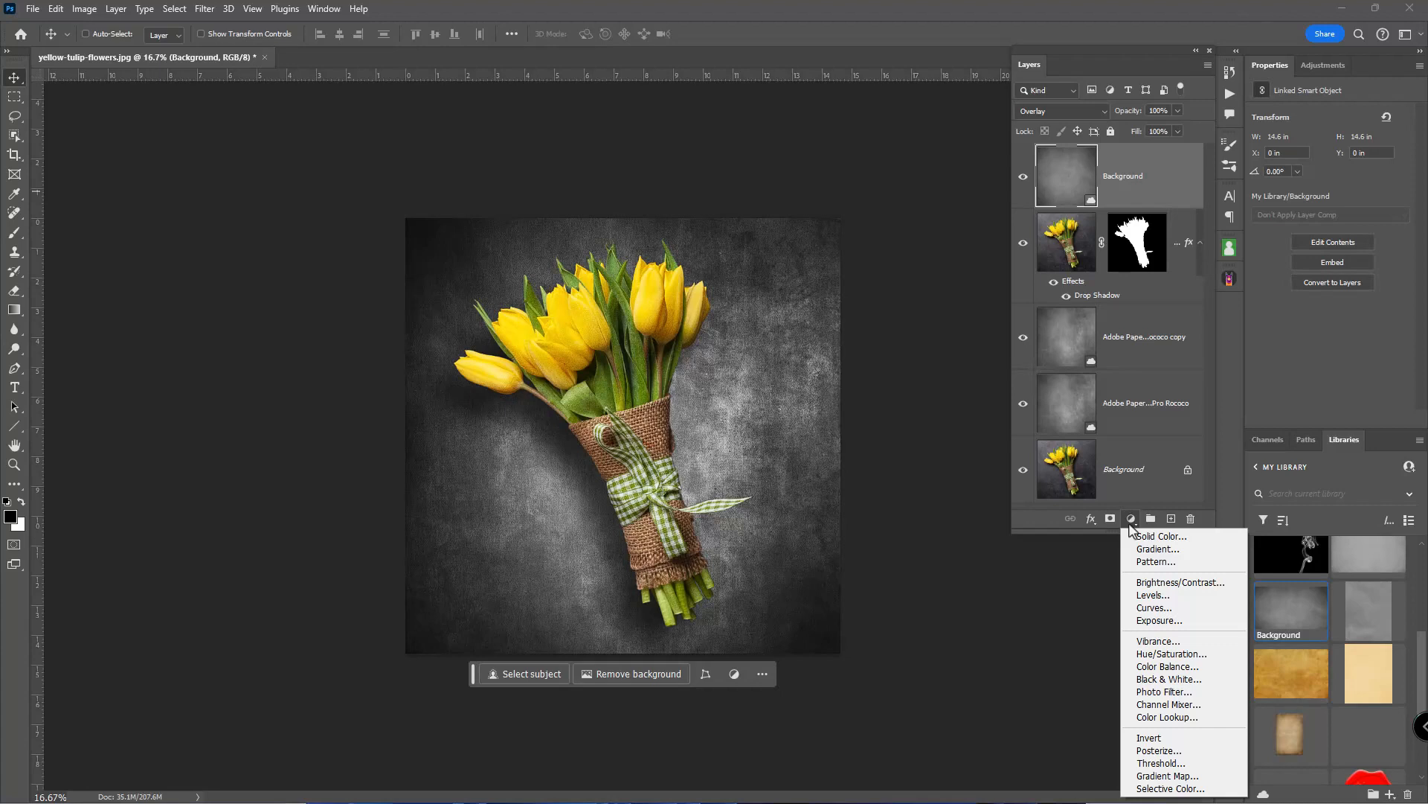
{"action": "left_click", "coordinate": [1167, 678]}
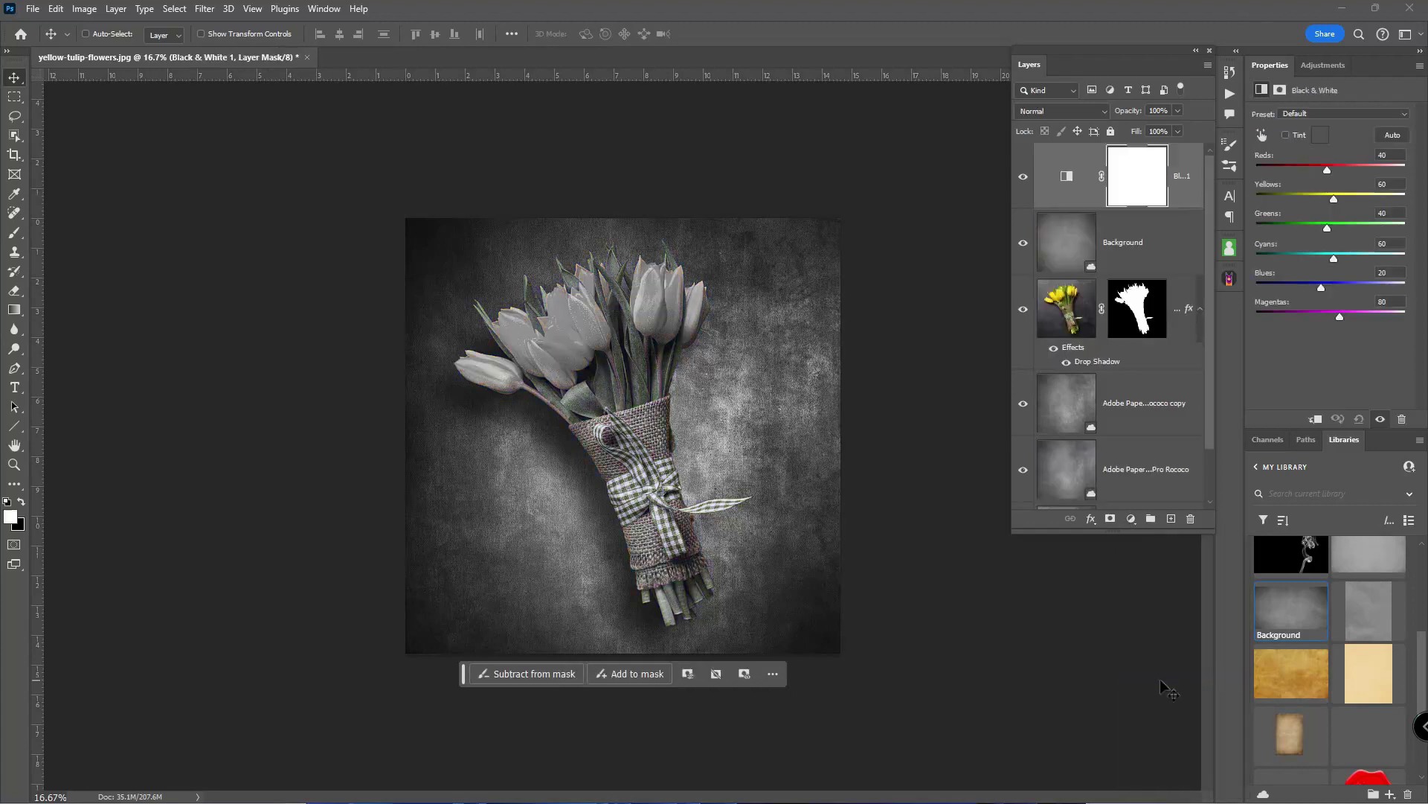
{"action": "mouse_move", "coordinate": [1061, 617]}
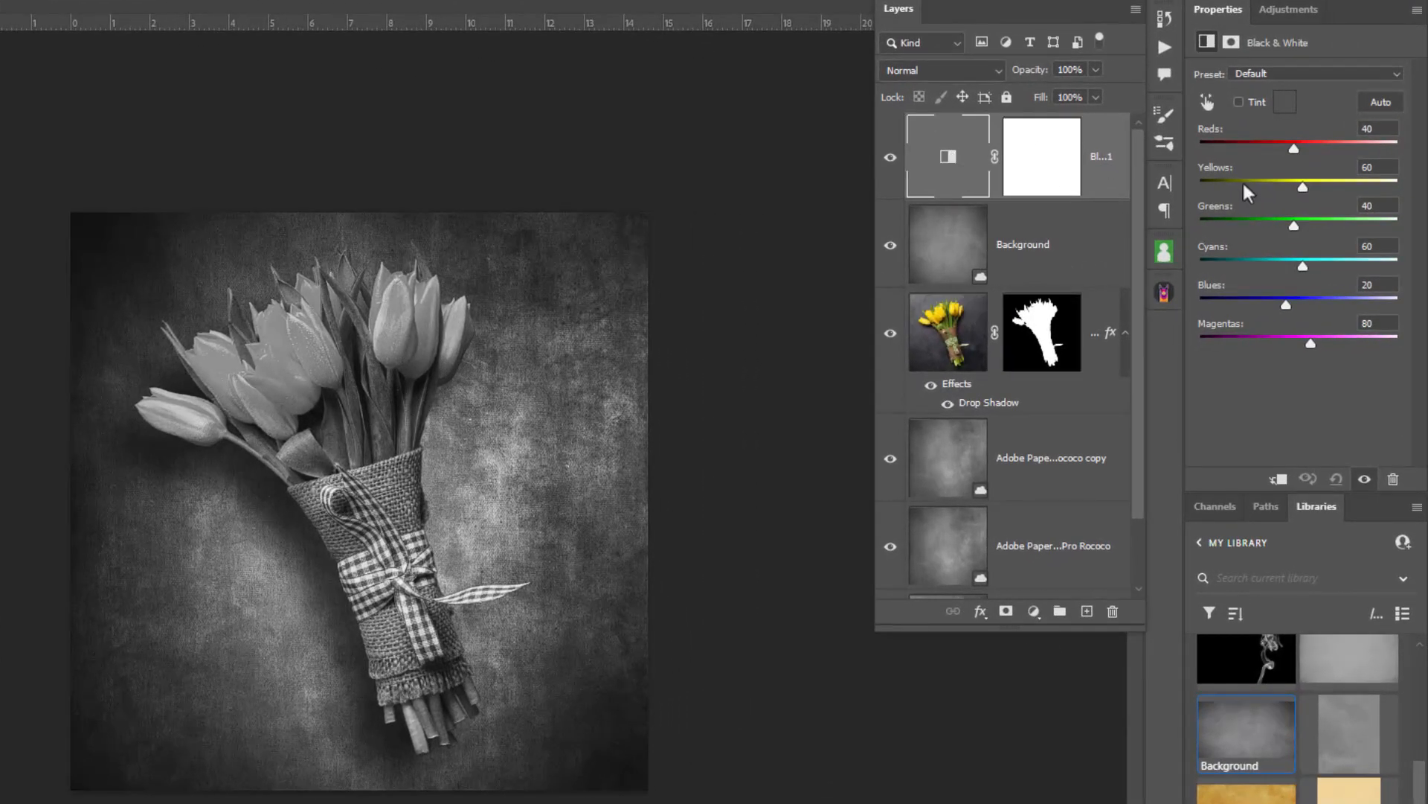
{"action": "mouse_move", "coordinate": [1304, 189]}
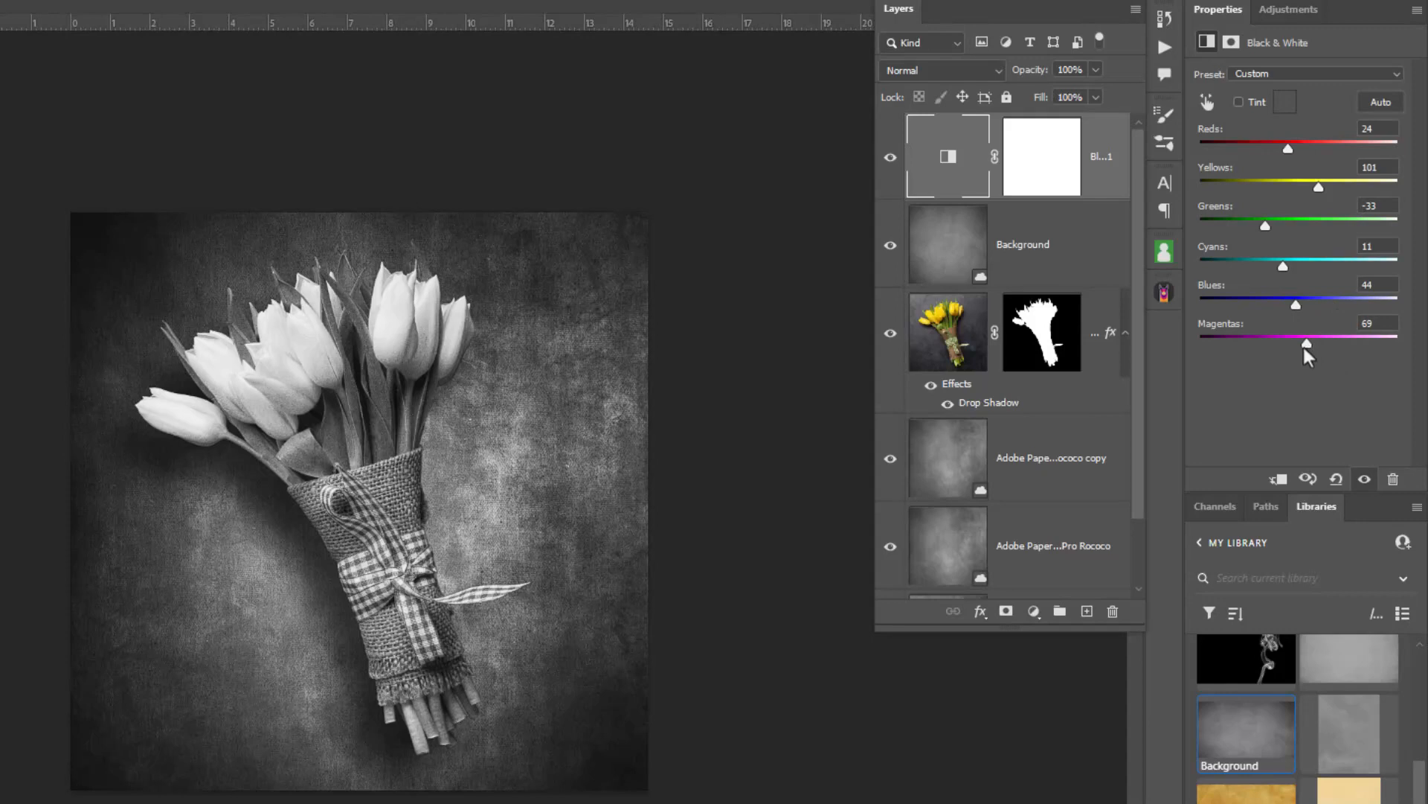
{"action": "mouse_move", "coordinate": [1305, 359]}
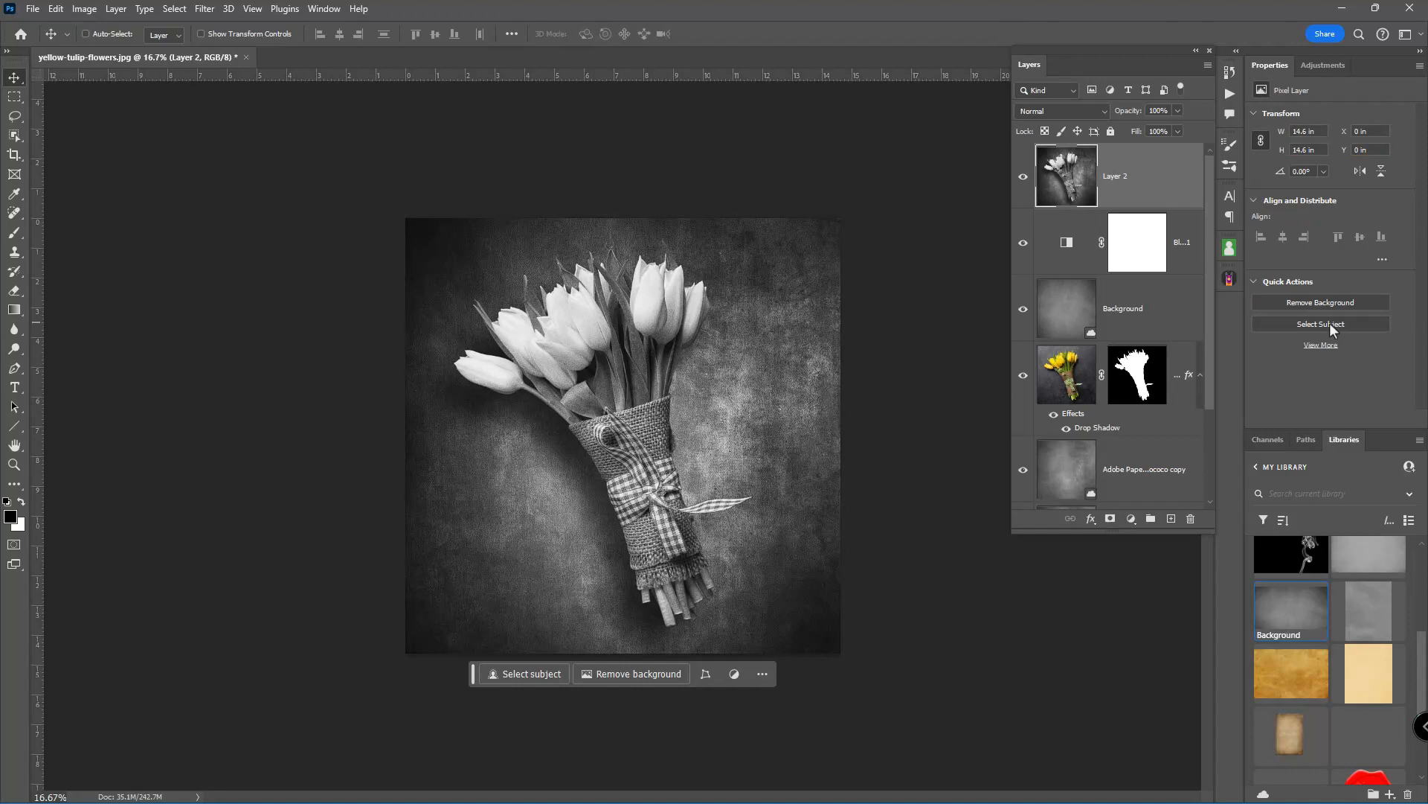
{"action": "mouse_move", "coordinate": [1320, 323]}
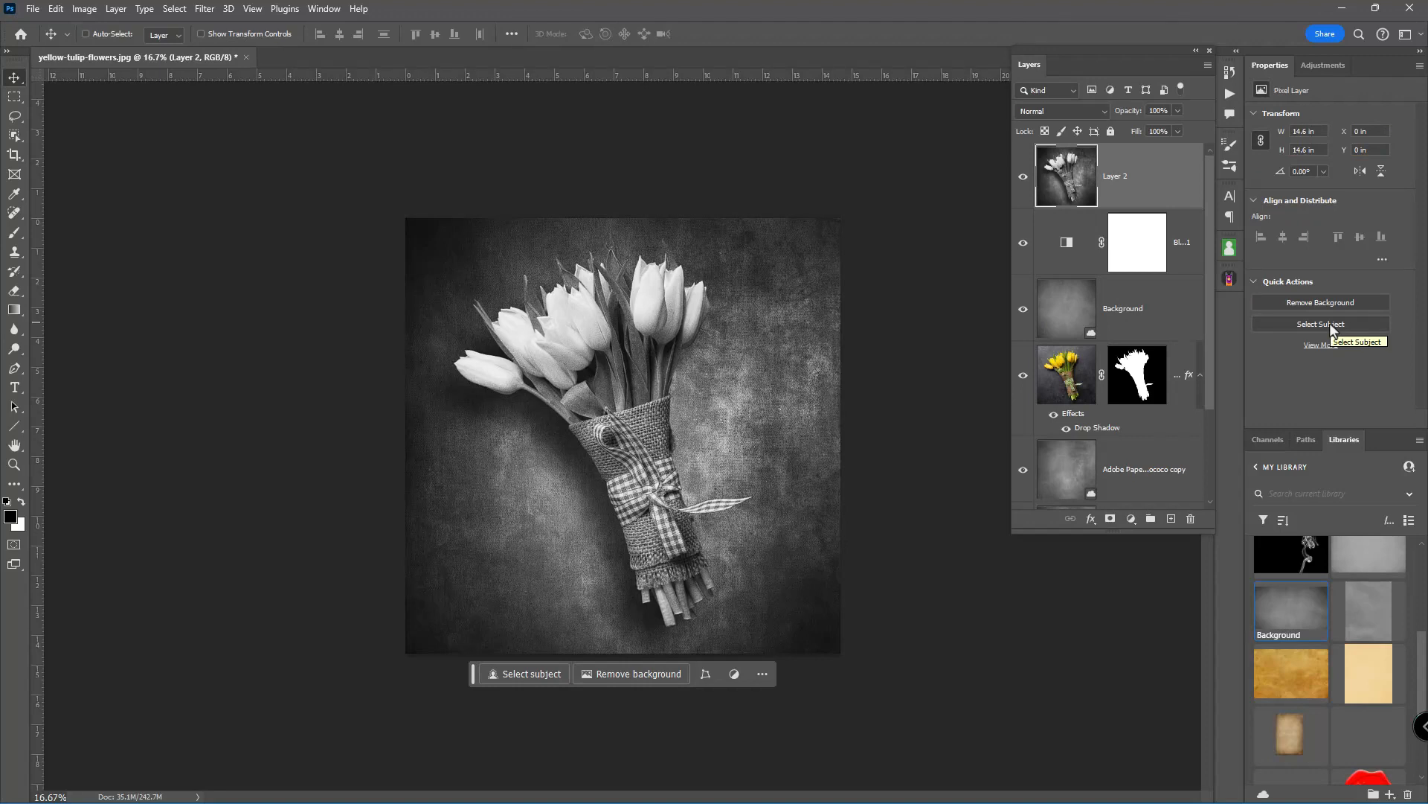
{"action": "mouse_move", "coordinate": [1247, 180]}
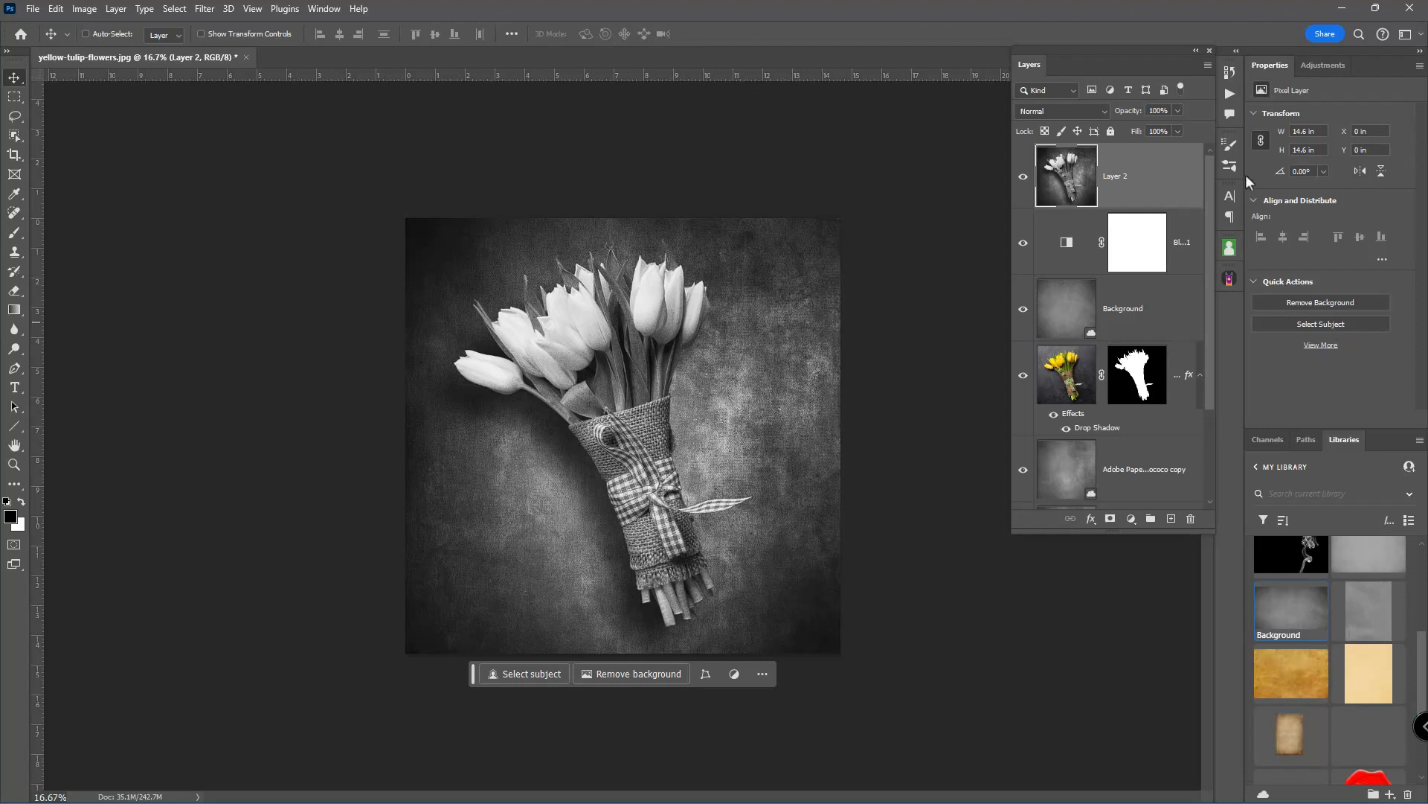
{"action": "mouse_move", "coordinate": [1070, 178]}
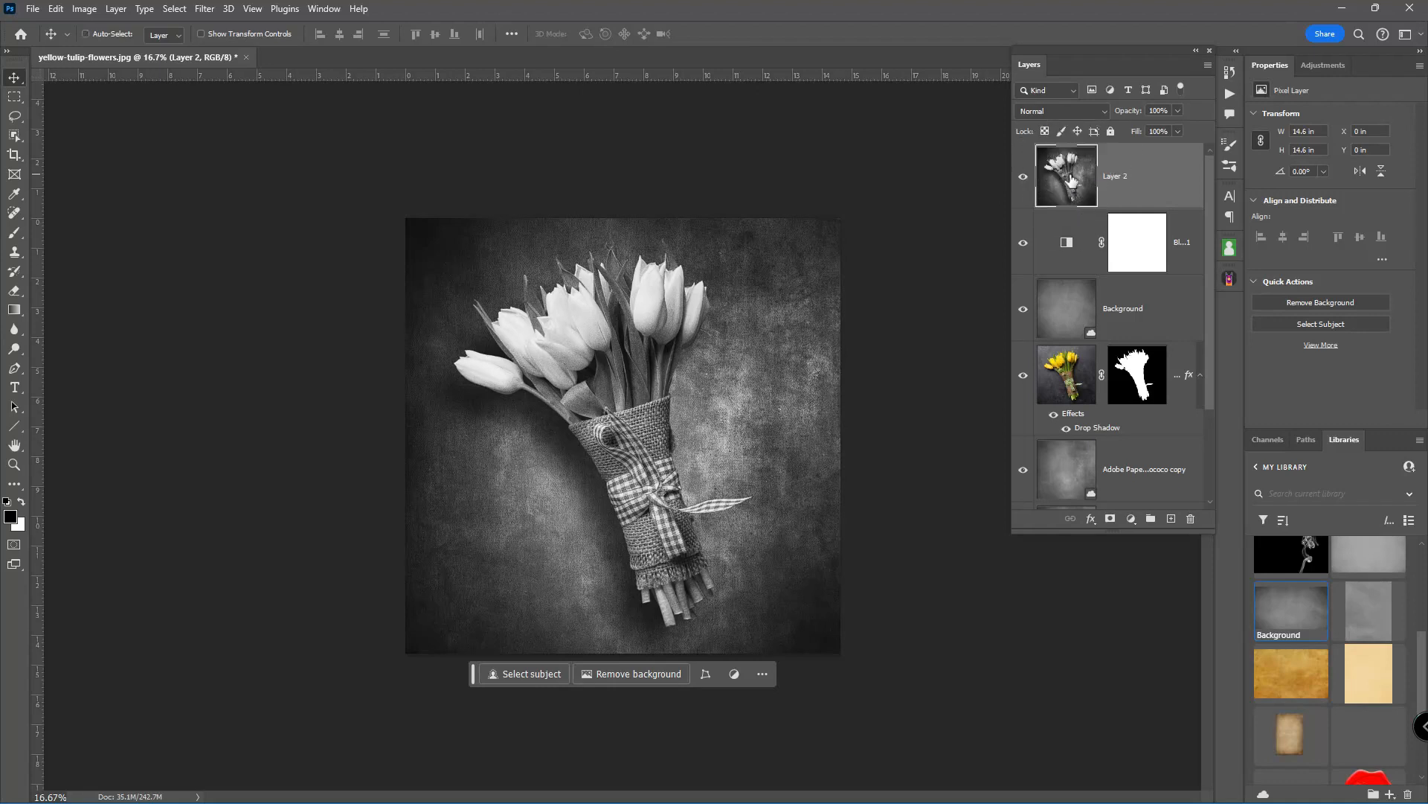
{"action": "mouse_move", "coordinate": [1046, 269]}
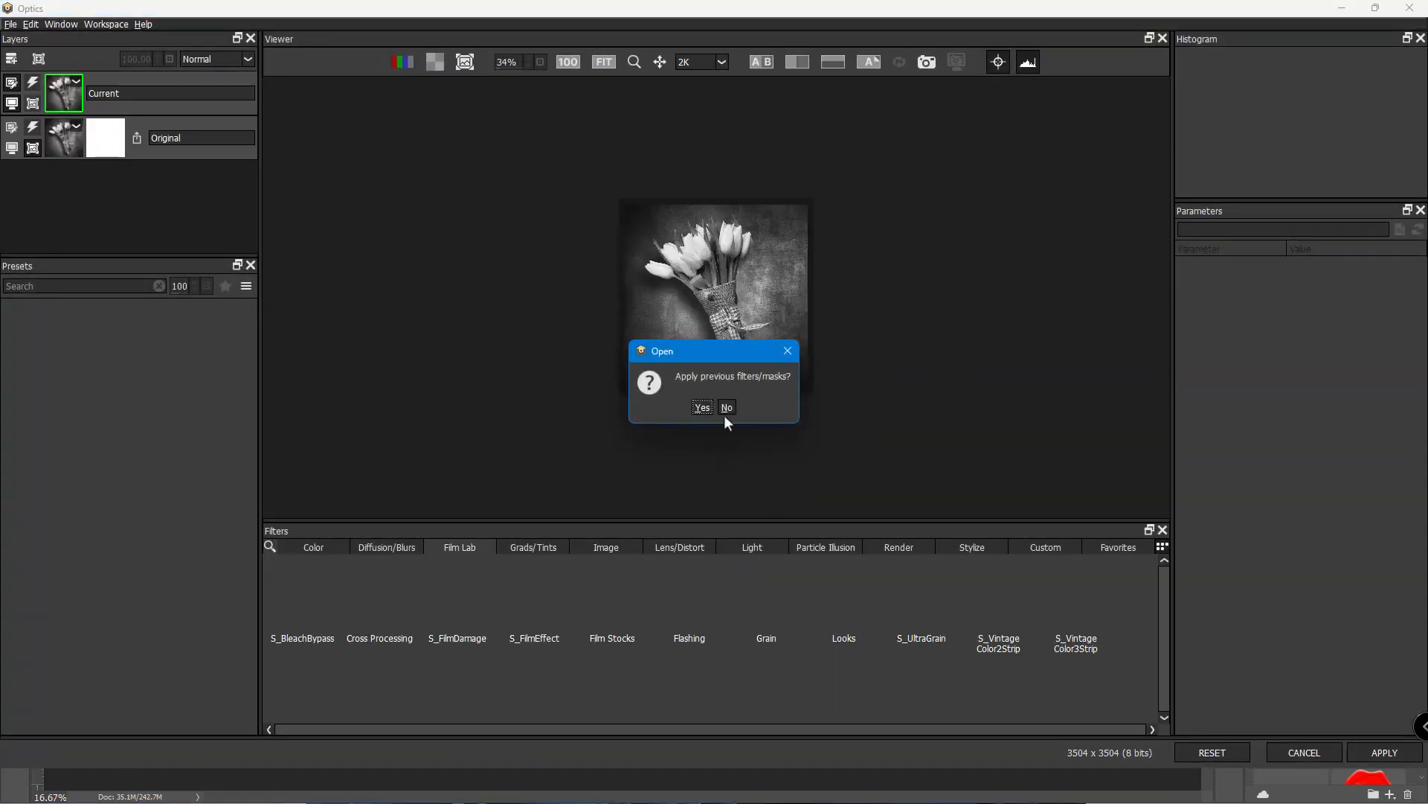
- Decline reapplying previous filters and browse the Light category for gobo presets
{"action": "left_click", "coordinate": [728, 408]}
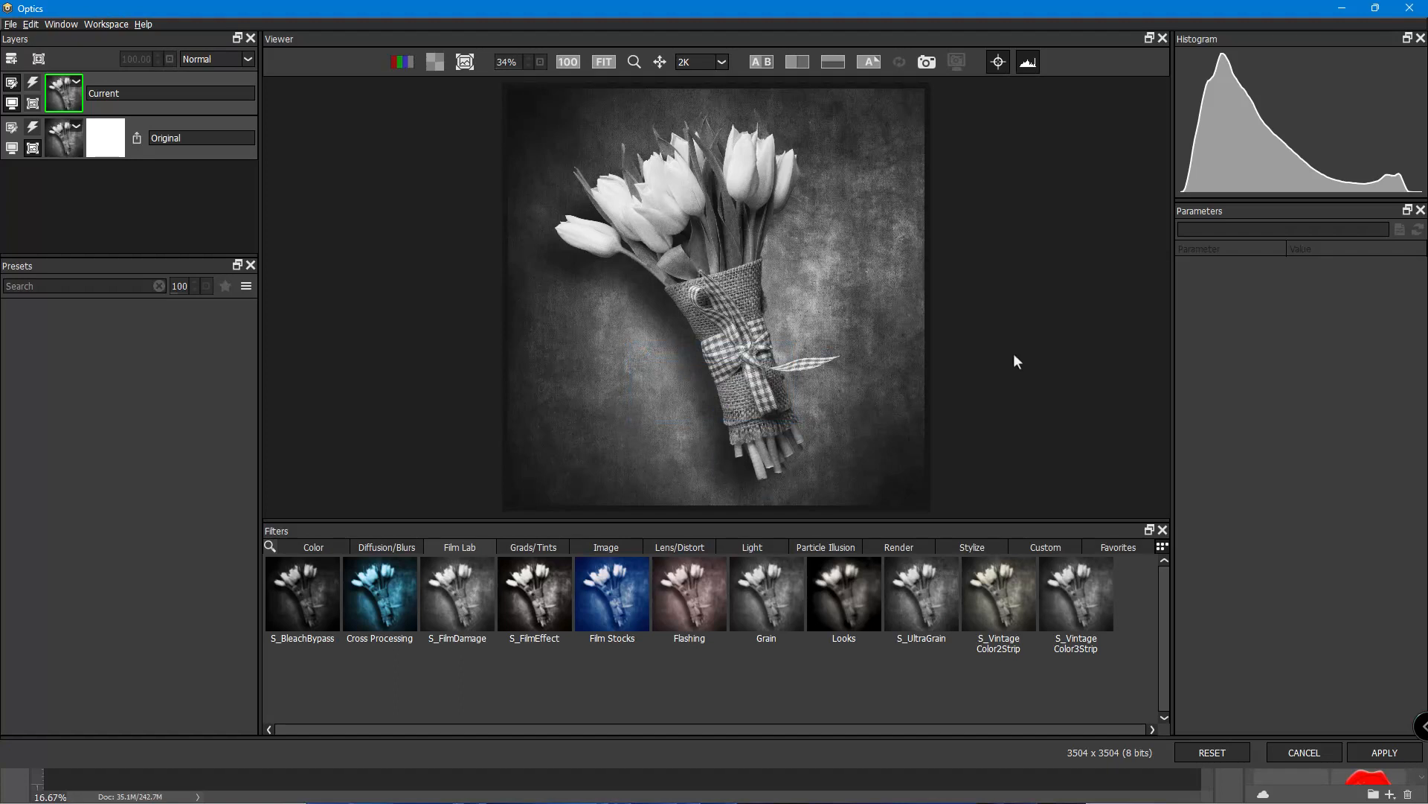
{"action": "mouse_move", "coordinate": [548, 518]}
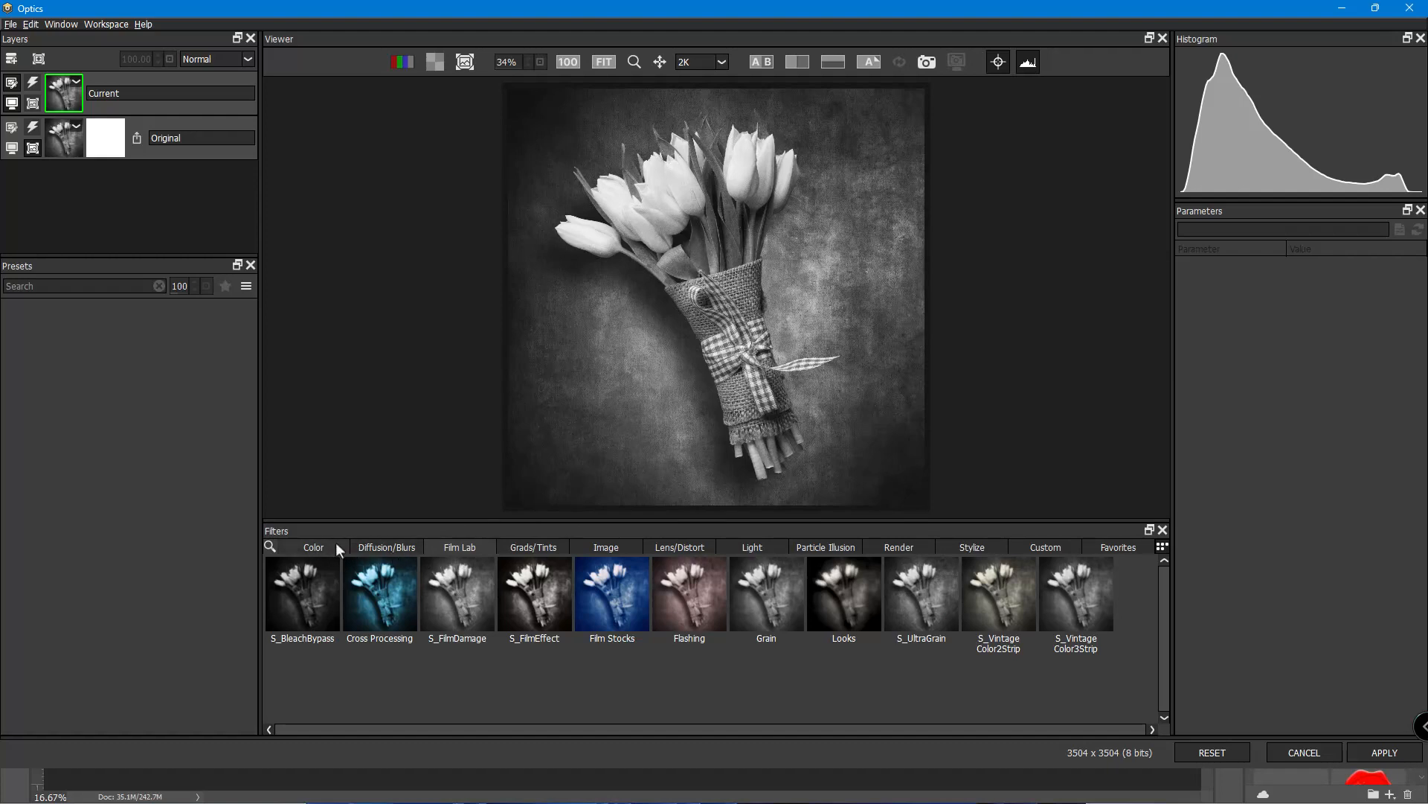
{"action": "mouse_move", "coordinate": [725, 552]}
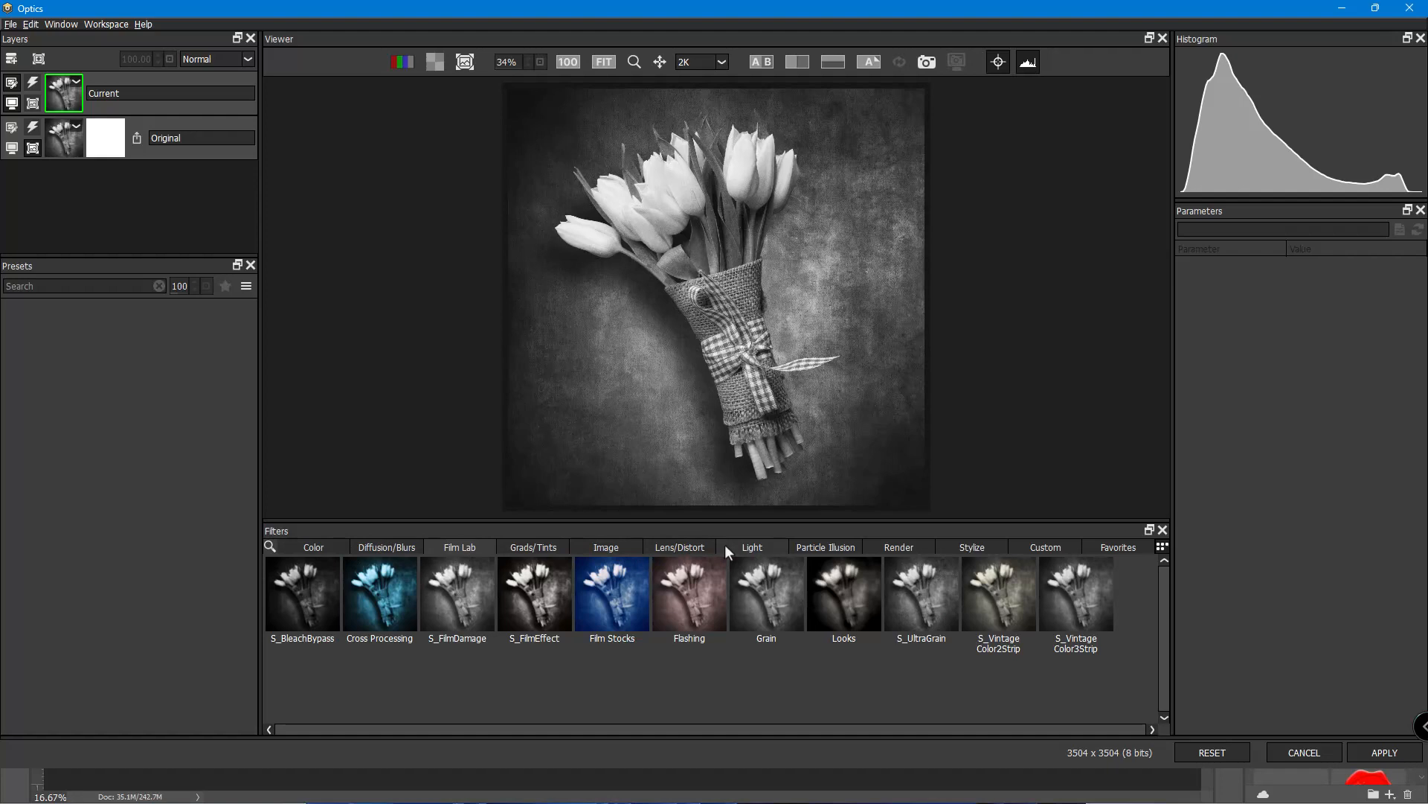
{"action": "left_click", "coordinate": [751, 546]}
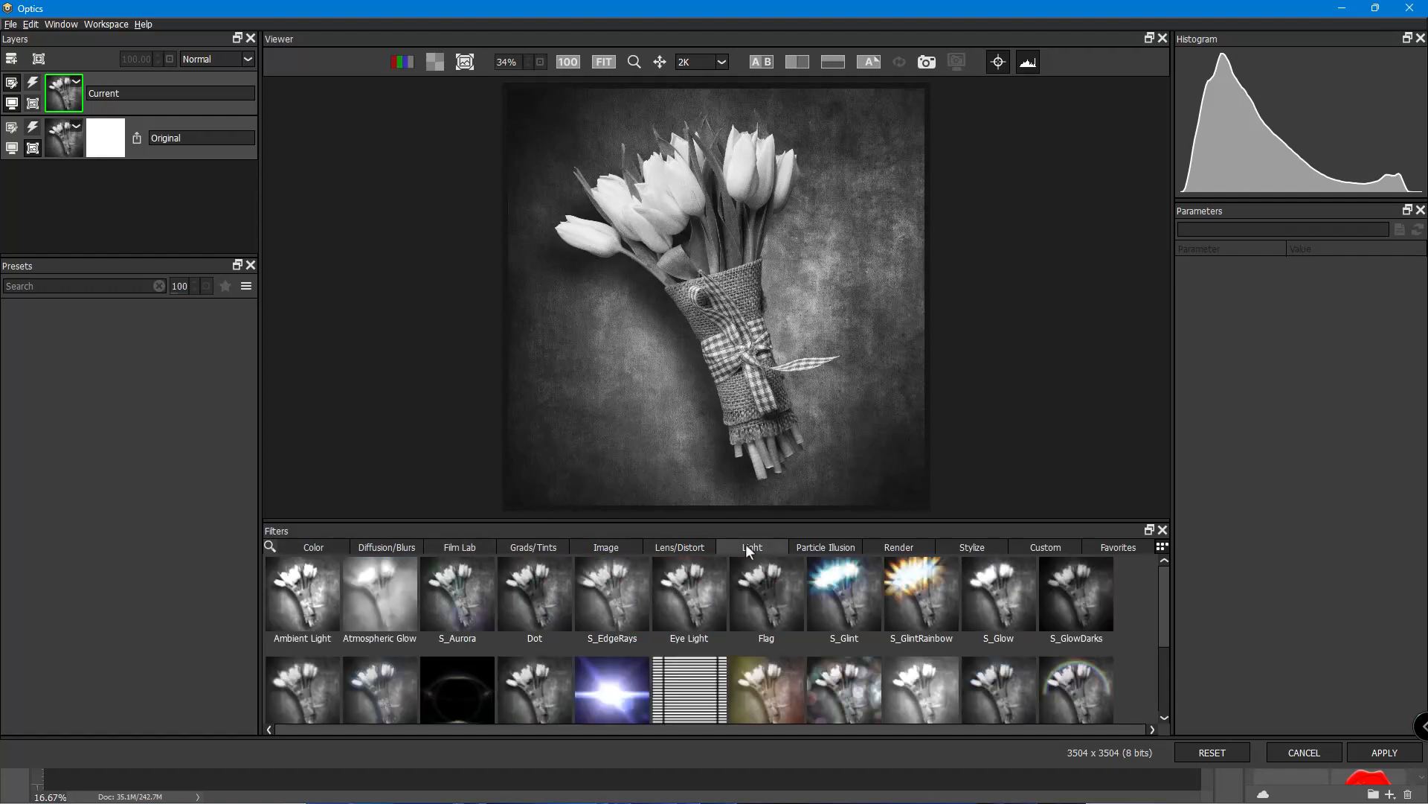
{"action": "mouse_move", "coordinate": [692, 696]}
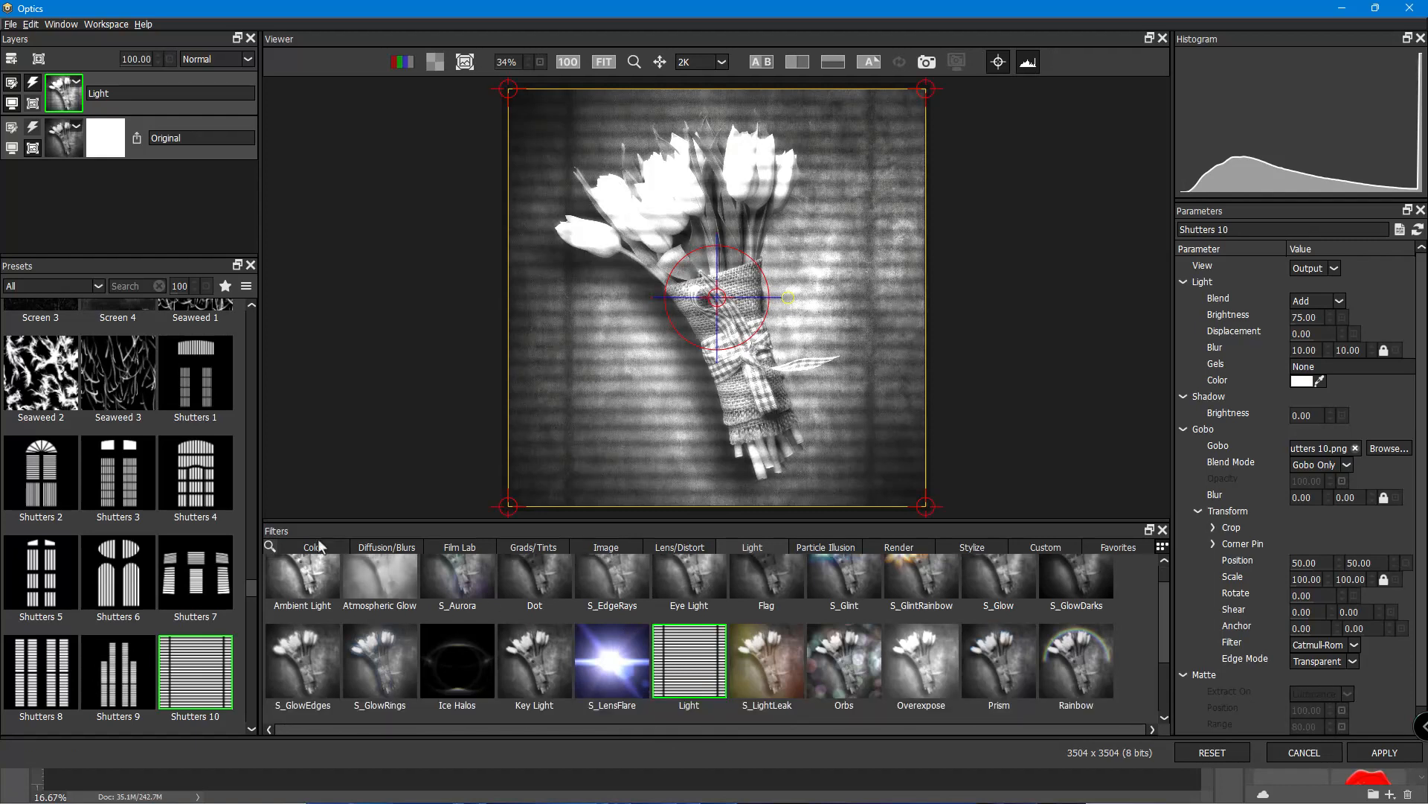
{"action": "mouse_move", "coordinate": [725, 231]}
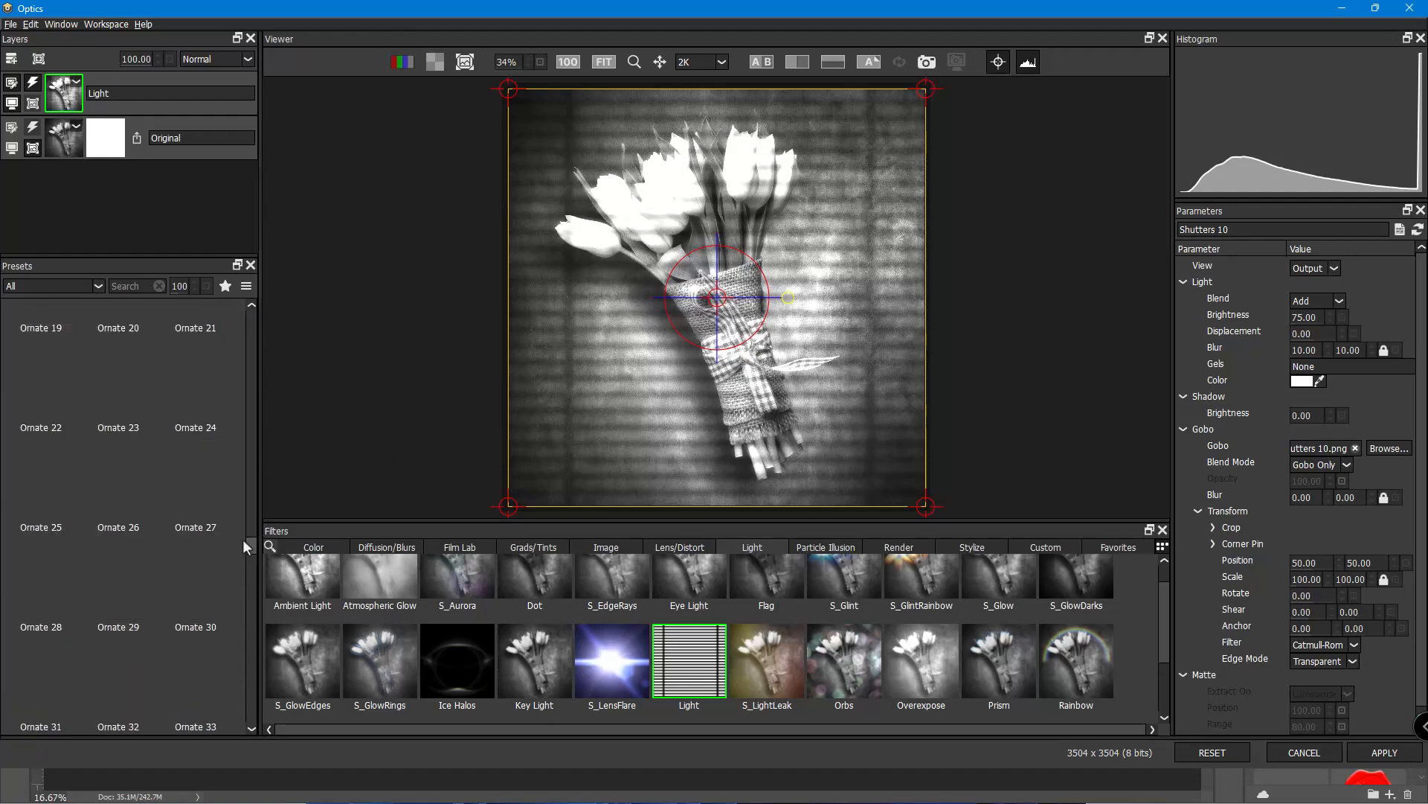
{"action": "scroll", "scroll_direction": "down", "scroll_amount": 3}
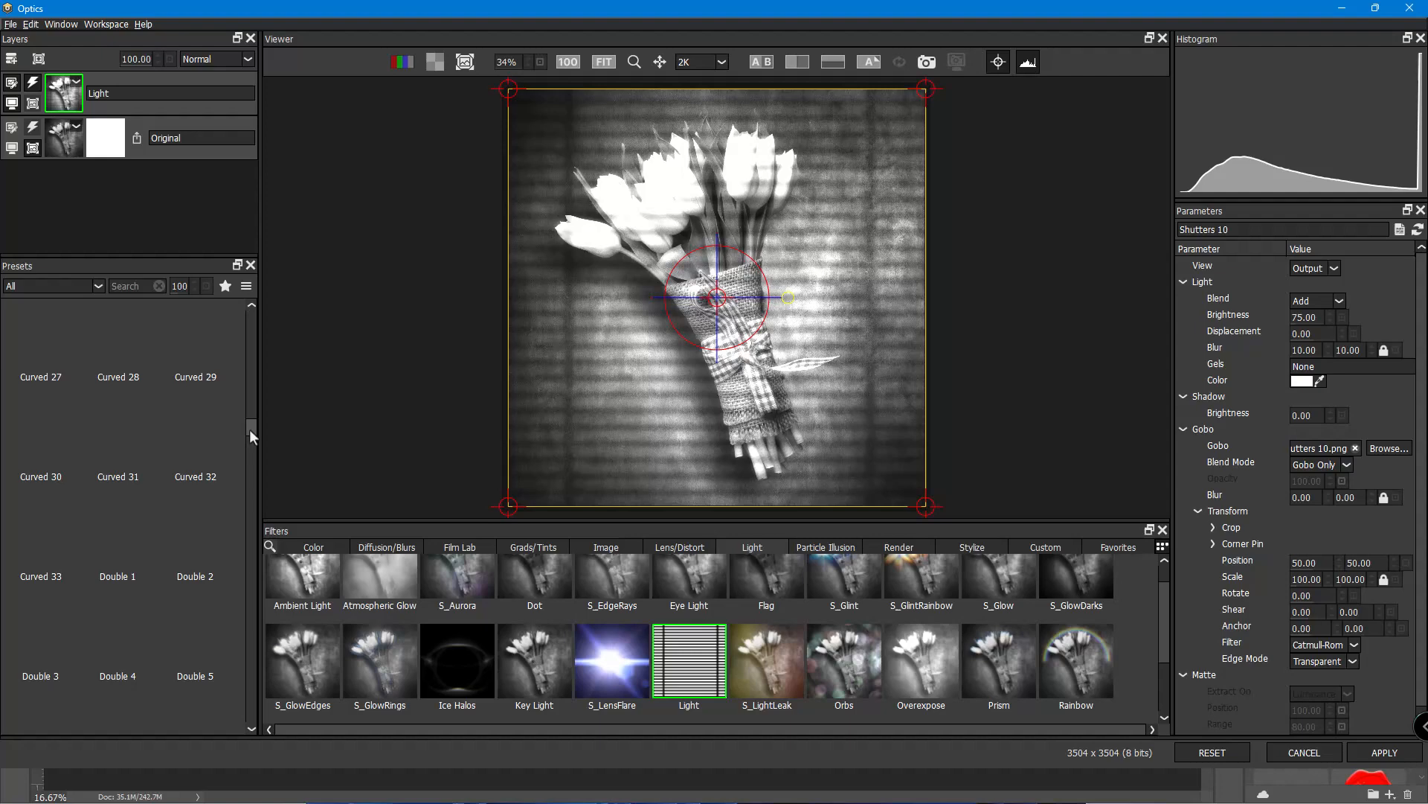
{"action": "scroll", "scroll_direction": "up", "scroll_amount": 3}
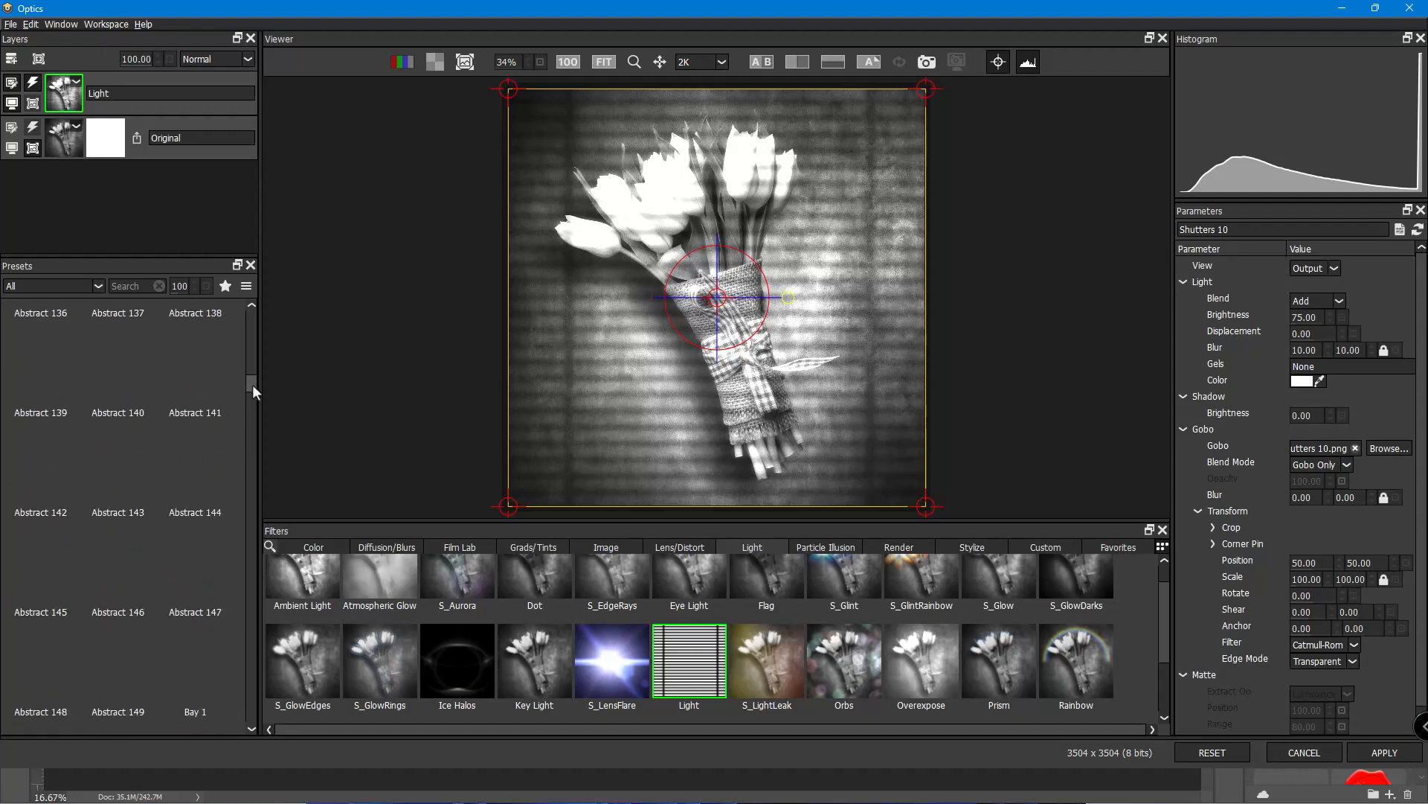
{"action": "scroll", "scroll_direction": "up", "scroll_amount": 3}
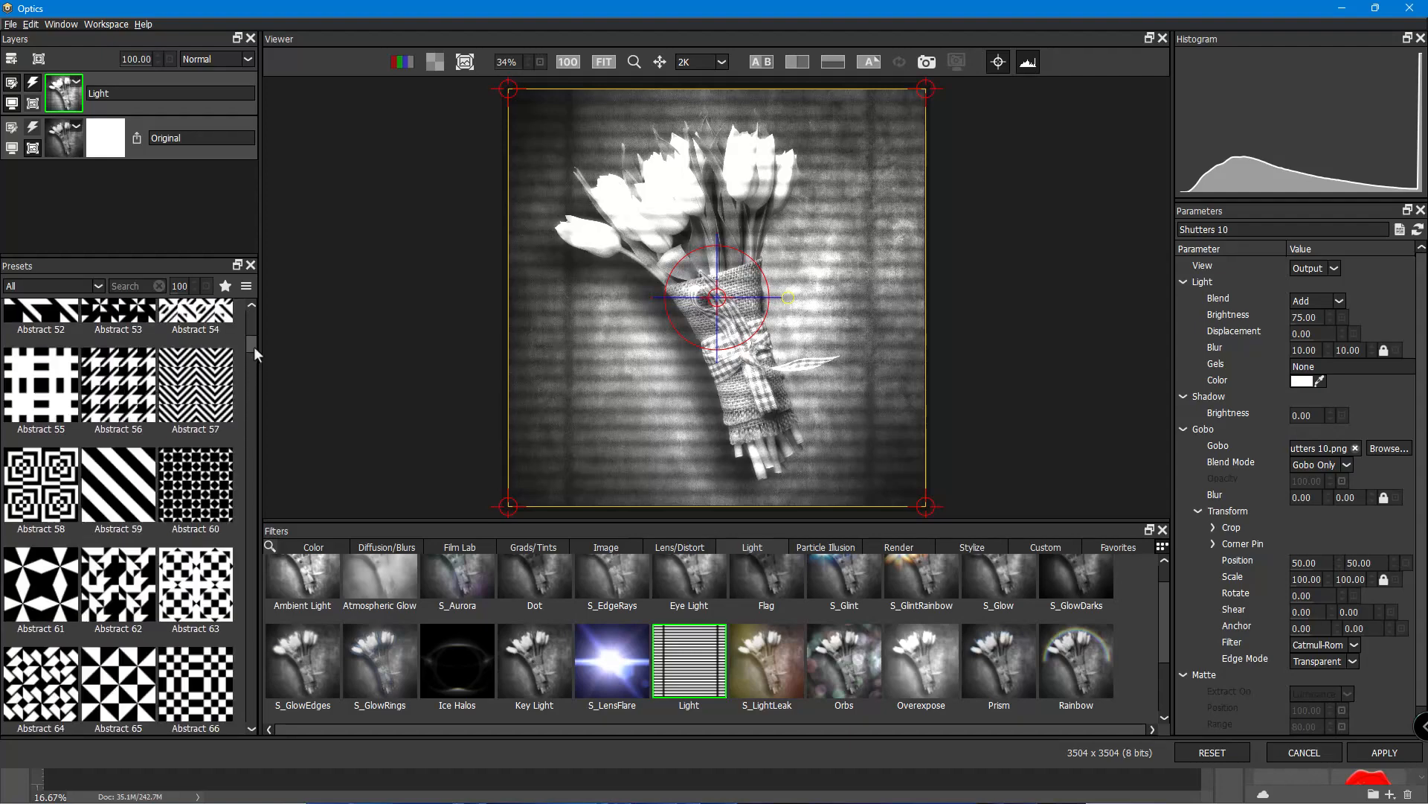
{"action": "scroll", "scroll_direction": "down", "scroll_amount": 3}
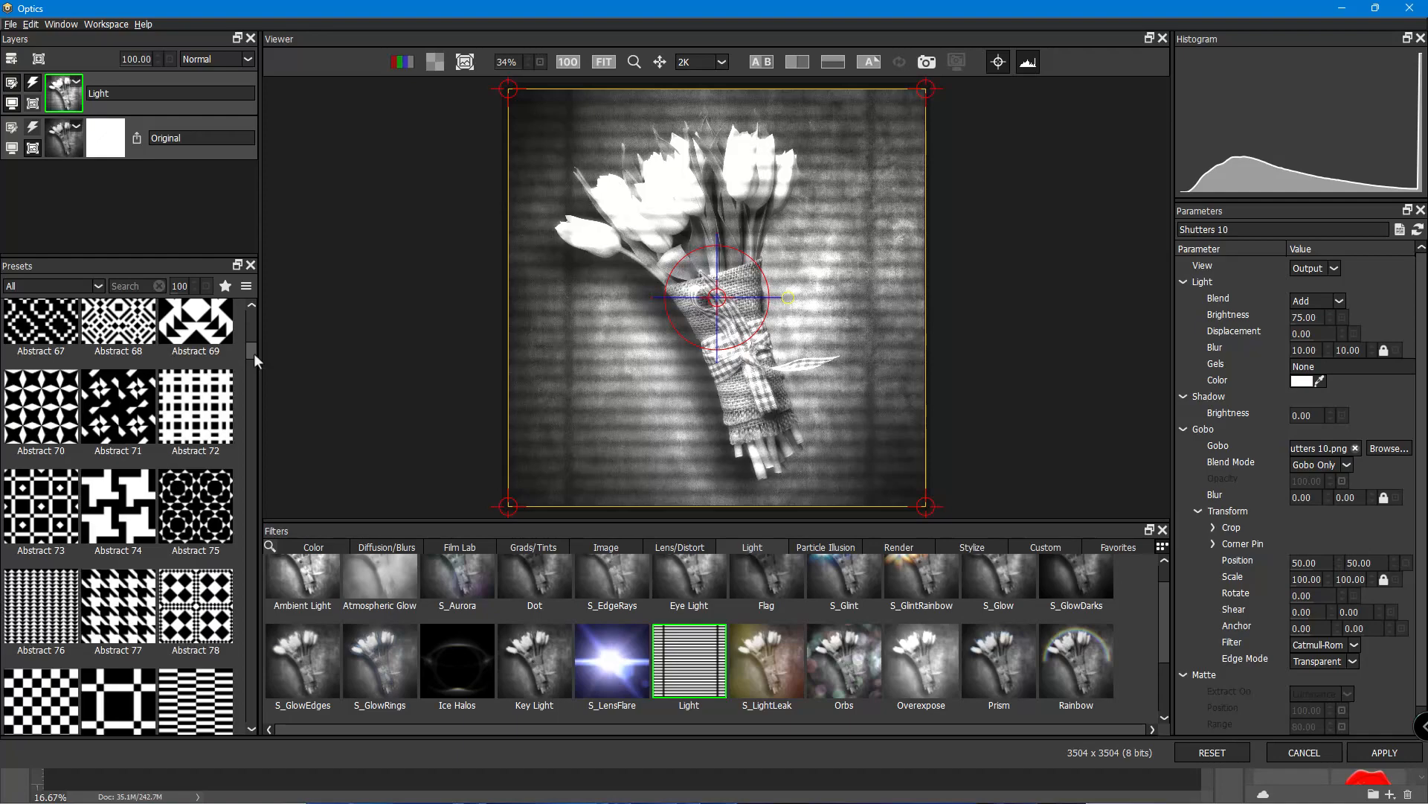
{"action": "scroll", "scroll_direction": "down", "scroll_amount": 3}
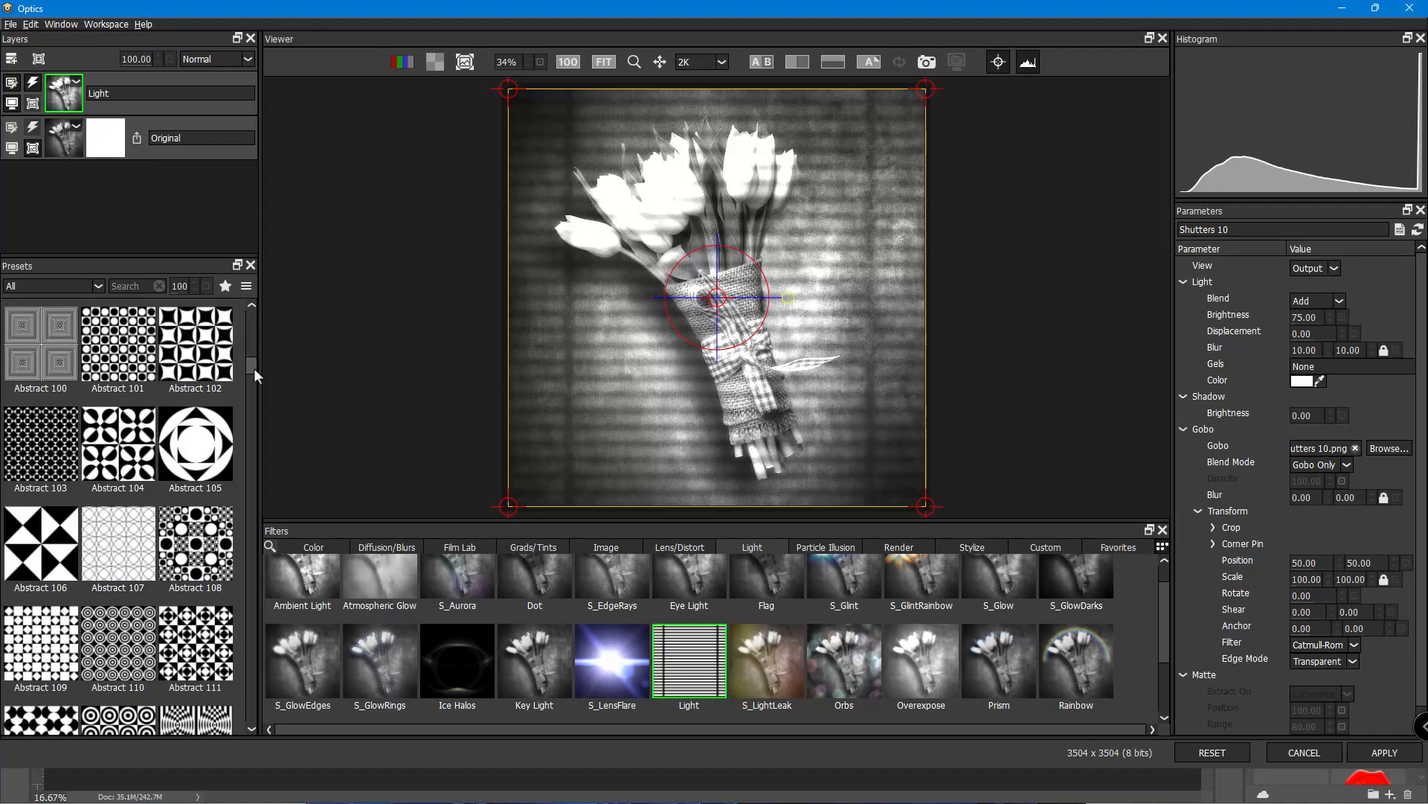
{"action": "scroll", "scroll_direction": "down", "scroll_amount": 3}
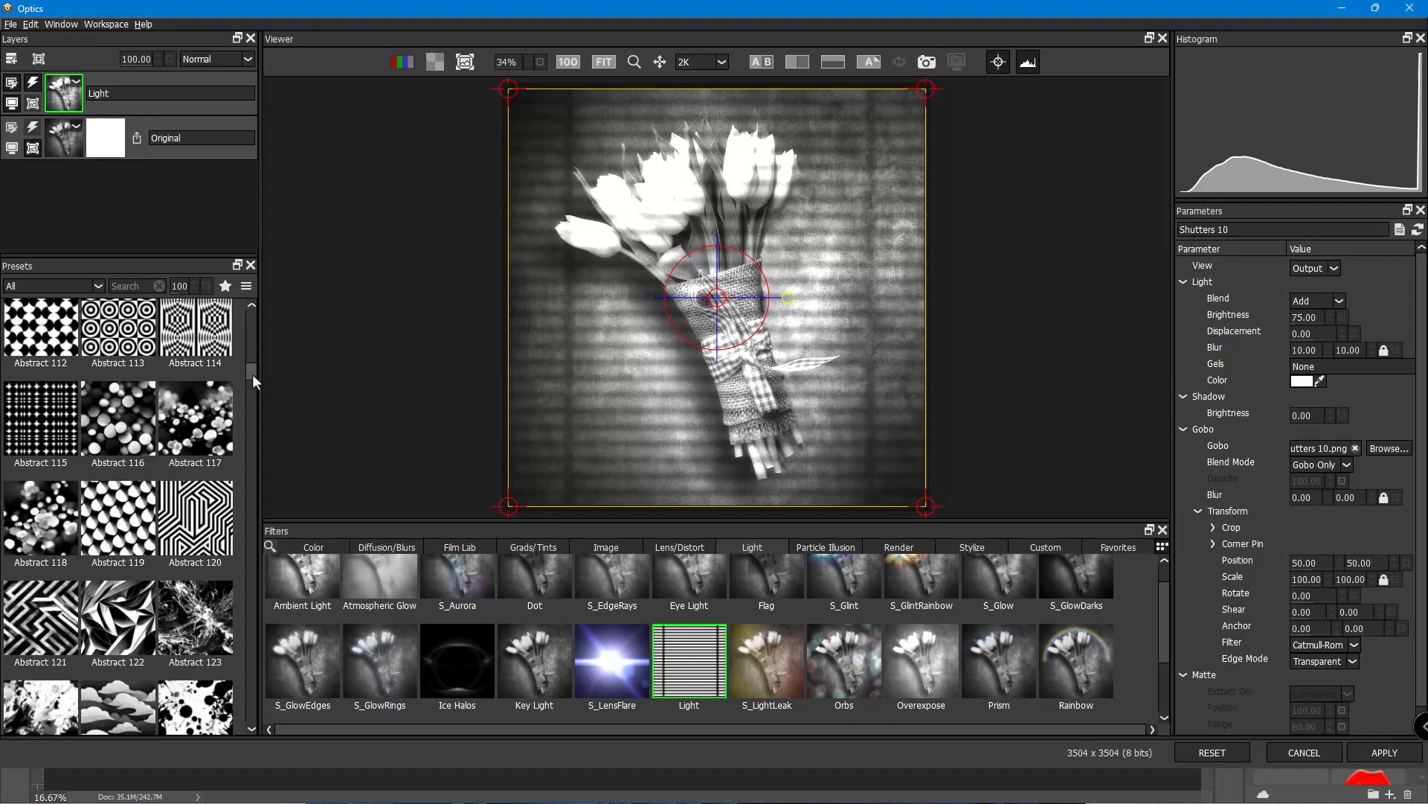
{"action": "scroll", "scroll_direction": "down", "scroll_amount": 3}
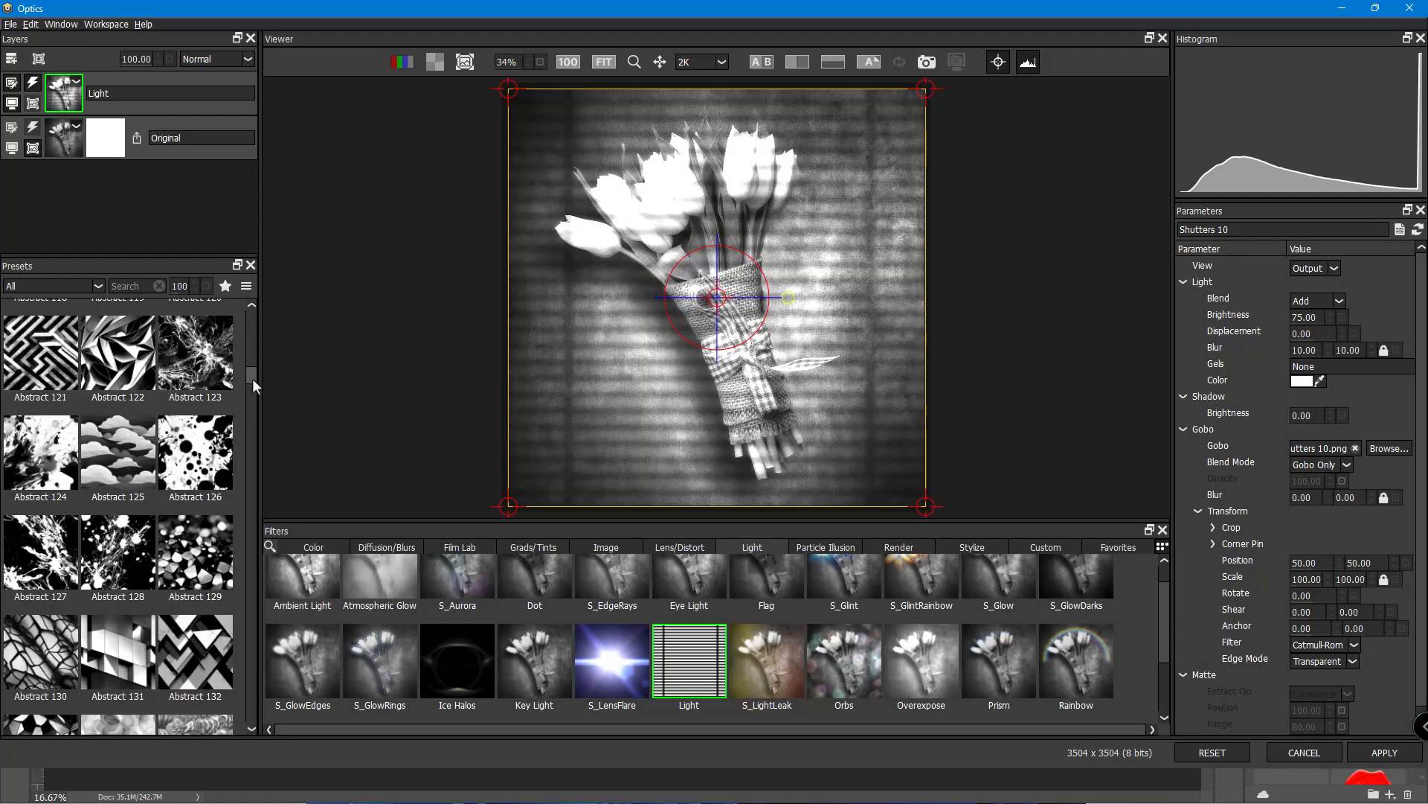
- Try Abstract 131, 133, 134 and 135 gobo patterns, settling on Abstract 134
{"action": "left_click", "coordinate": [117, 485]}
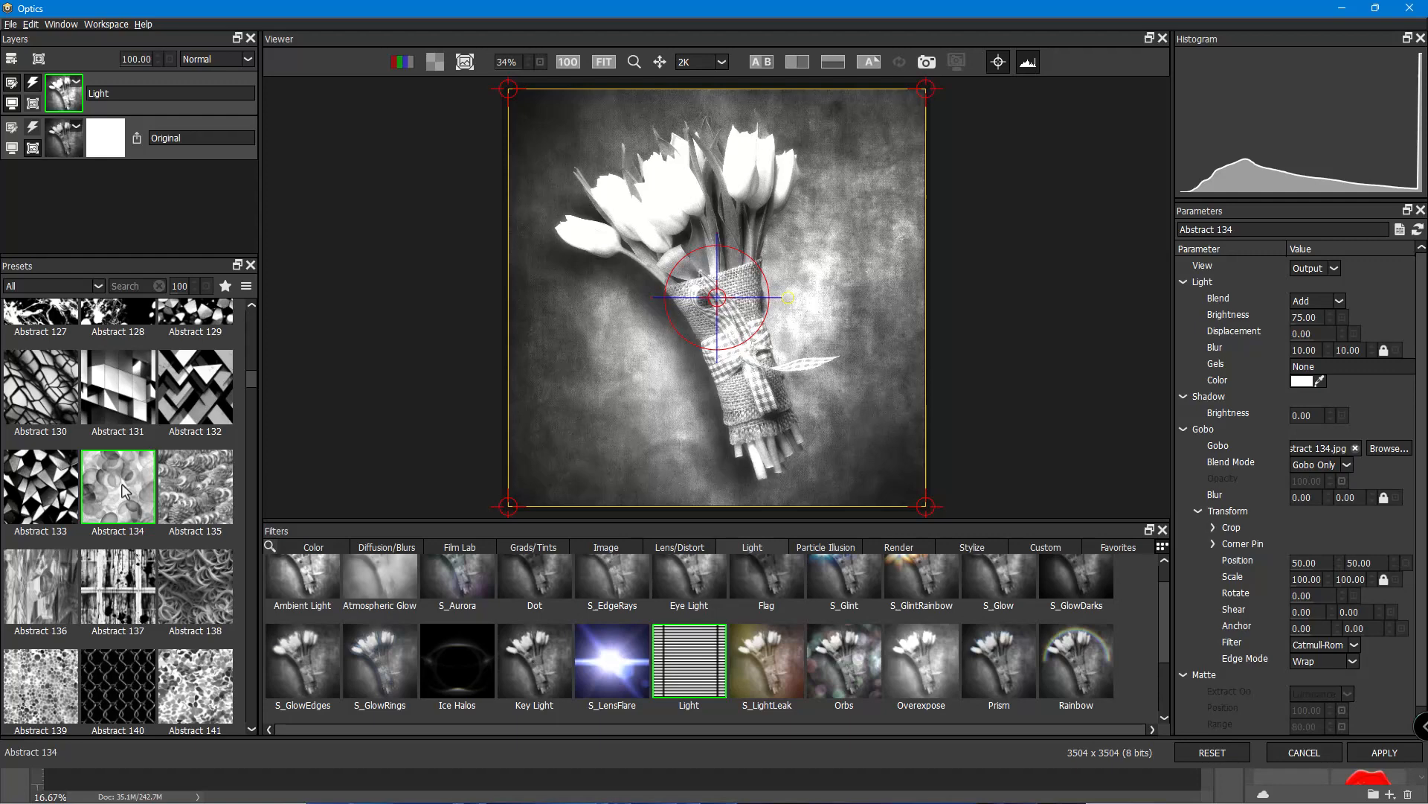
{"action": "mouse_move", "coordinate": [235, 490]}
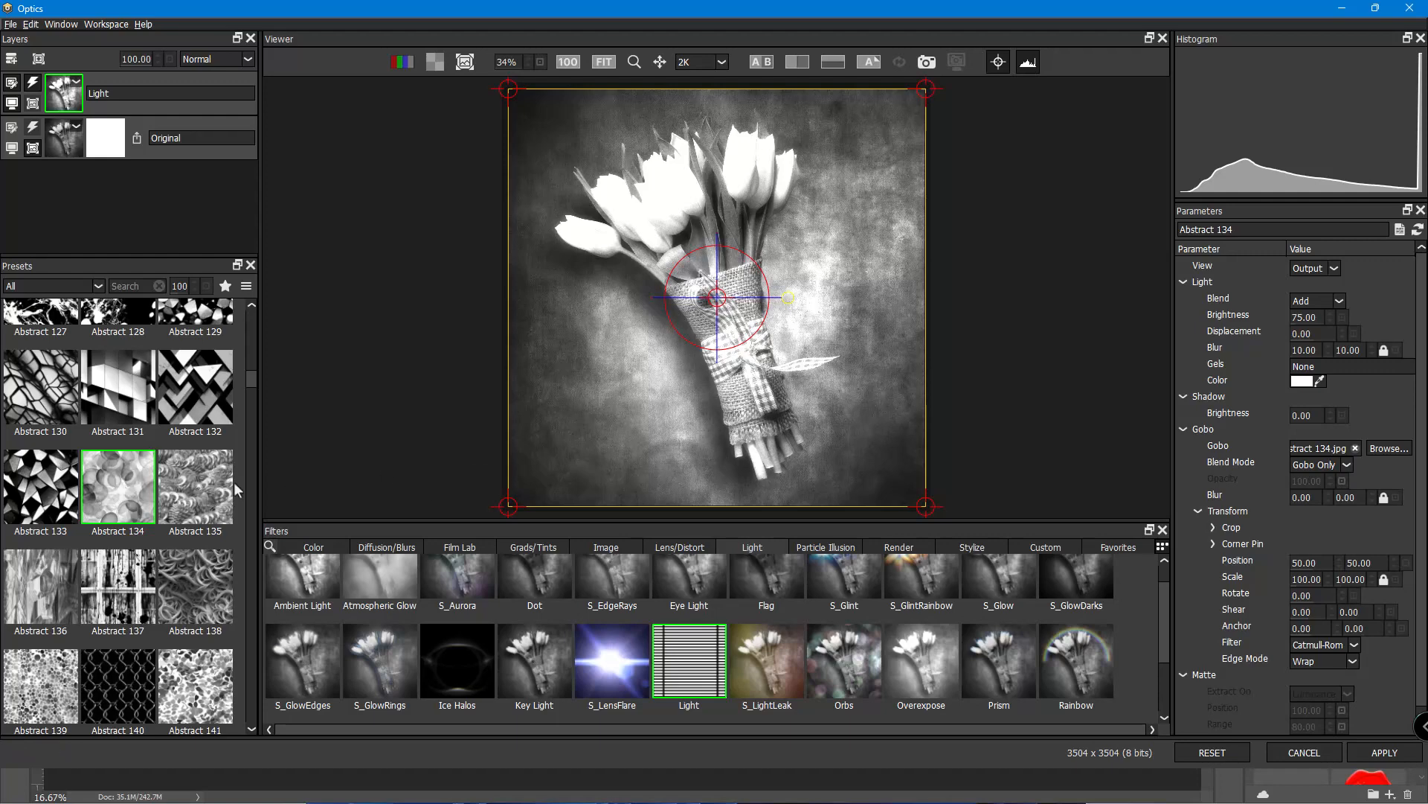
{"action": "left_click", "coordinate": [195, 485]}
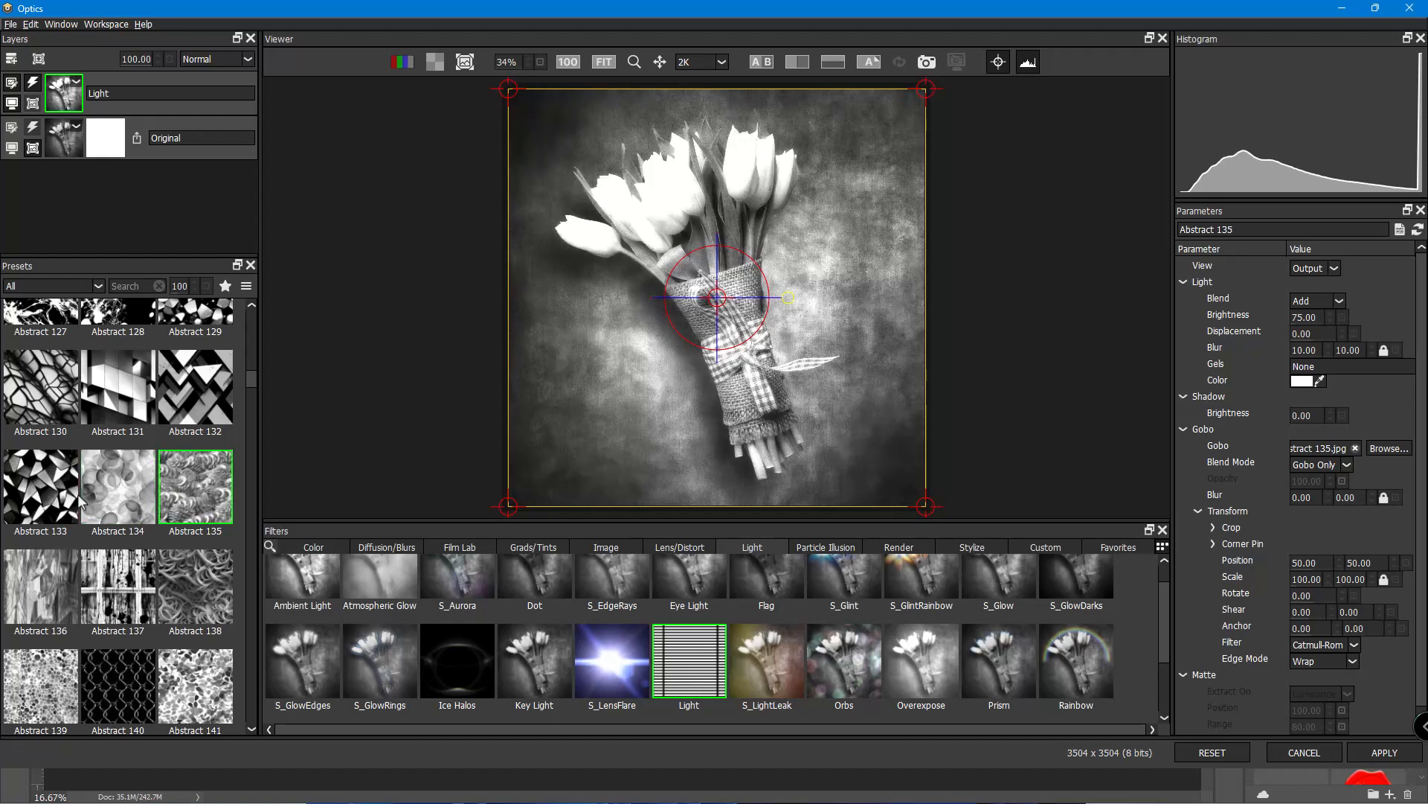
{"action": "left_click", "coordinate": [41, 487]}
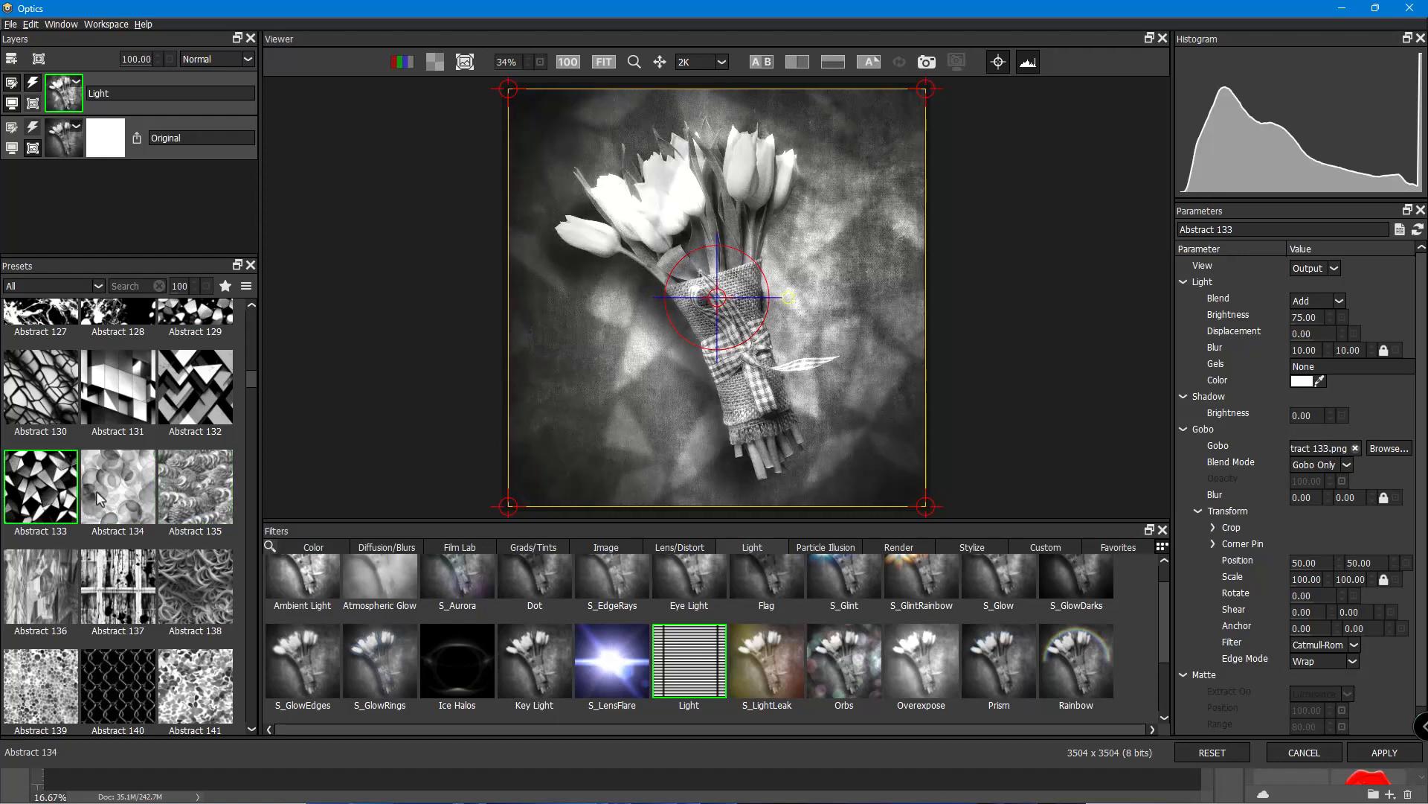
{"action": "left_click", "coordinate": [117, 485]}
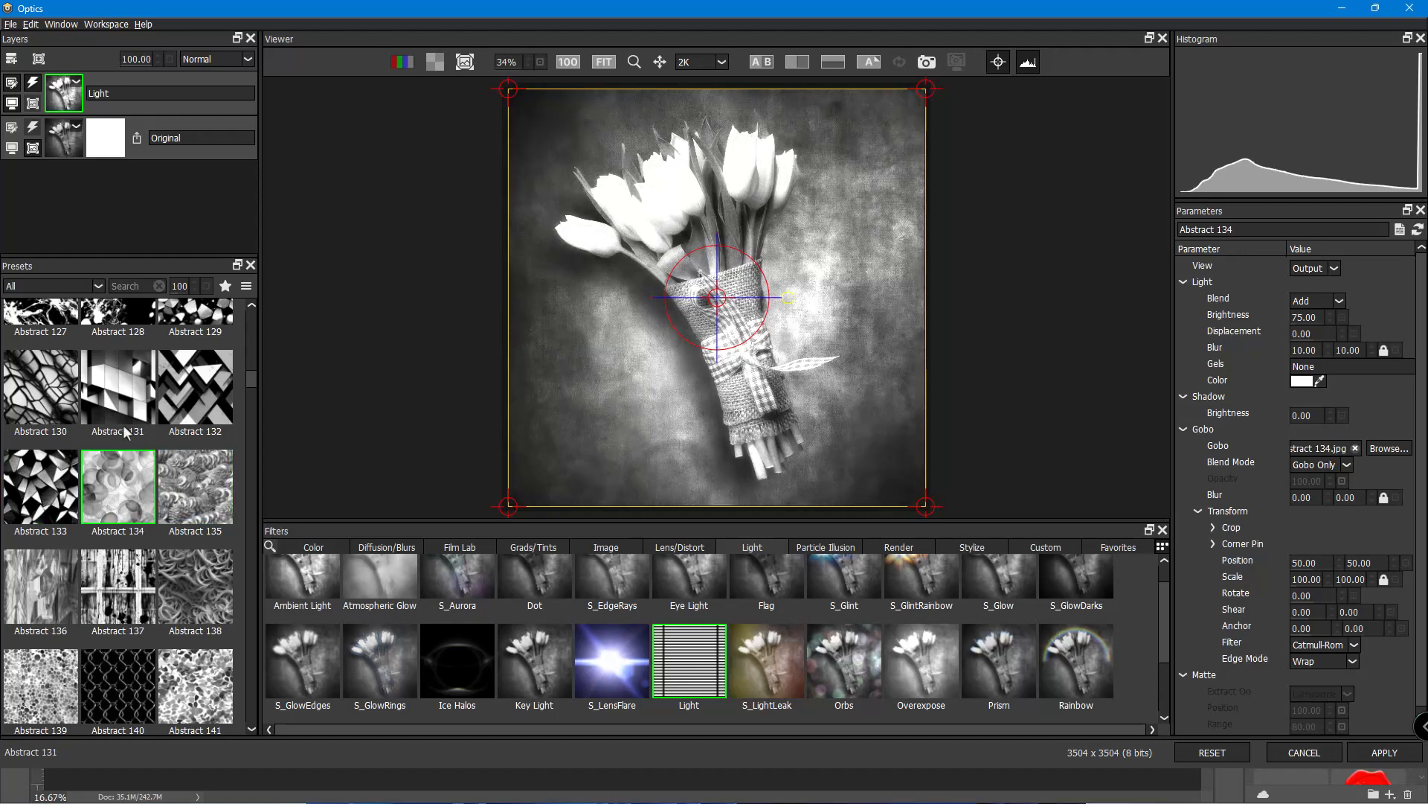
{"action": "left_click", "coordinate": [117, 387]}
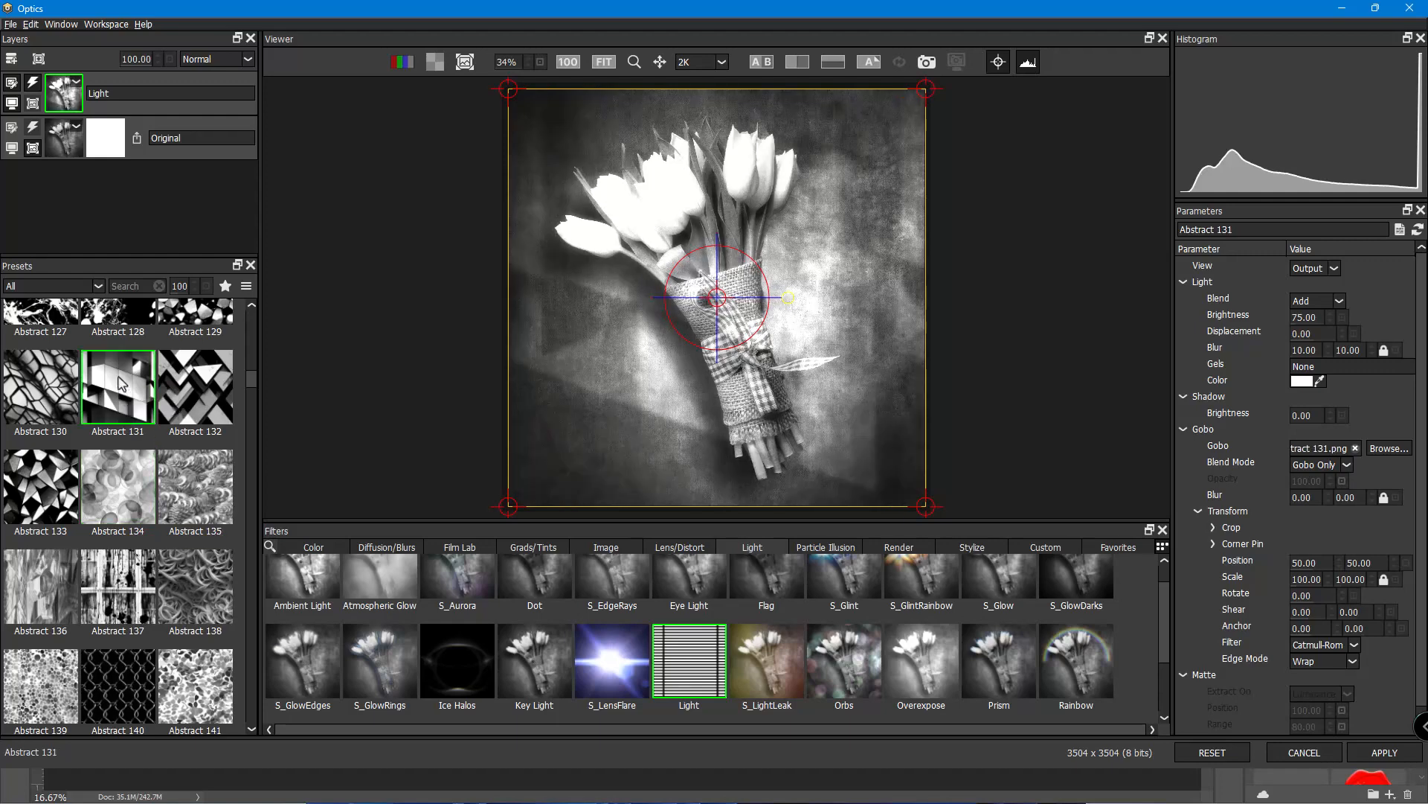
{"action": "left_click", "coordinate": [195, 488]}
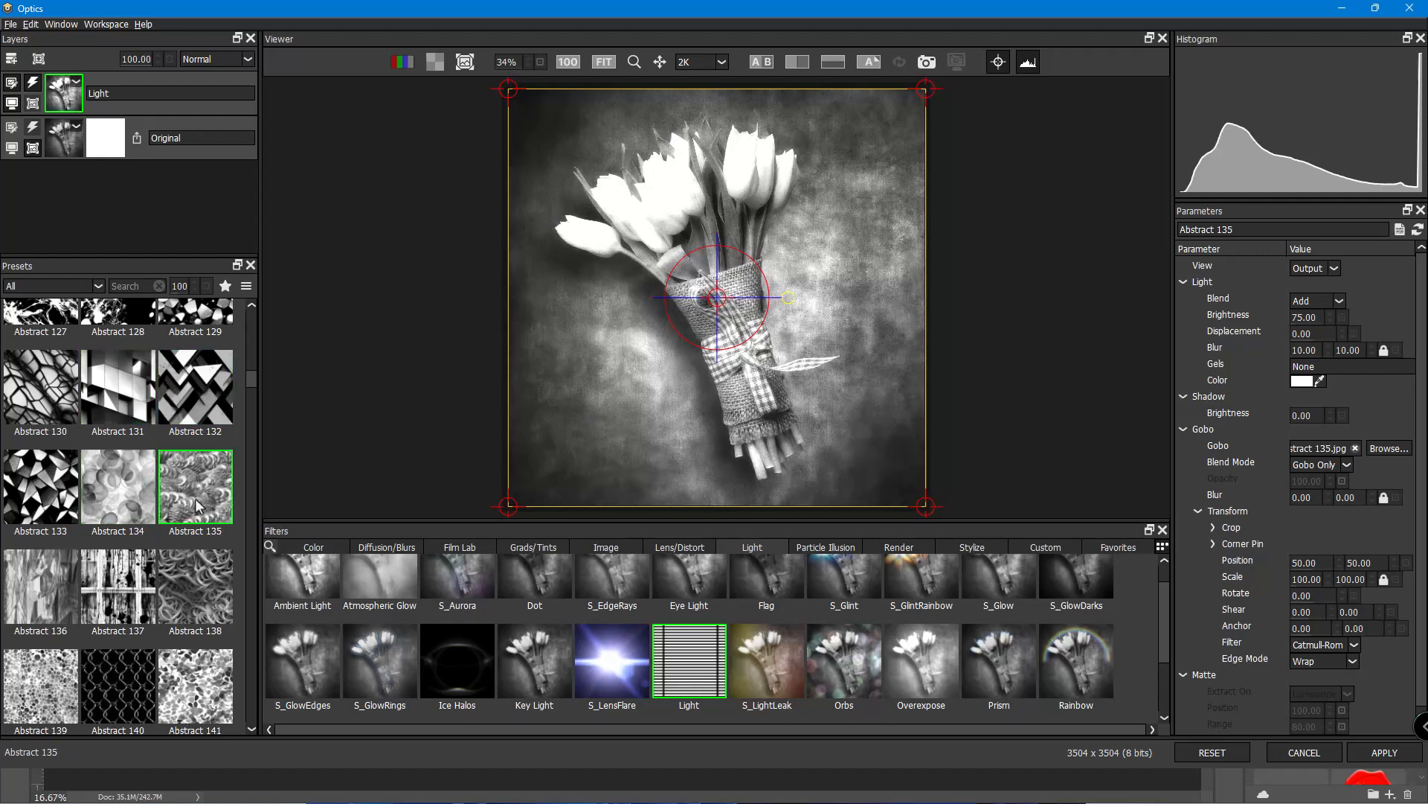
{"action": "left_click", "coordinate": [118, 488]}
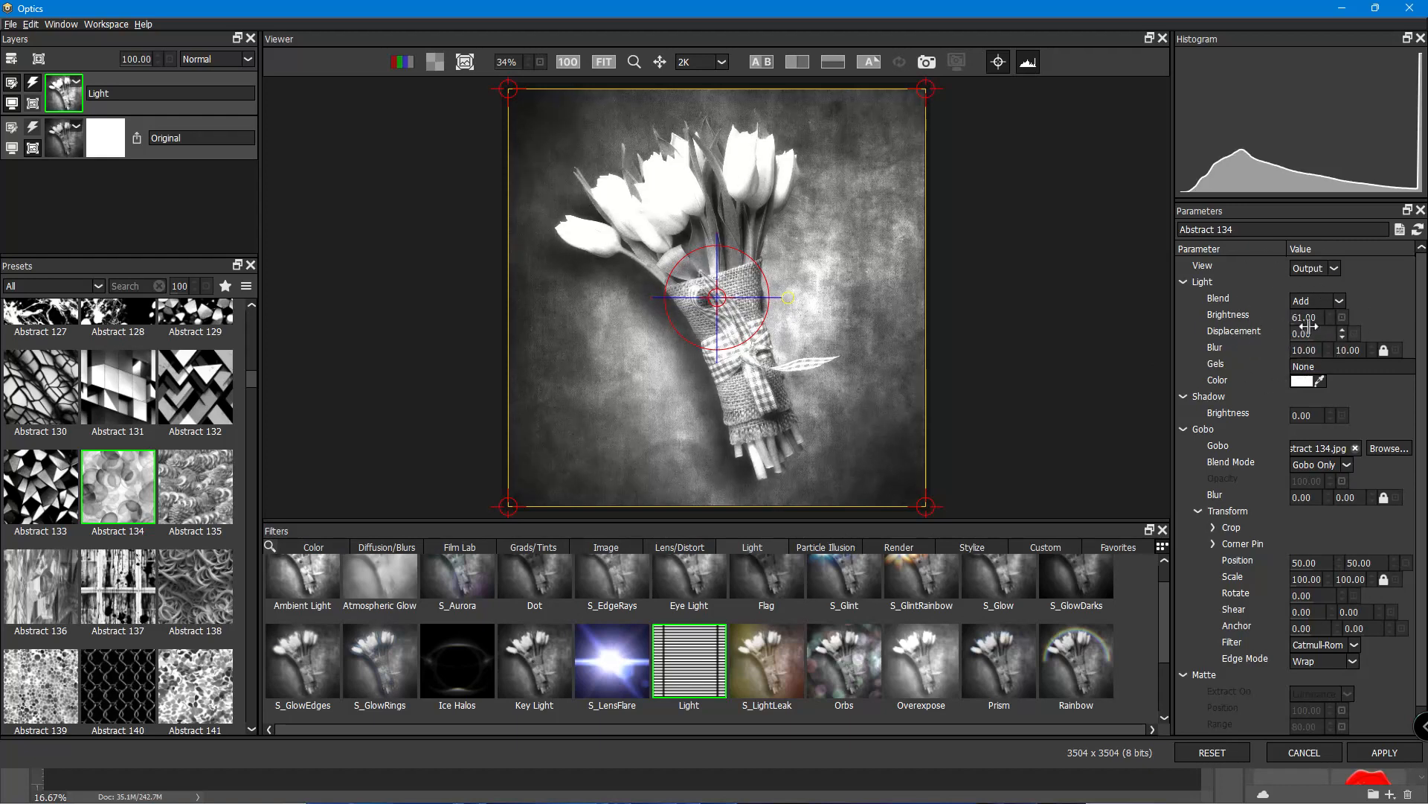
- Dim the Light brightness to 57 with the Abstract 134 gobo
{"action": "left_click", "coordinate": [1305, 319]}
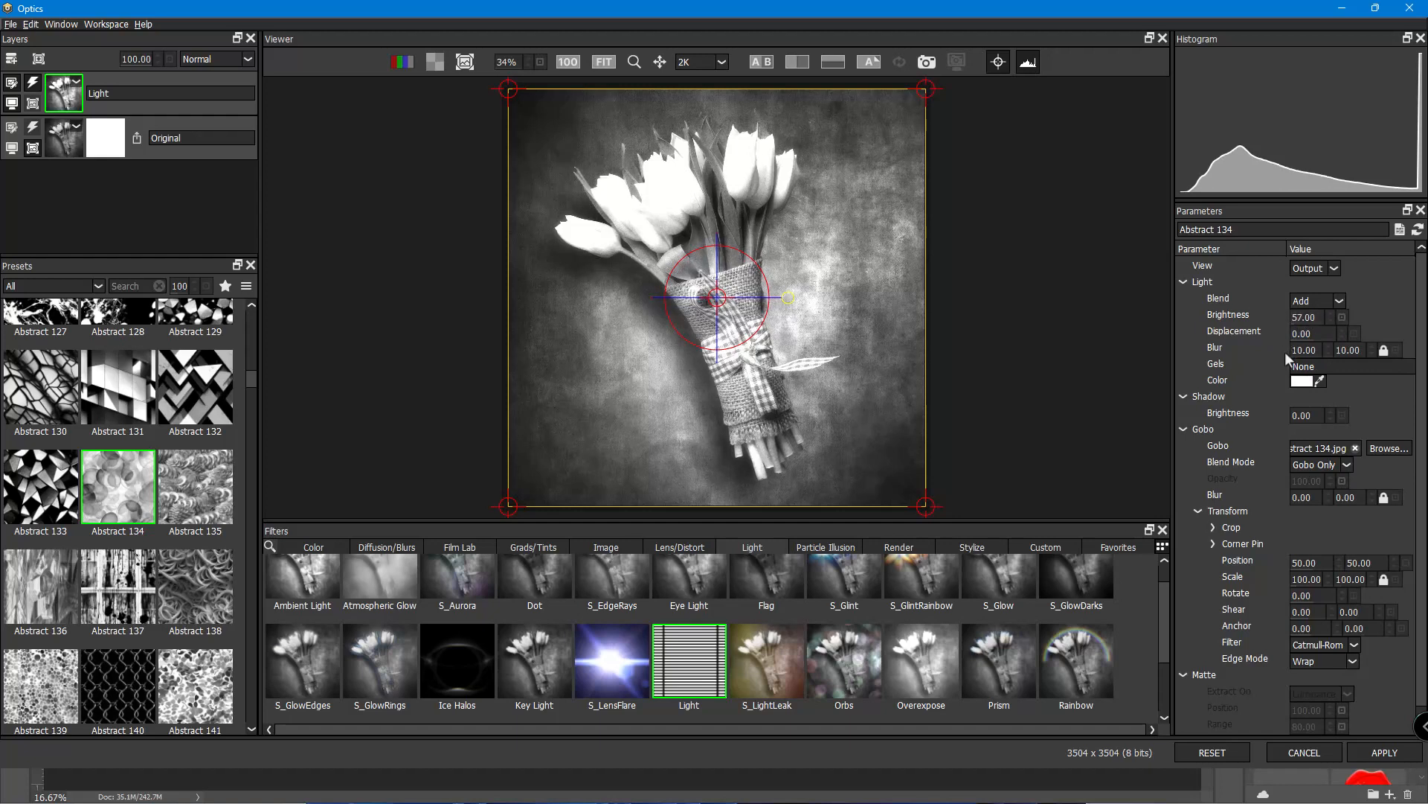
{"action": "mouse_move", "coordinate": [1235, 331]}
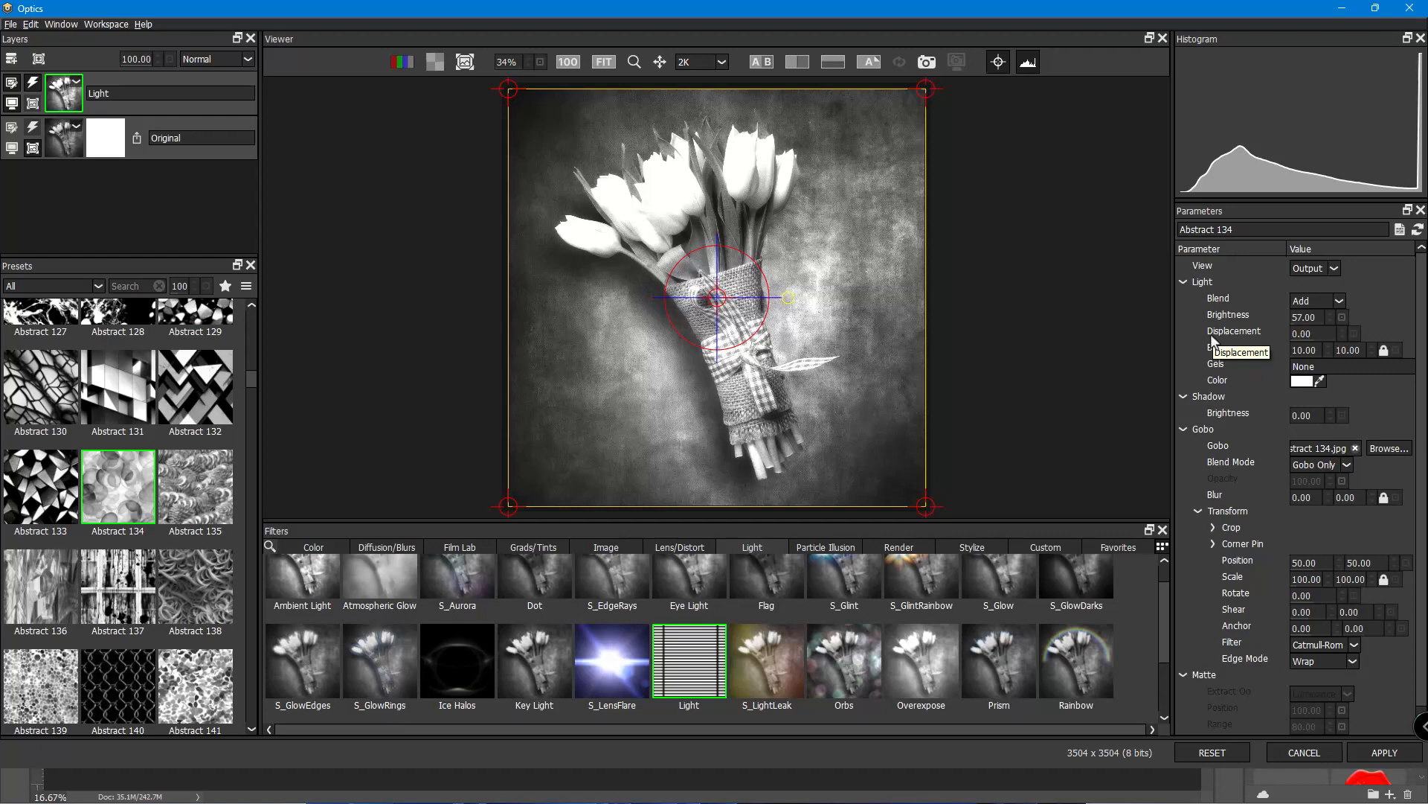
{"action": "left_click", "coordinate": [460, 546]}
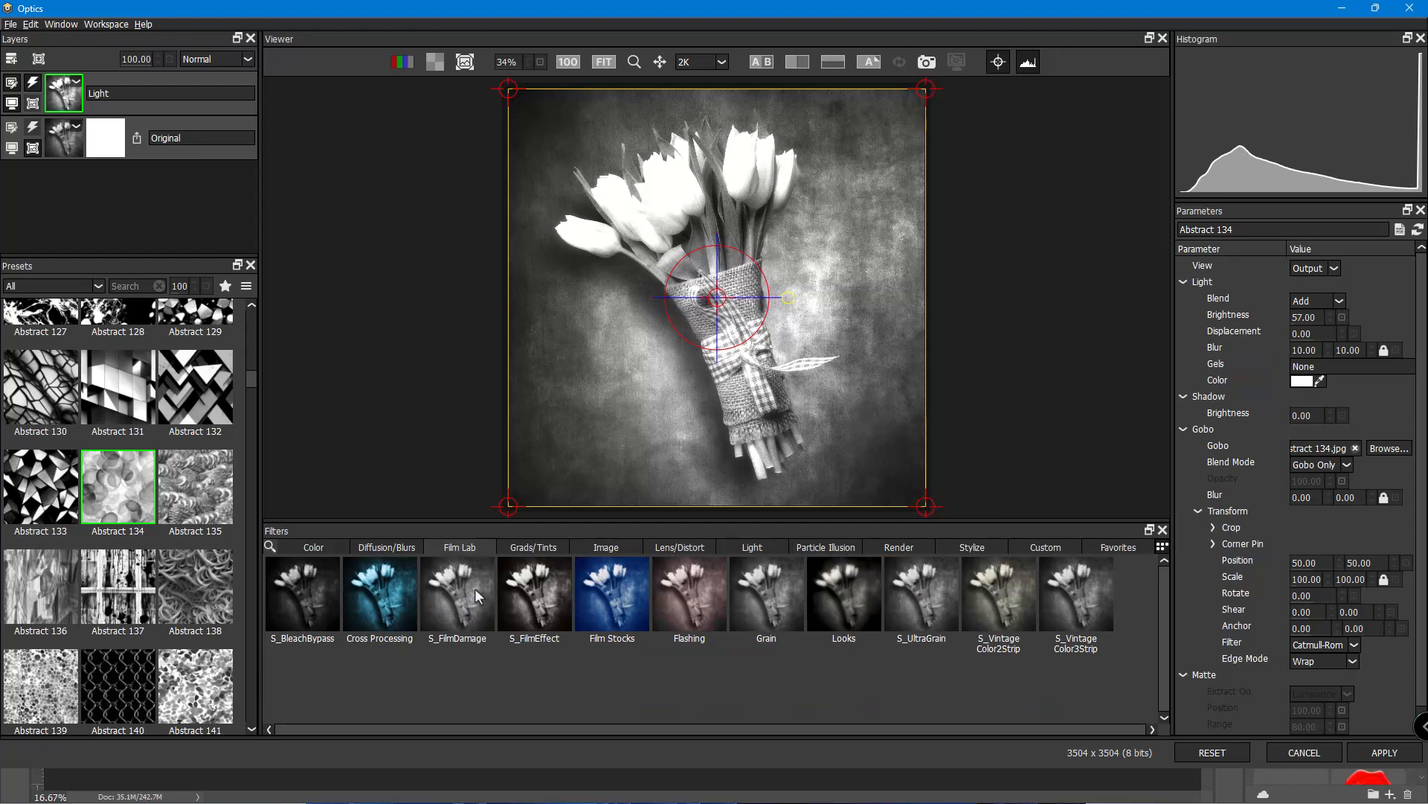
{"action": "mouse_move", "coordinate": [611, 597]}
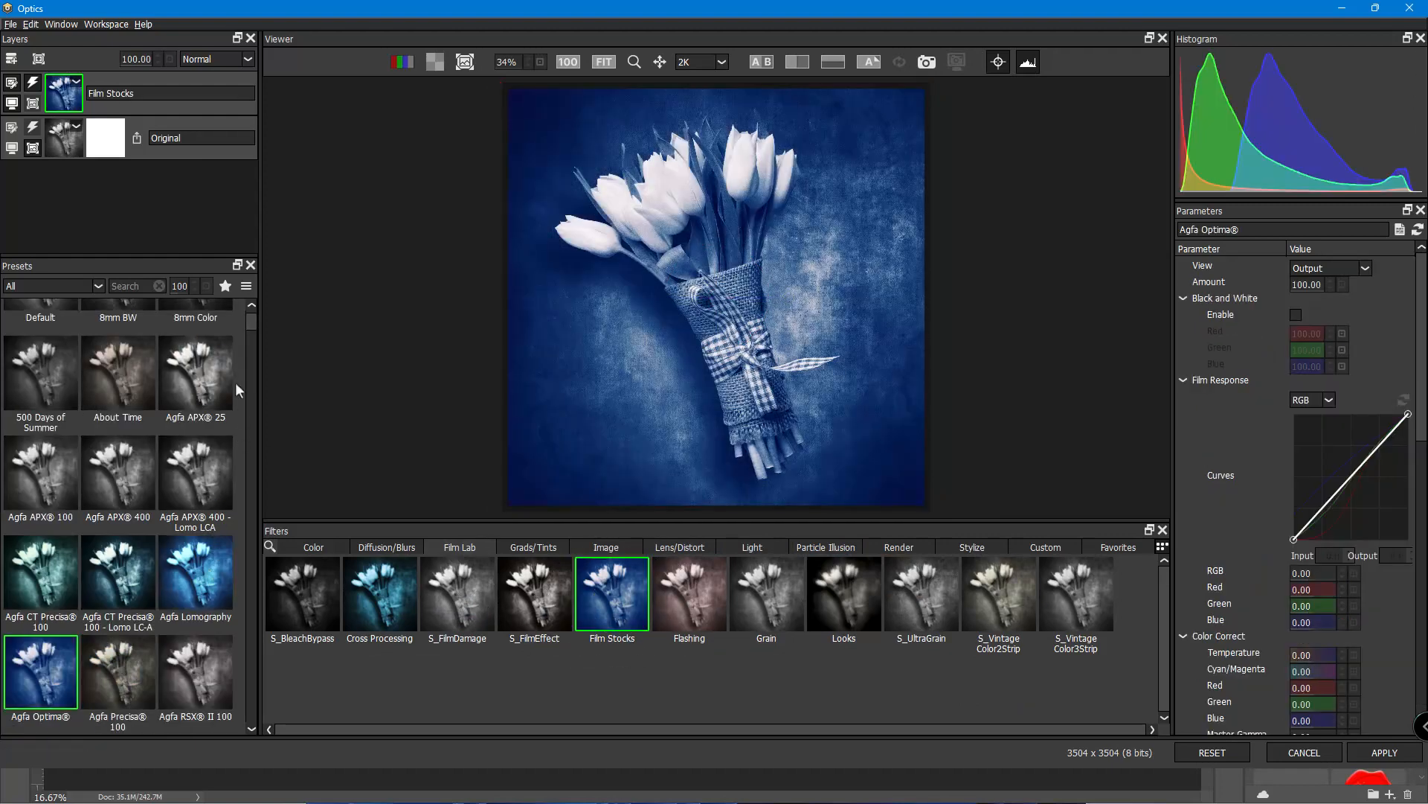
- Browse the Film Stocks presets, try Agfa APX 400, then settle on black-and-white Agfa APX 25
{"action": "scroll", "scroll_direction": "down", "scroll_amount": 3}
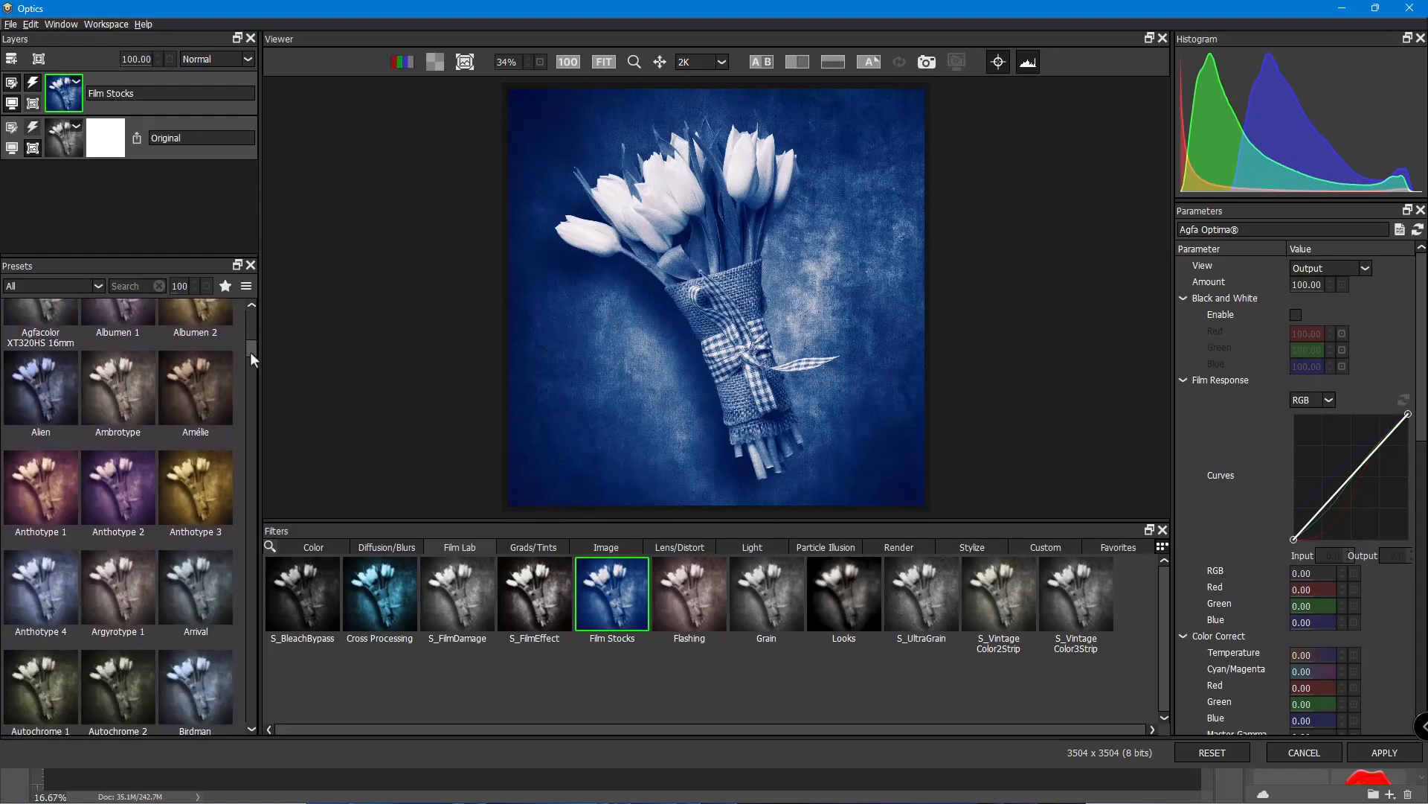
{"action": "scroll", "scroll_direction": "down", "scroll_amount": 3}
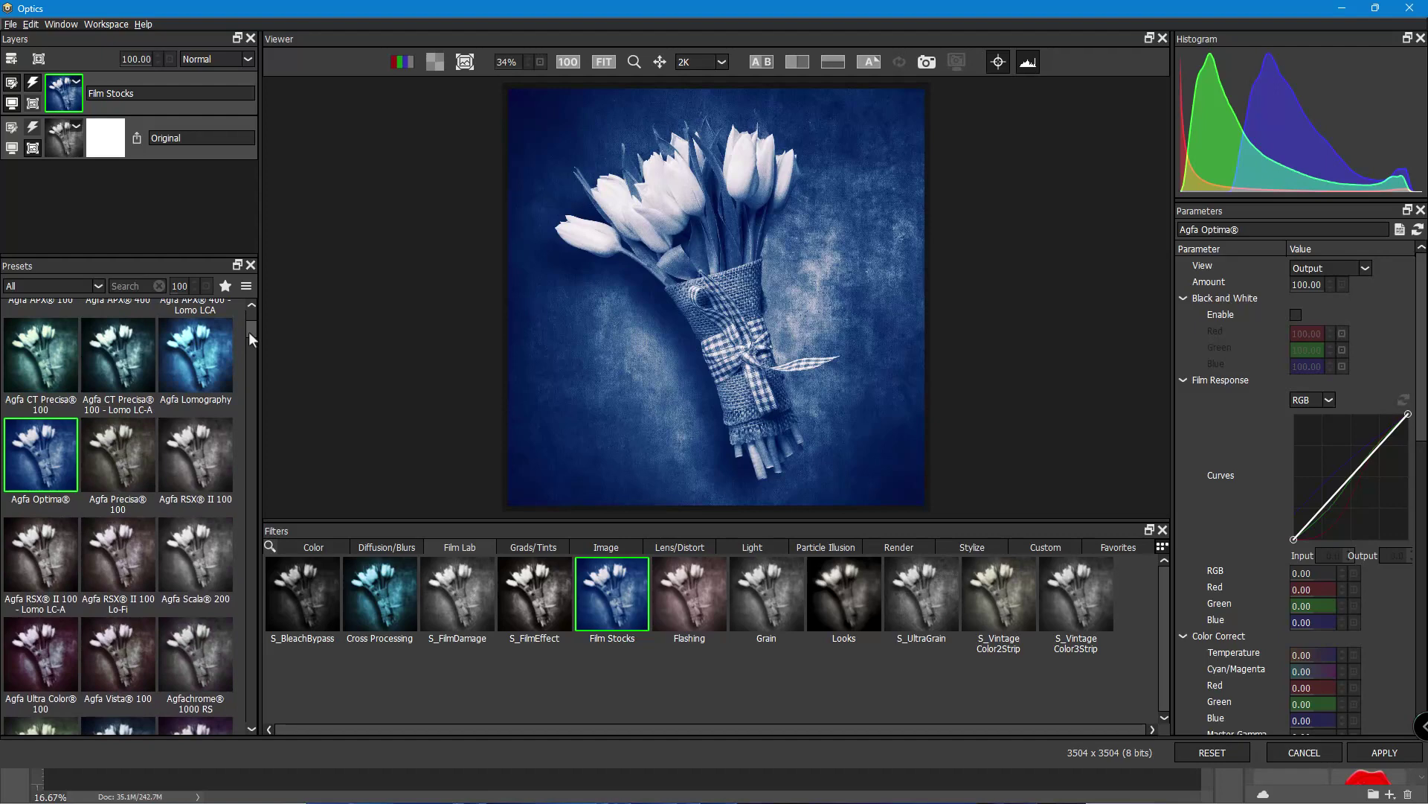
{"action": "scroll", "scroll_direction": "up", "scroll_amount": 3}
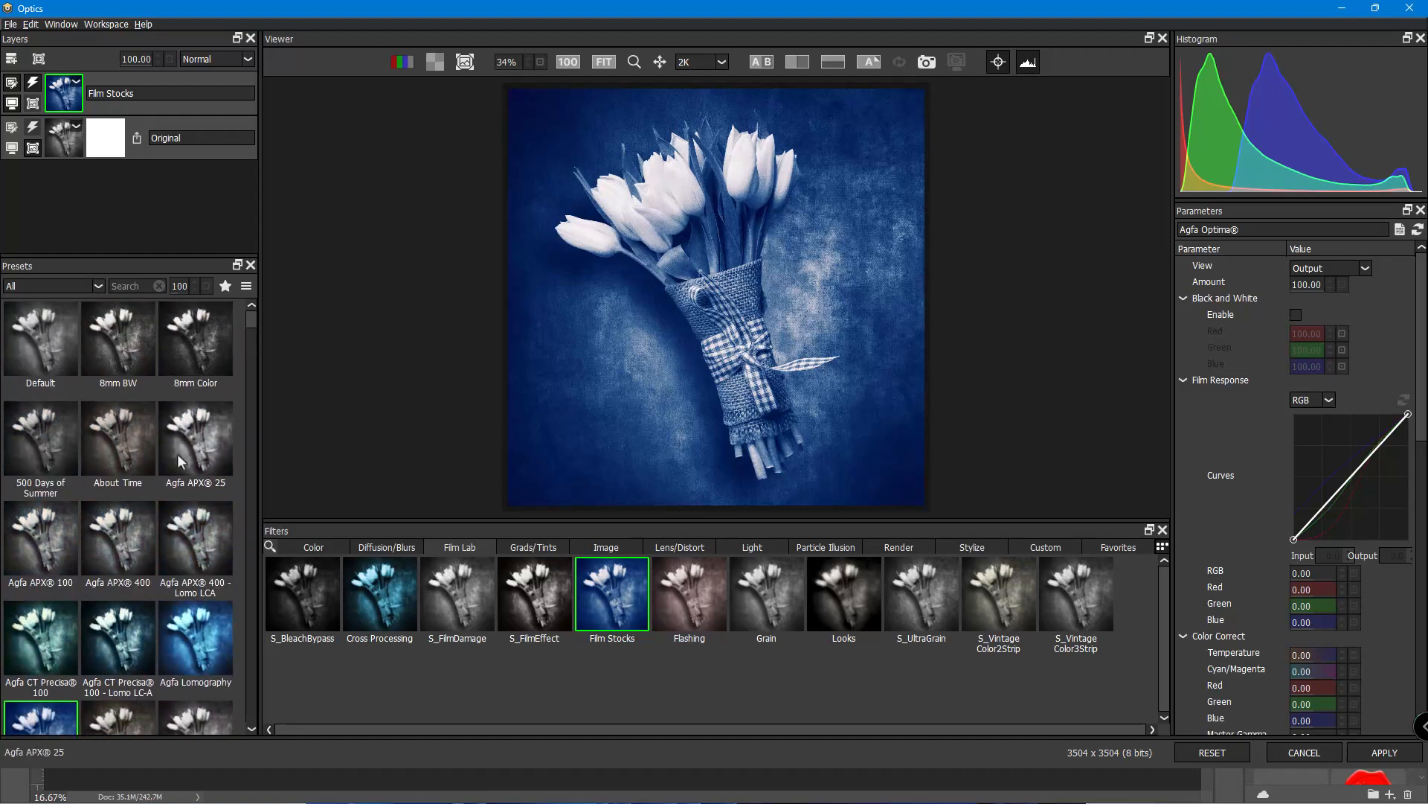
{"action": "left_click", "coordinate": [195, 437]}
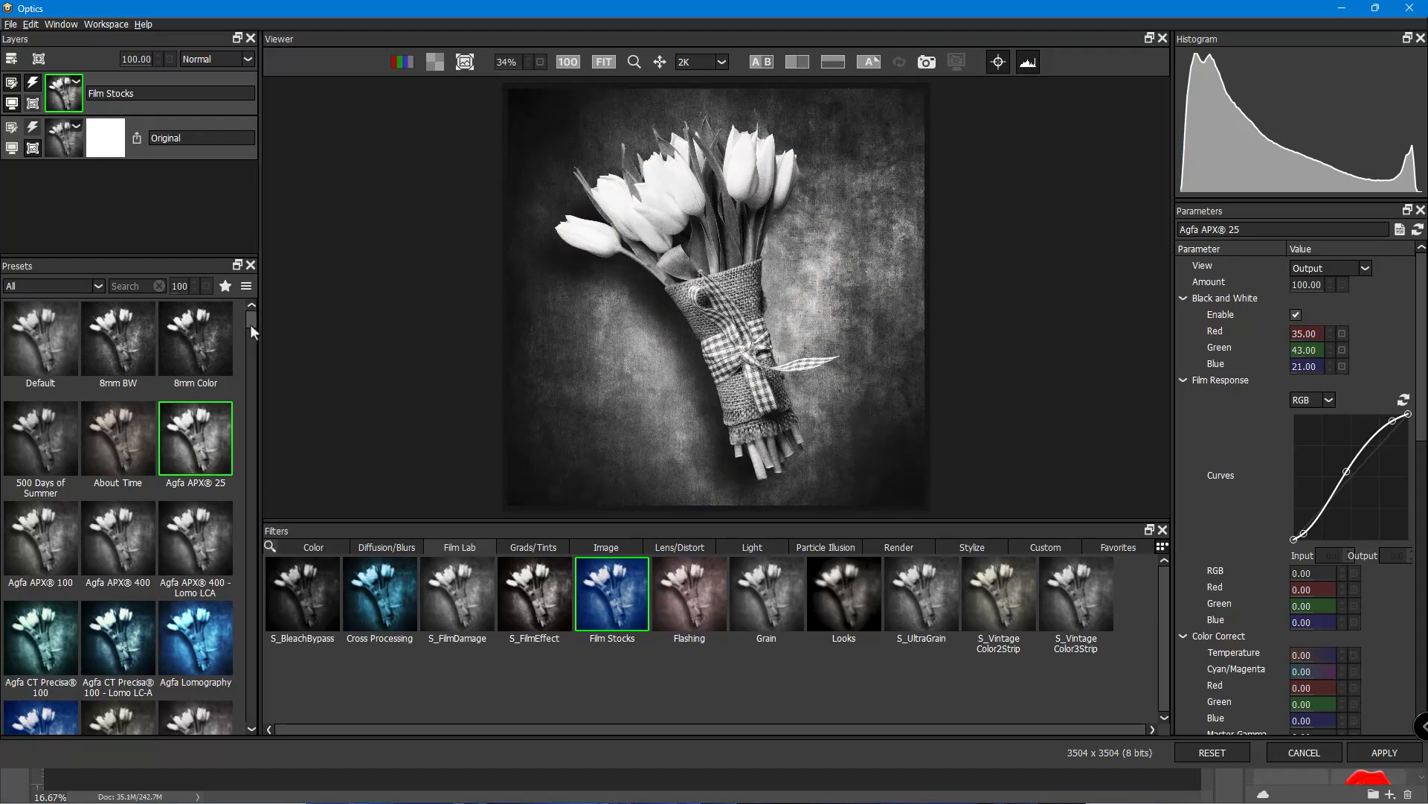
{"action": "left_click", "coordinate": [116, 536]}
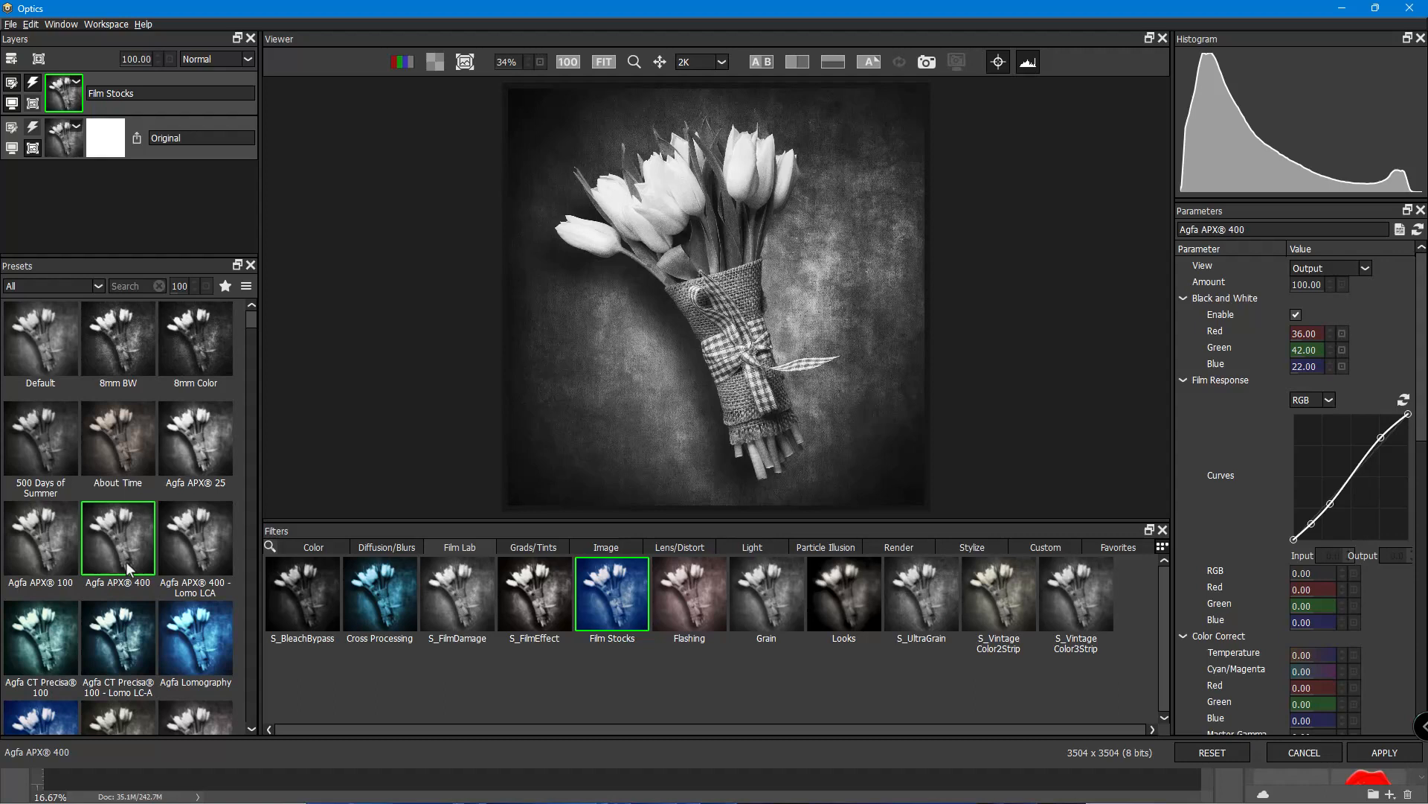
{"action": "left_click", "coordinate": [195, 438]}
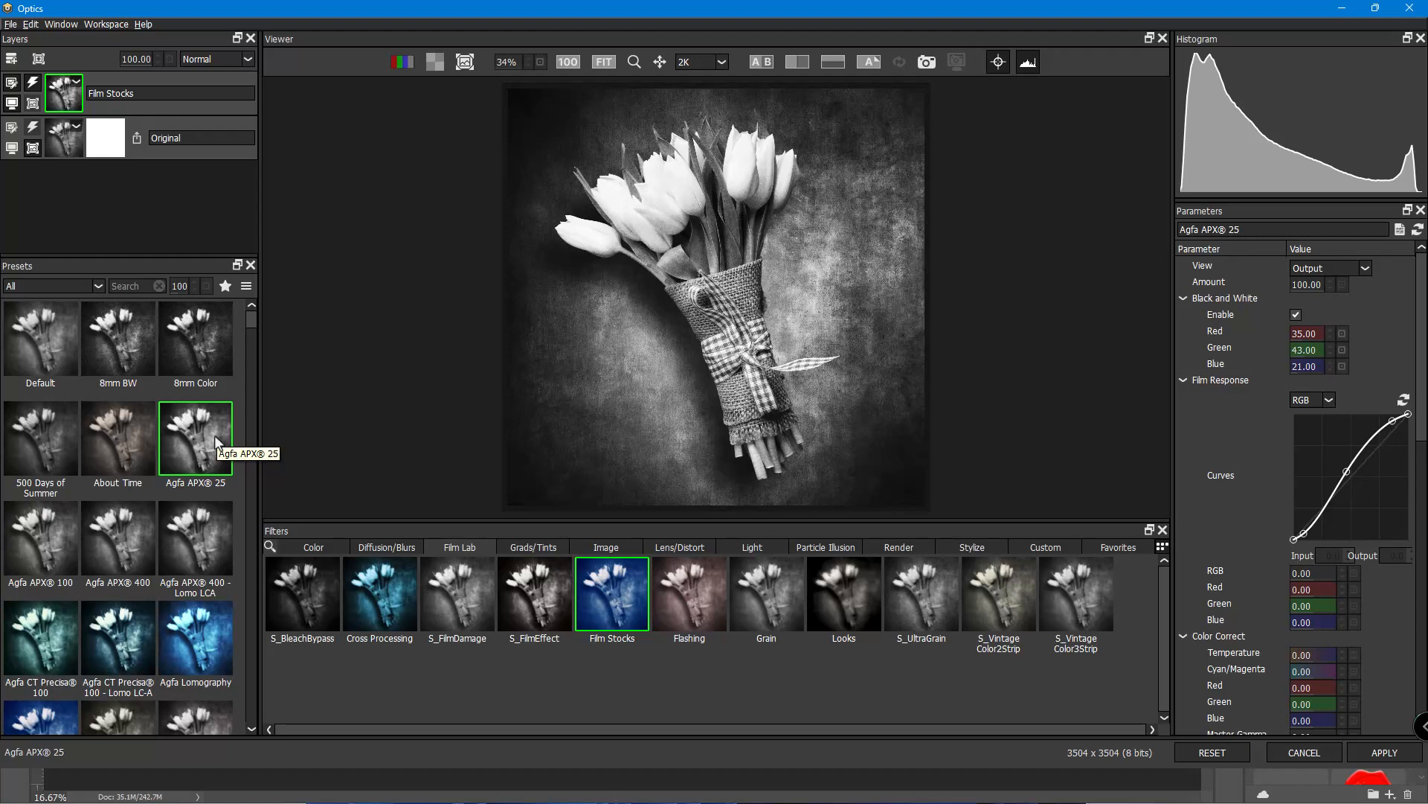
{"action": "mouse_move", "coordinate": [203, 393]}
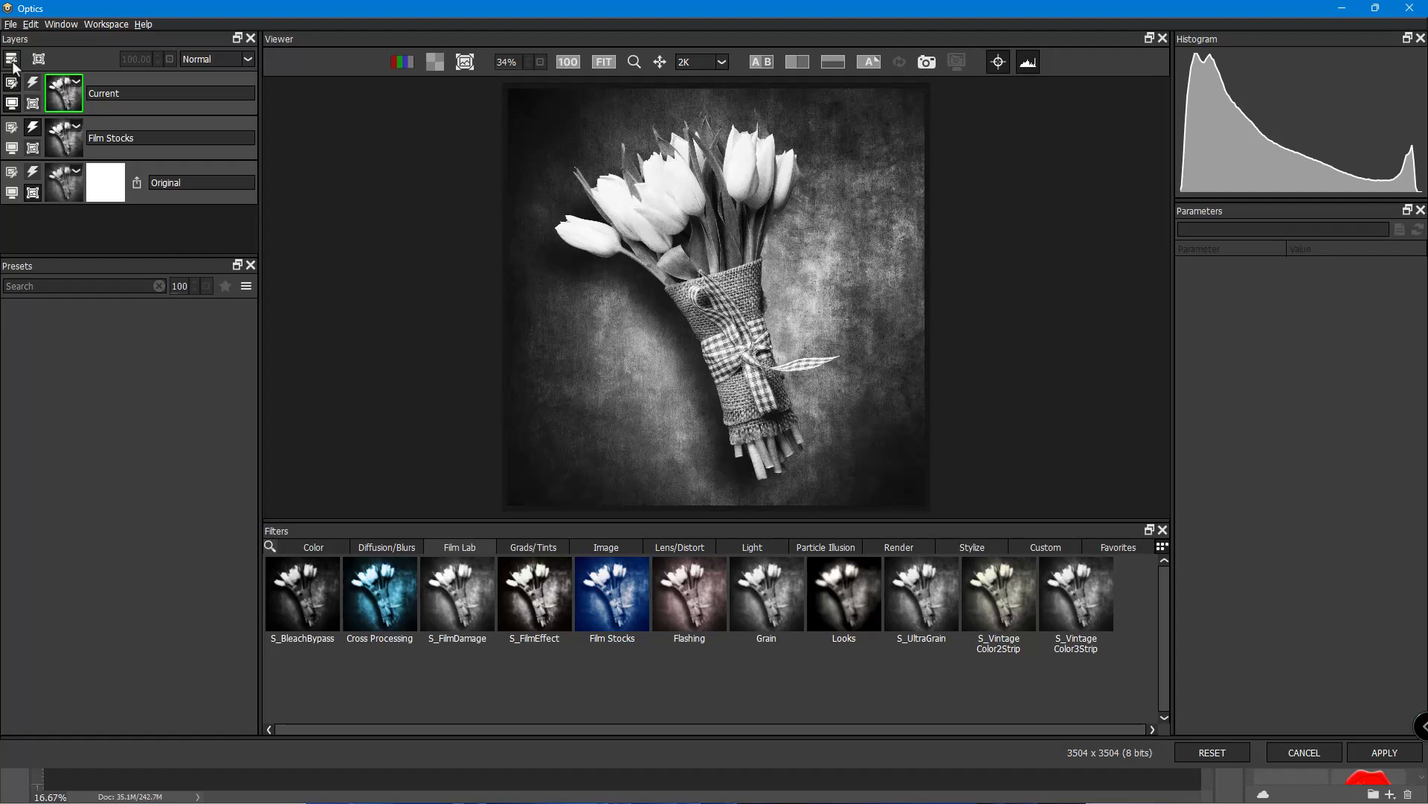
{"action": "mouse_move", "coordinate": [58, 147]}
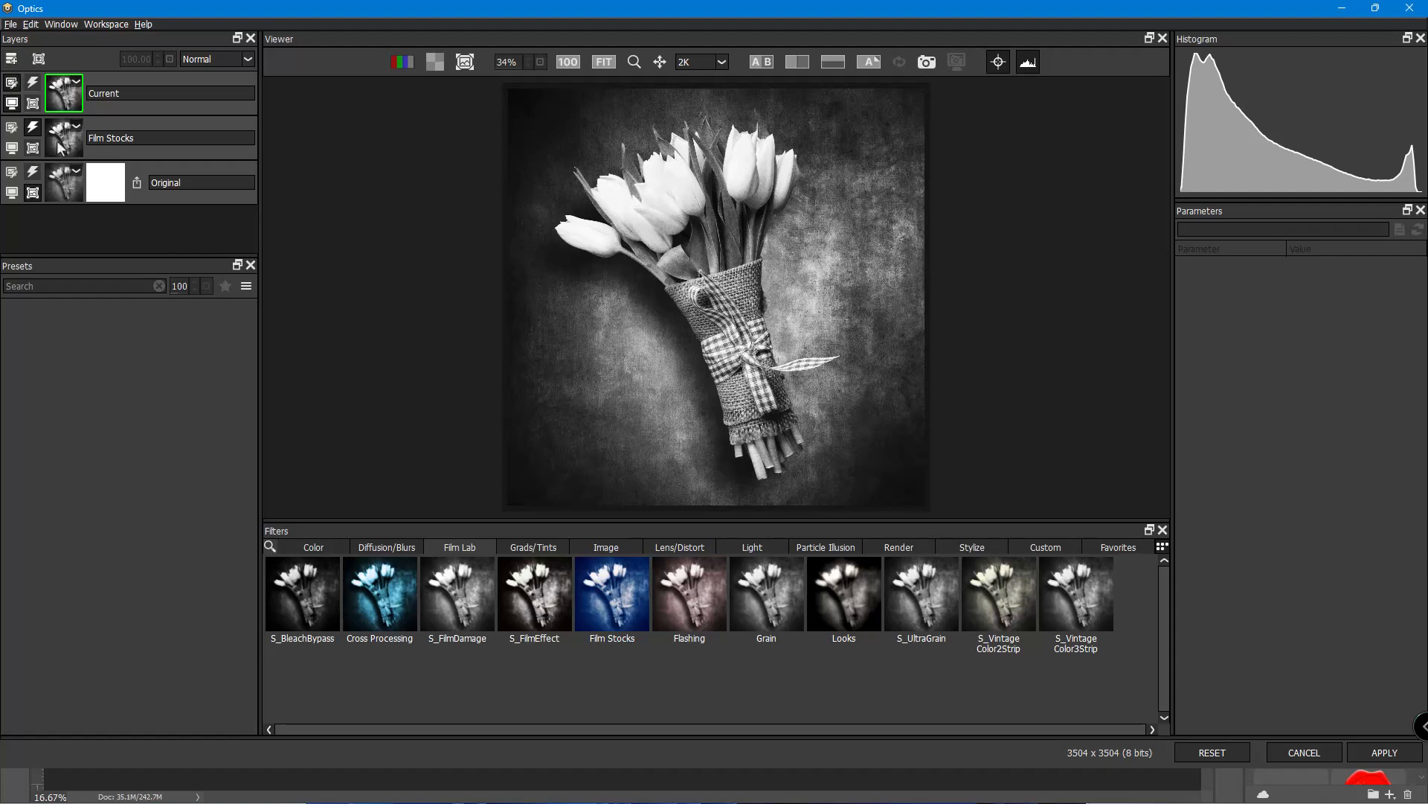
- Focus the Filters search field to find the next filter by name
{"action": "left_click", "coordinate": [270, 546]}
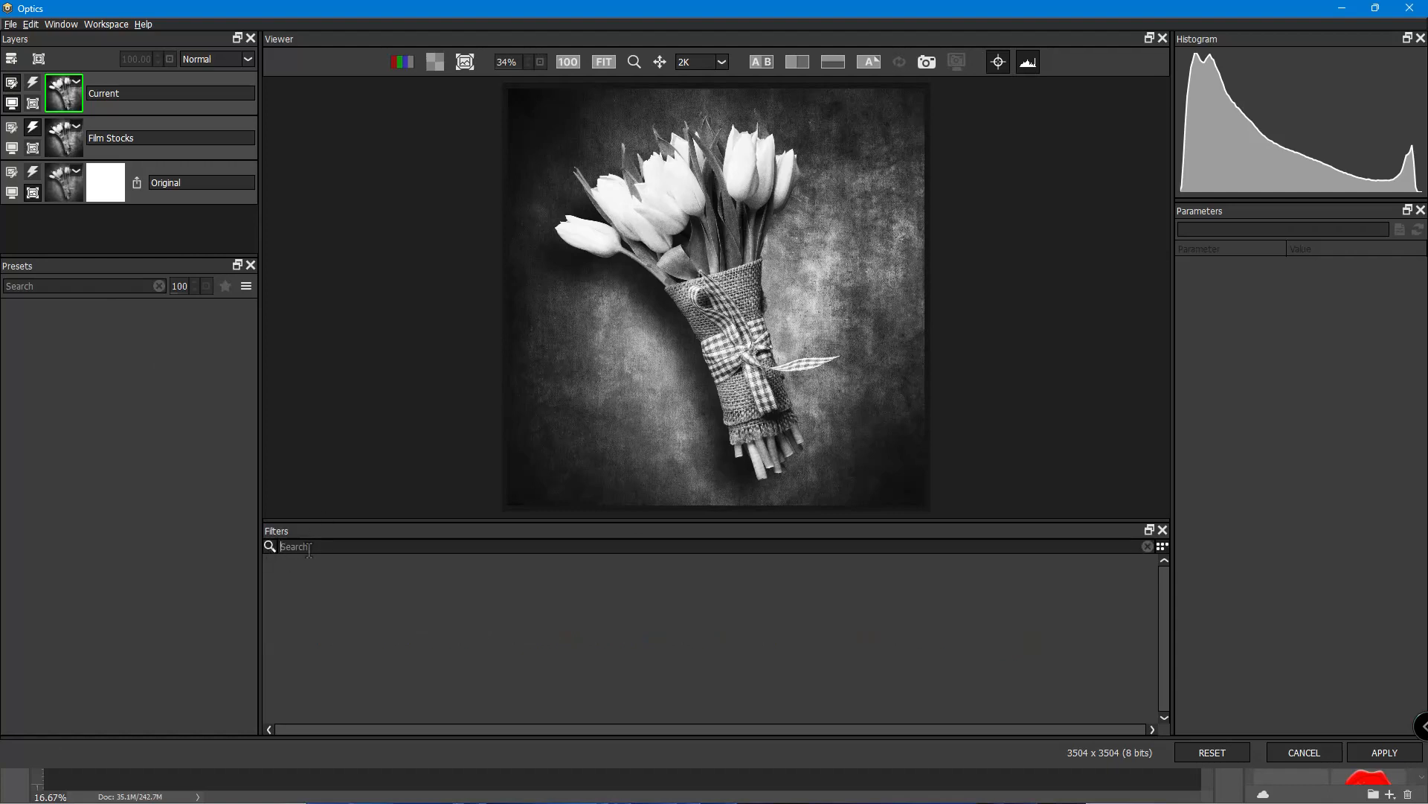
- Search 'border', try Border 1 Inverted and Border 2, then choose the rough white Border 3 frame
{"action": "type", "text": "borders"}
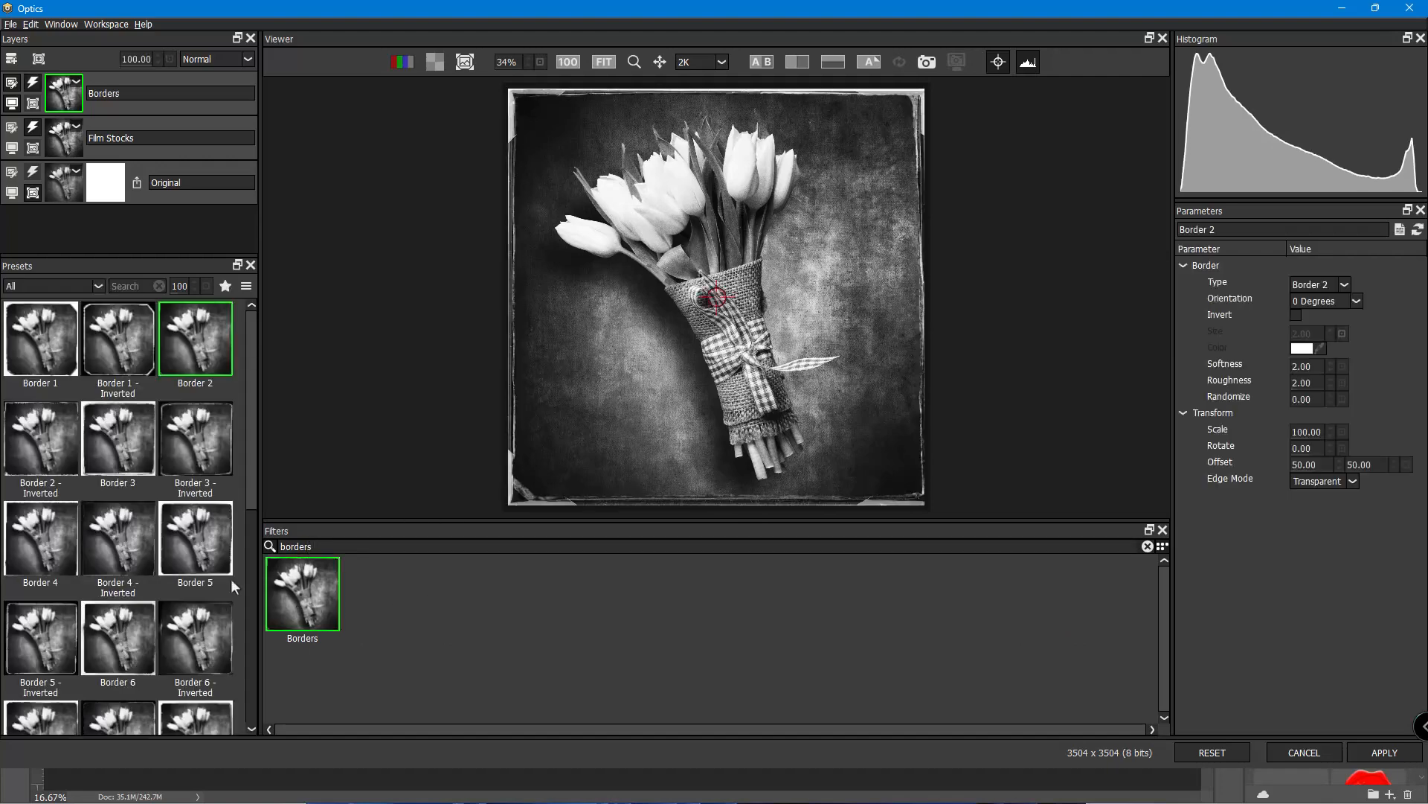
{"action": "scroll", "scroll_direction": "down", "scroll_amount": 3}
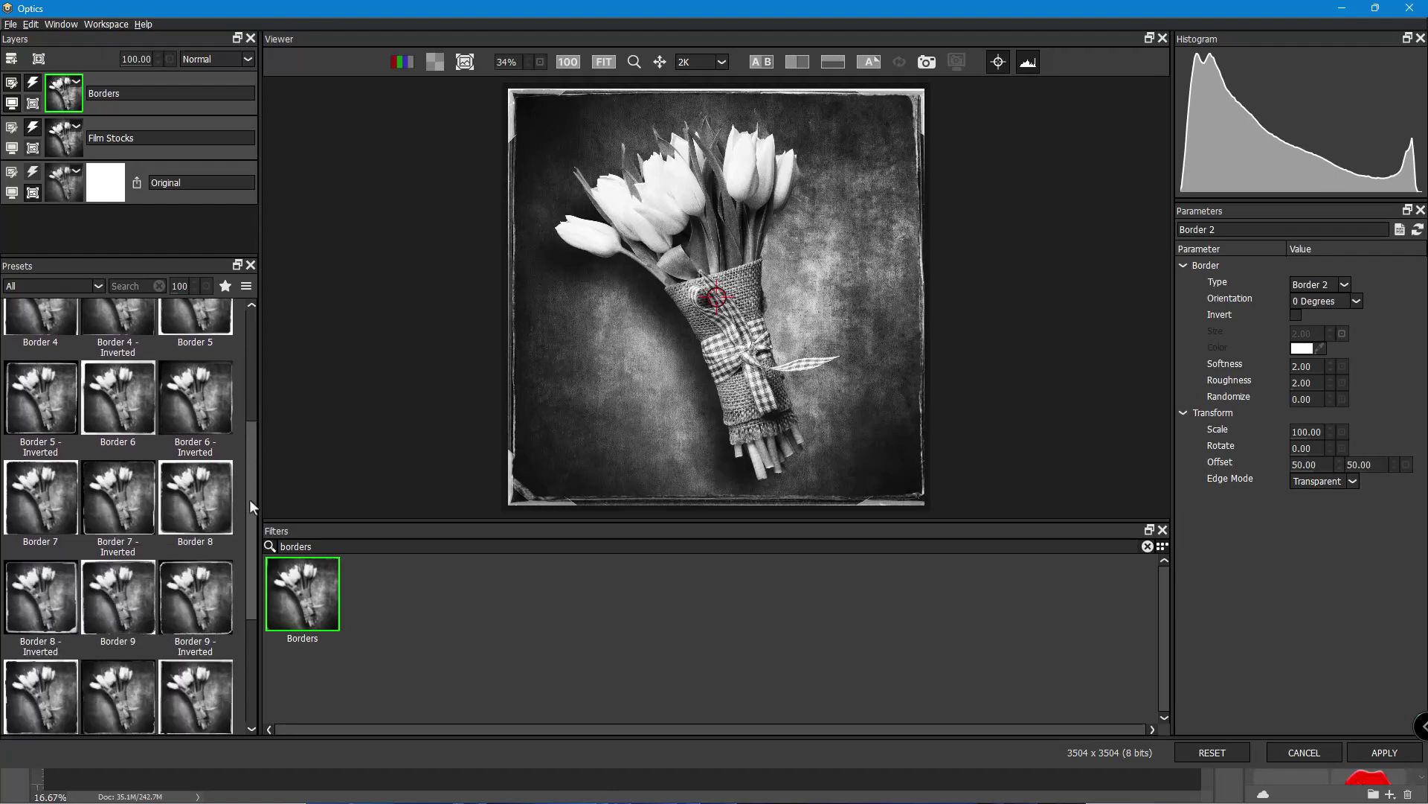
{"action": "scroll", "scroll_direction": "up", "scroll_amount": 3}
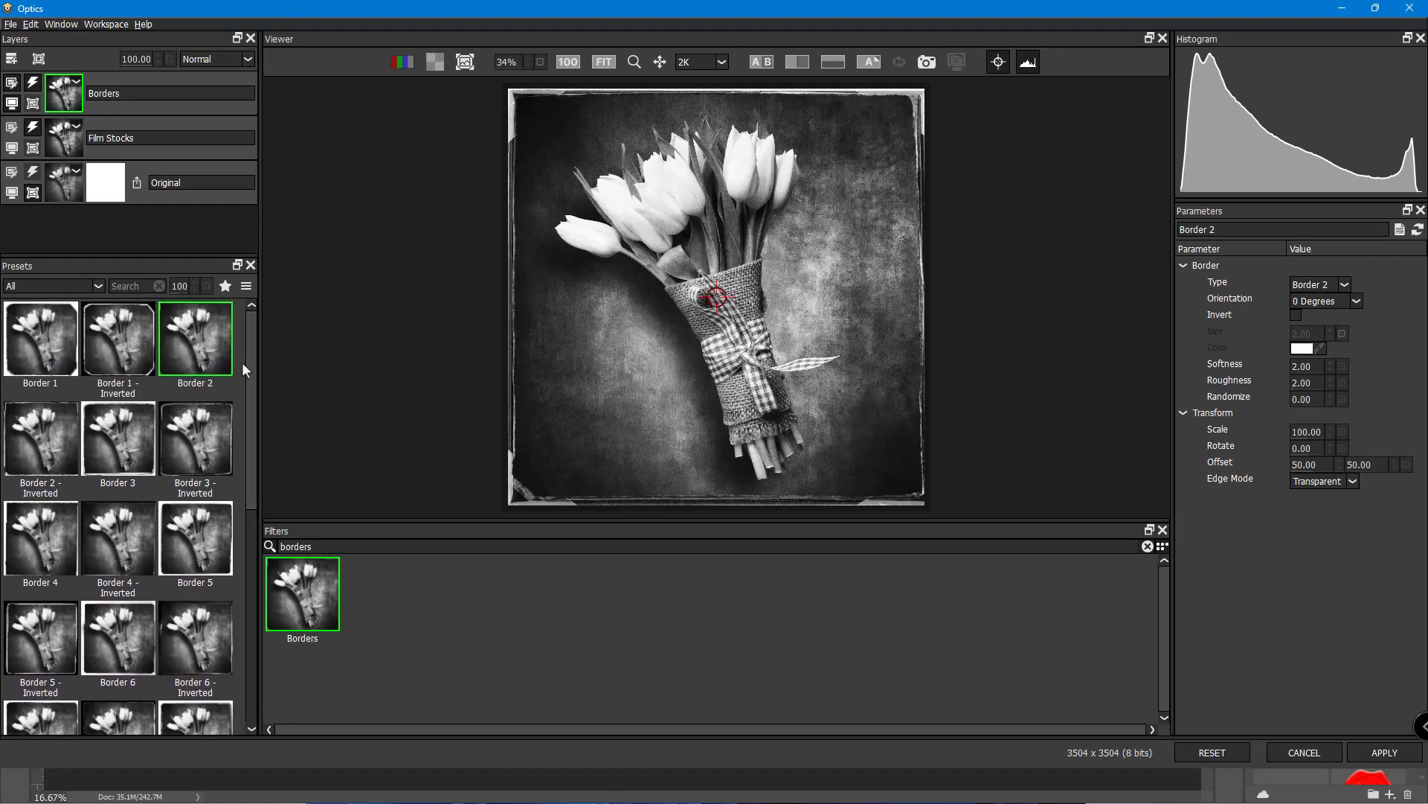
{"action": "left_click", "coordinate": [116, 339]}
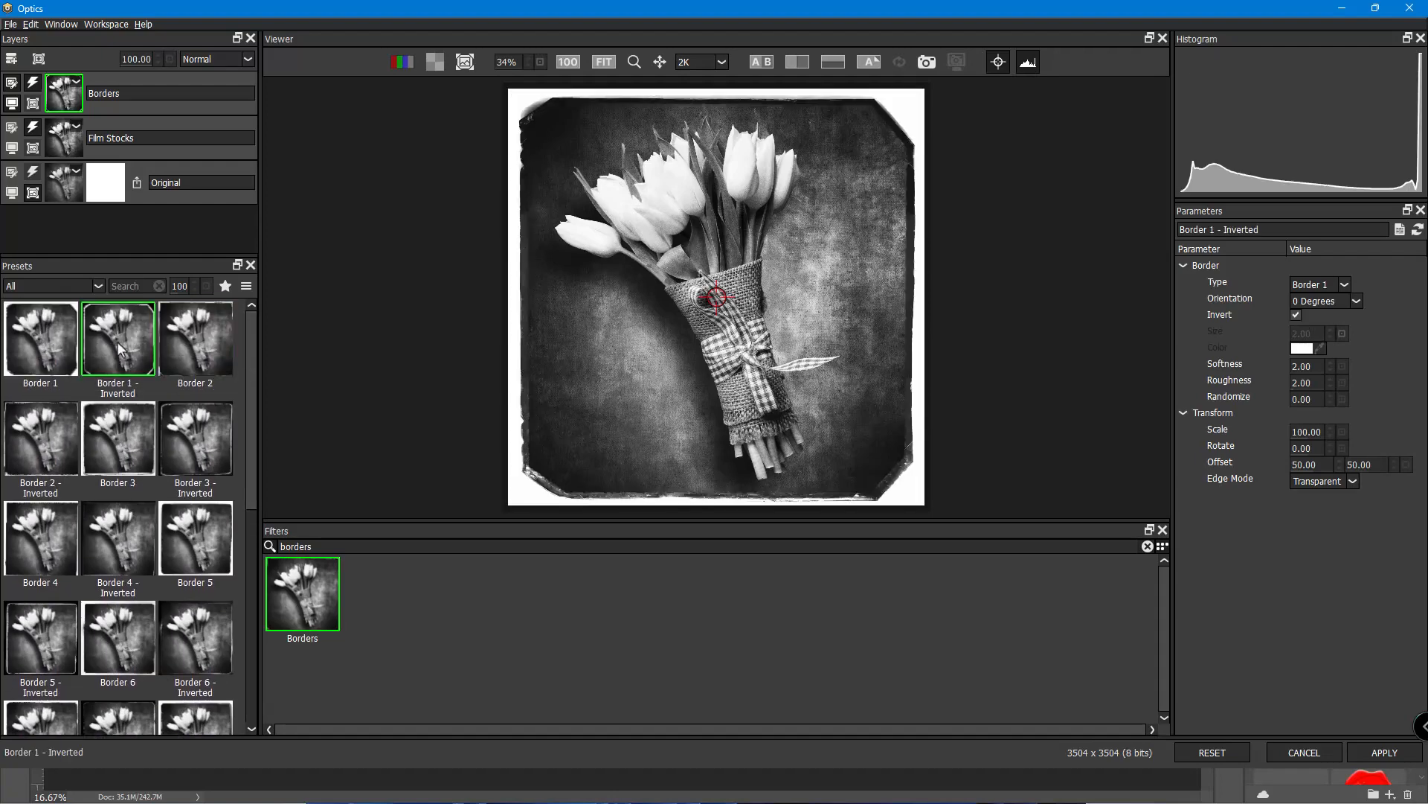
{"action": "left_click", "coordinate": [195, 338]}
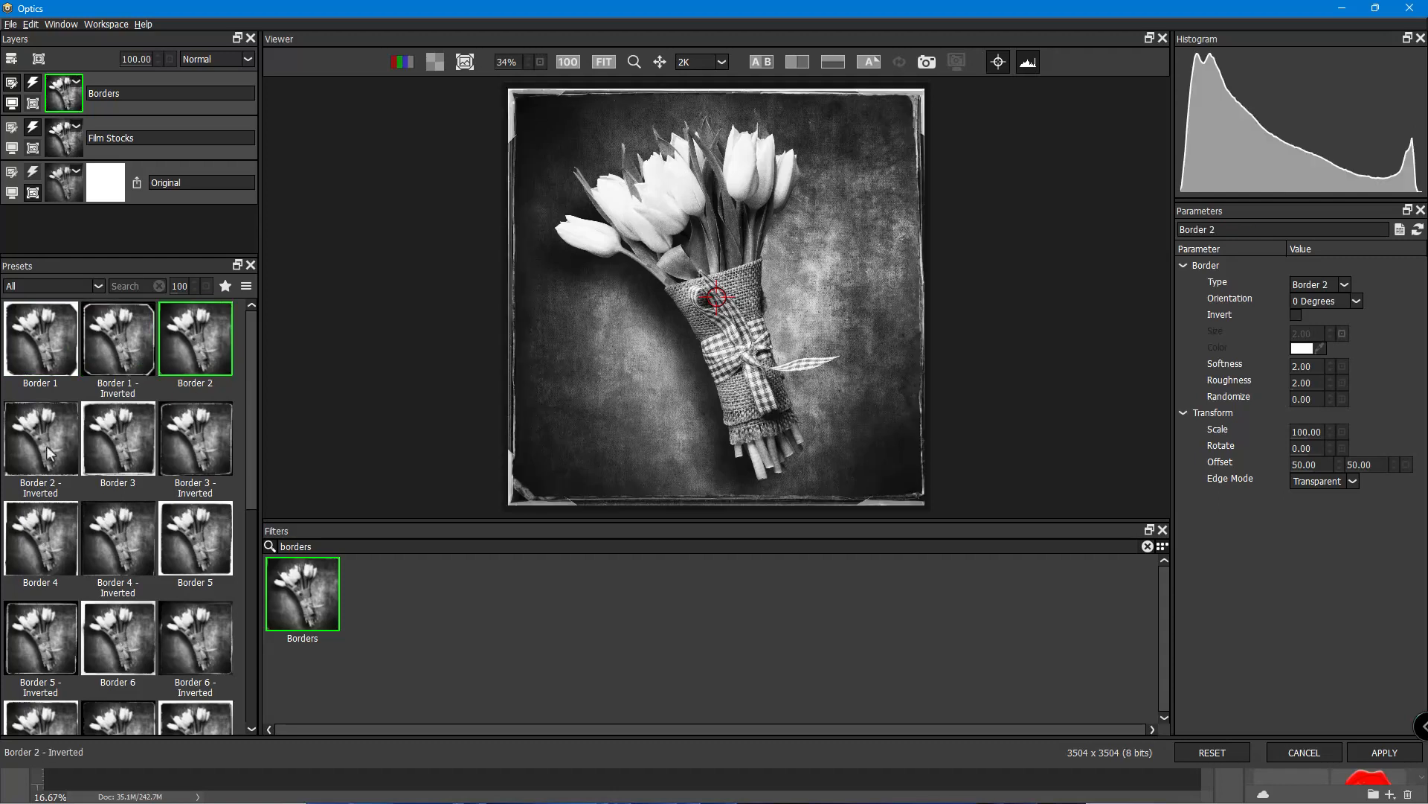
{"action": "left_click", "coordinate": [118, 437]}
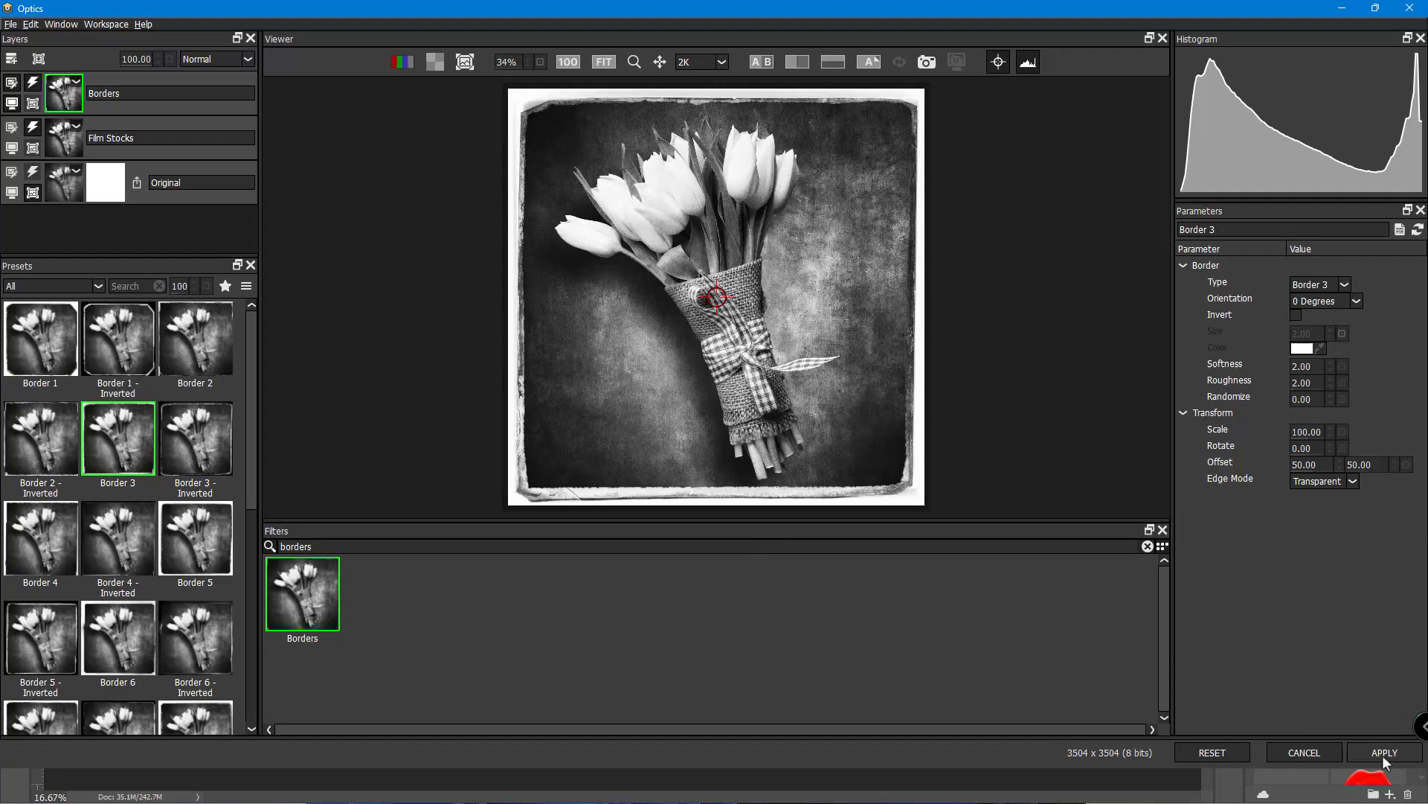
- Apply all Optics effects and return the bordered image to Photoshop
{"action": "left_click", "coordinate": [1383, 752]}
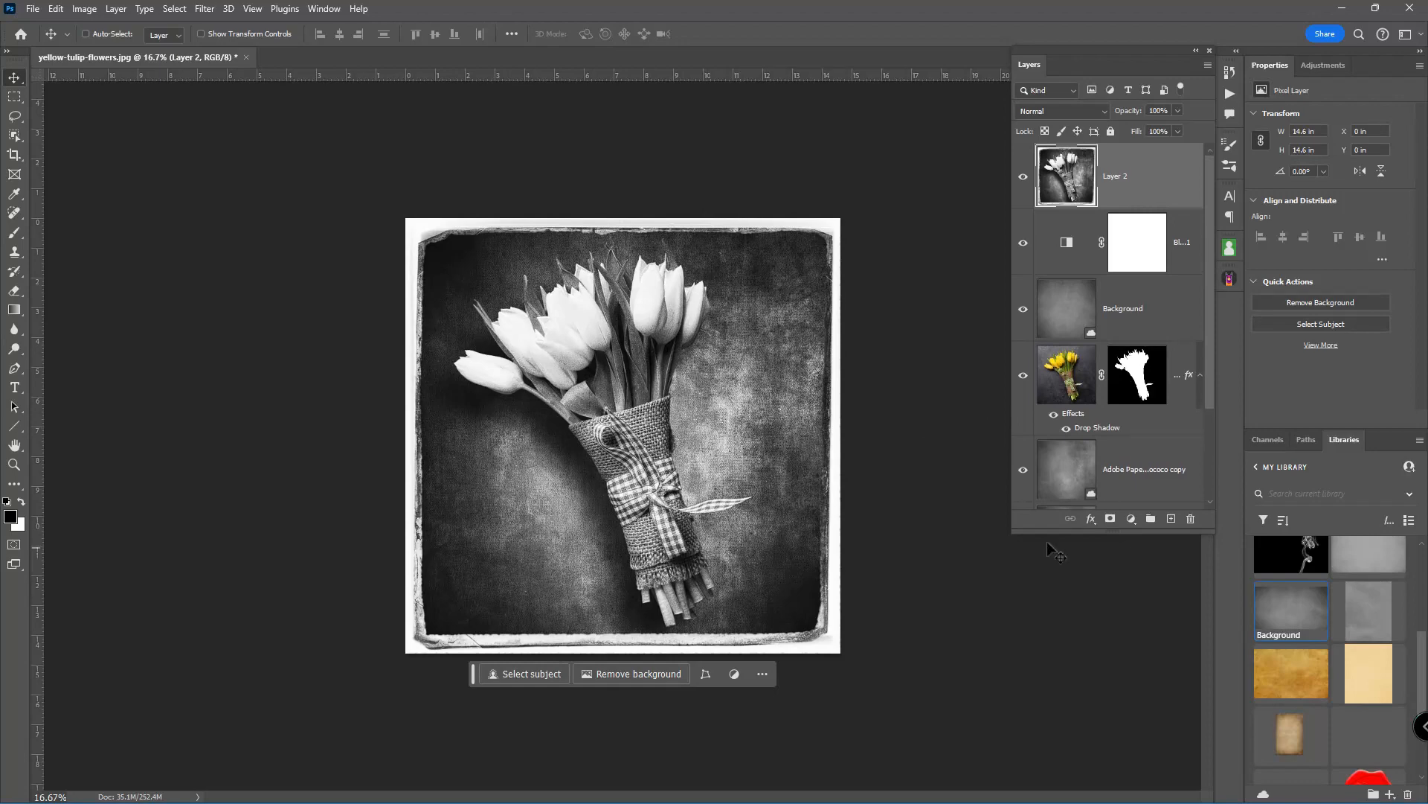
- Solo the Background layer to view only the original colour tulip photo
{"action": "scroll", "scroll_direction": "down", "scroll_amount": 3}
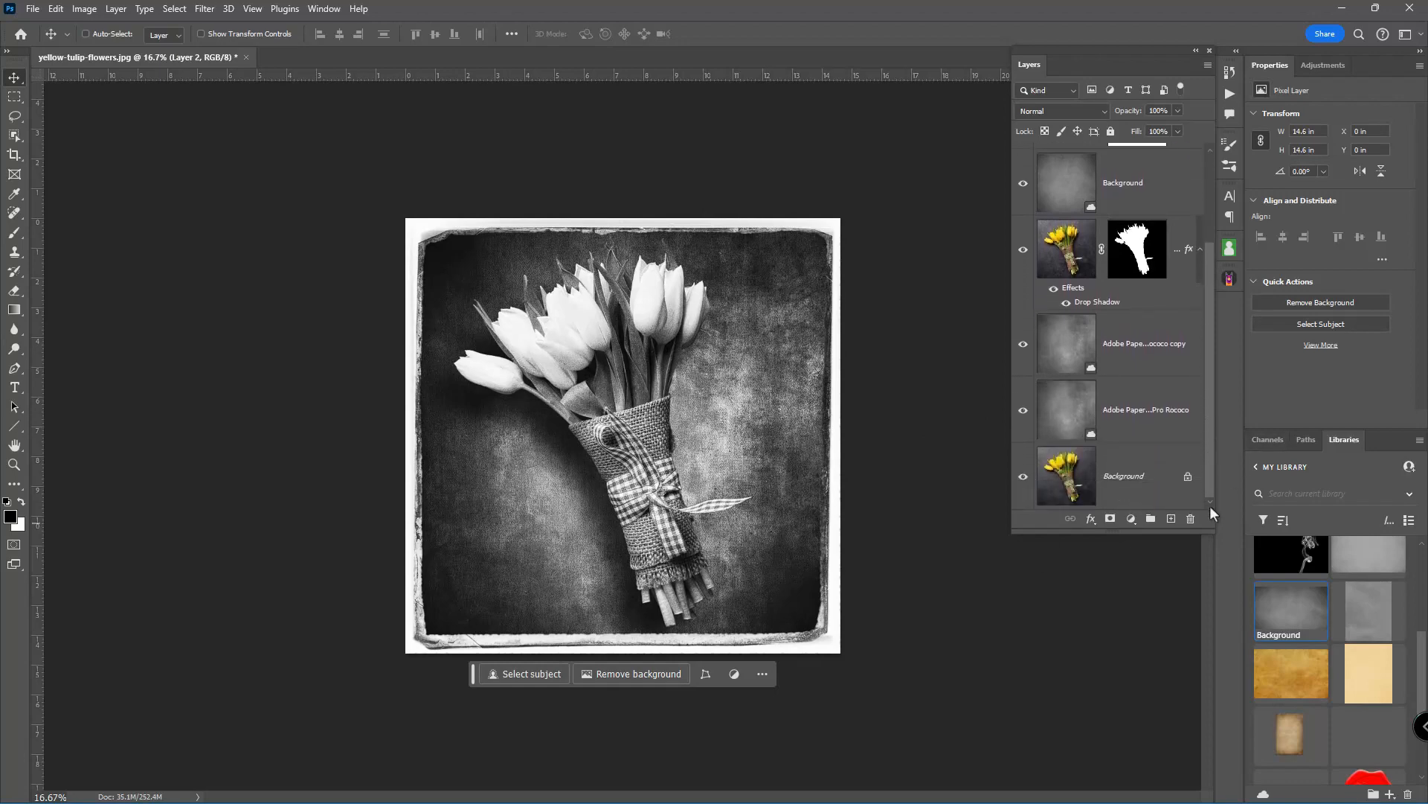
{"action": "left_click", "coordinate": [1023, 476]}
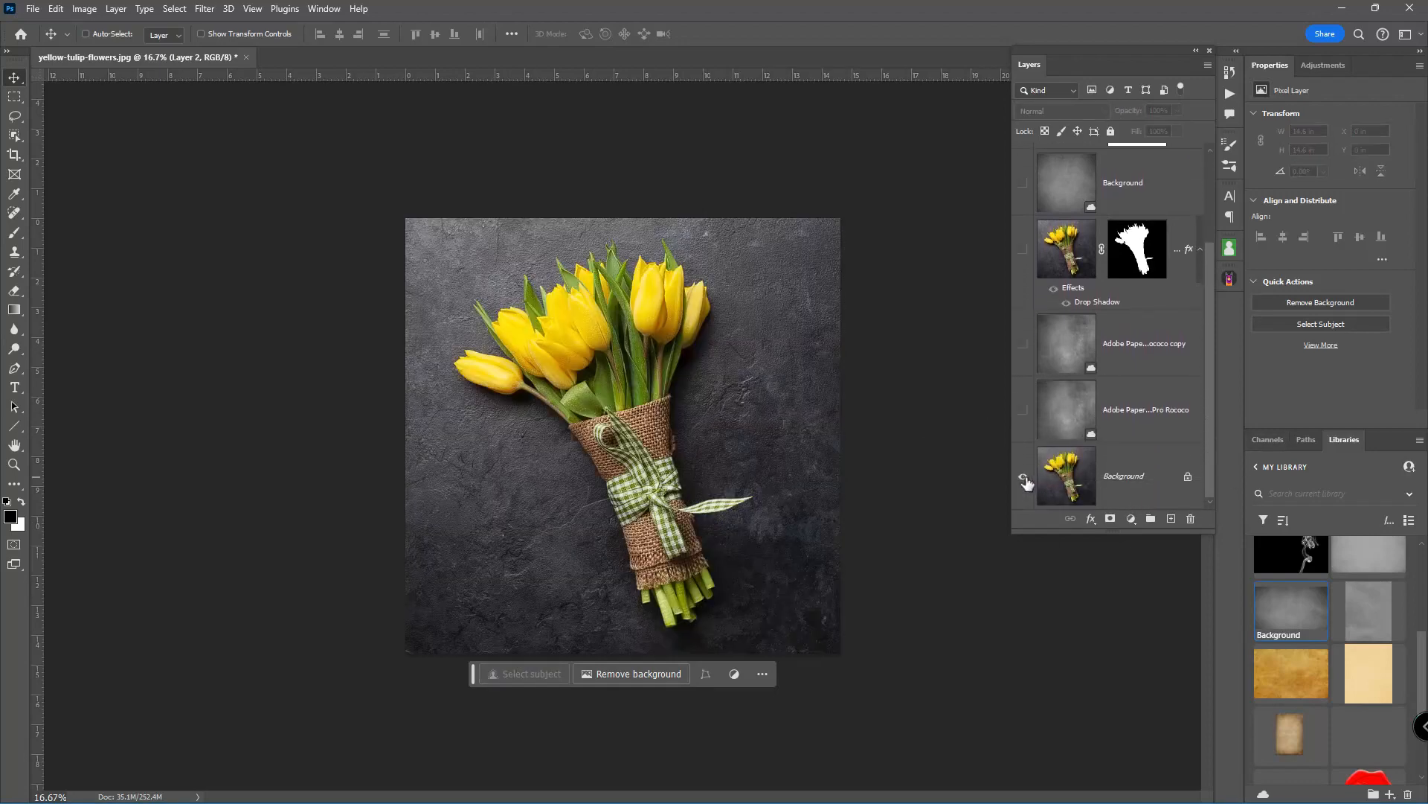